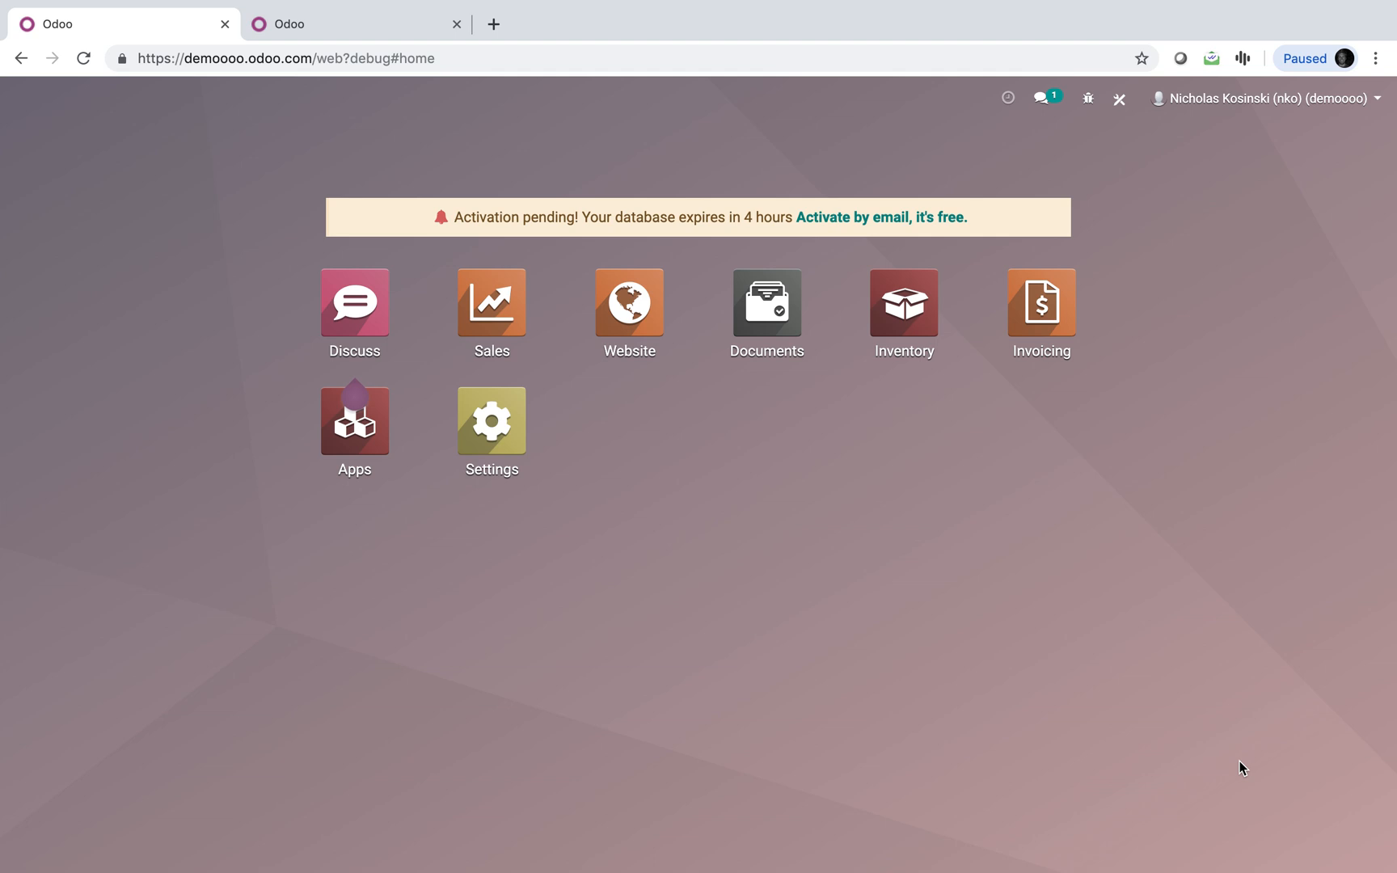
mouse_move(760, 372)
text(prod)
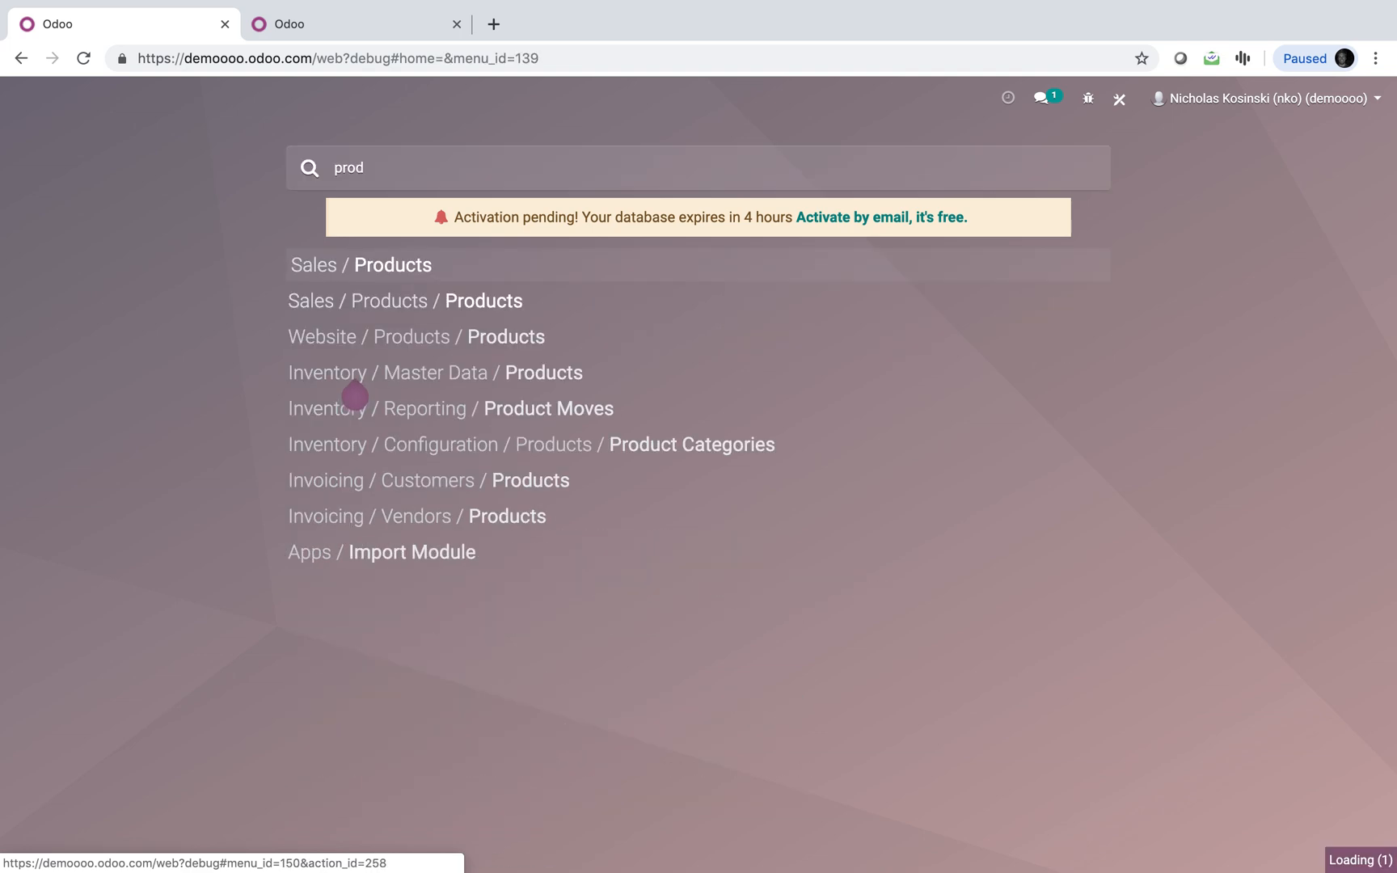
Open the Test Product record from Sales / Products
click(393, 265)
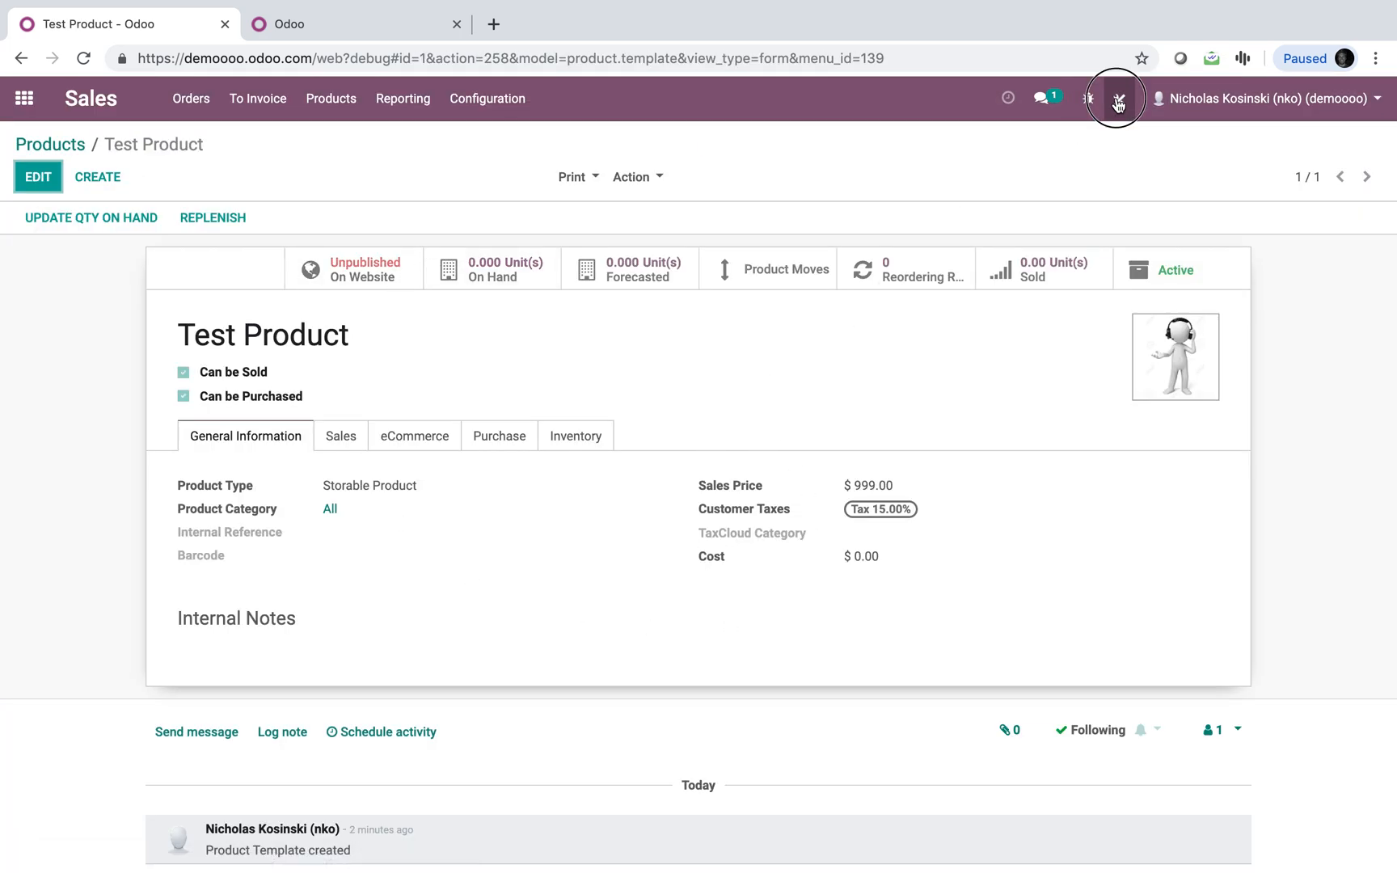
In Studio, add a new tab to the product form and label it Documentation
click(1119, 101)
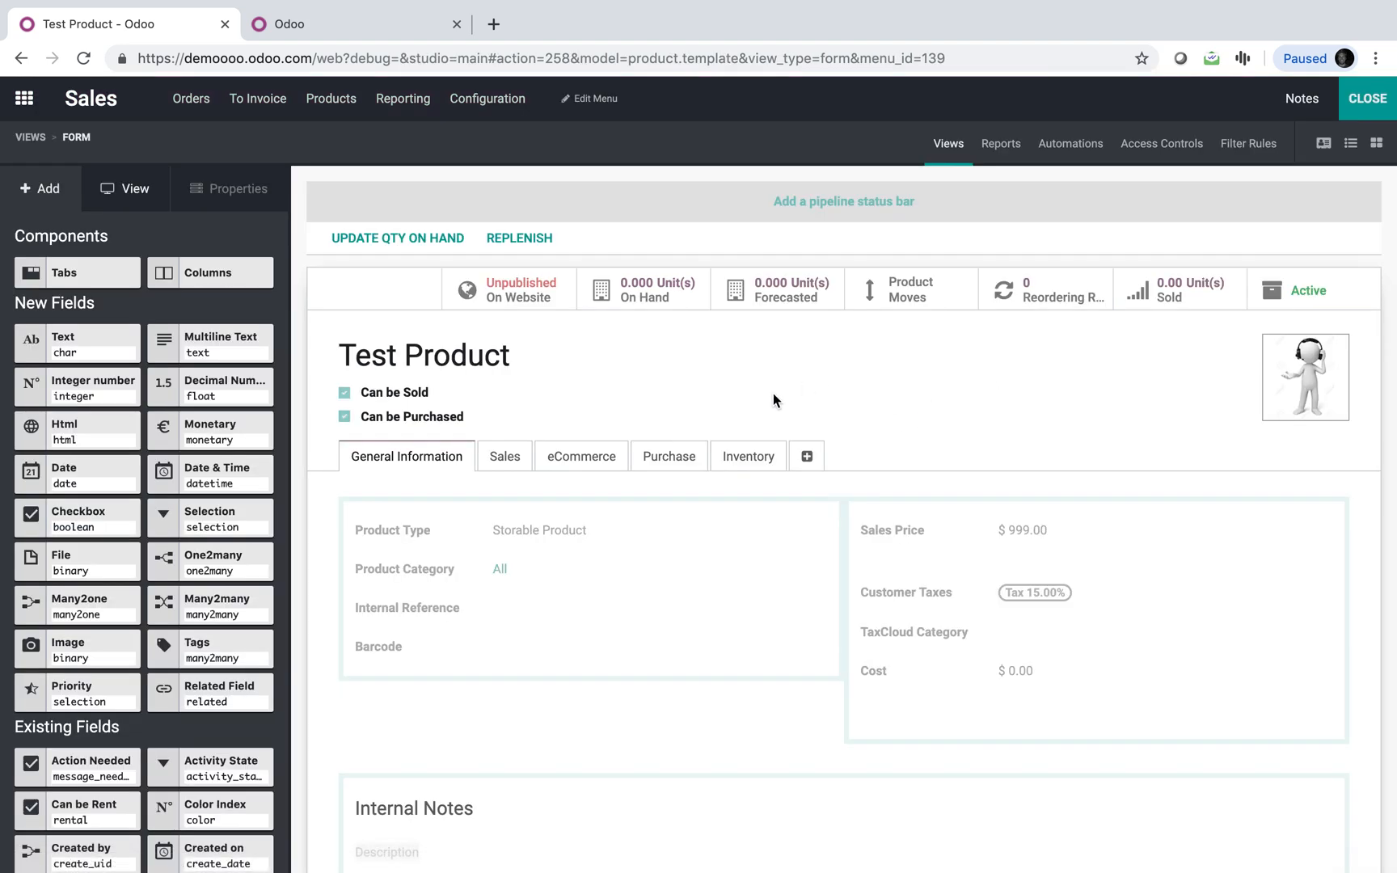
click(805, 456)
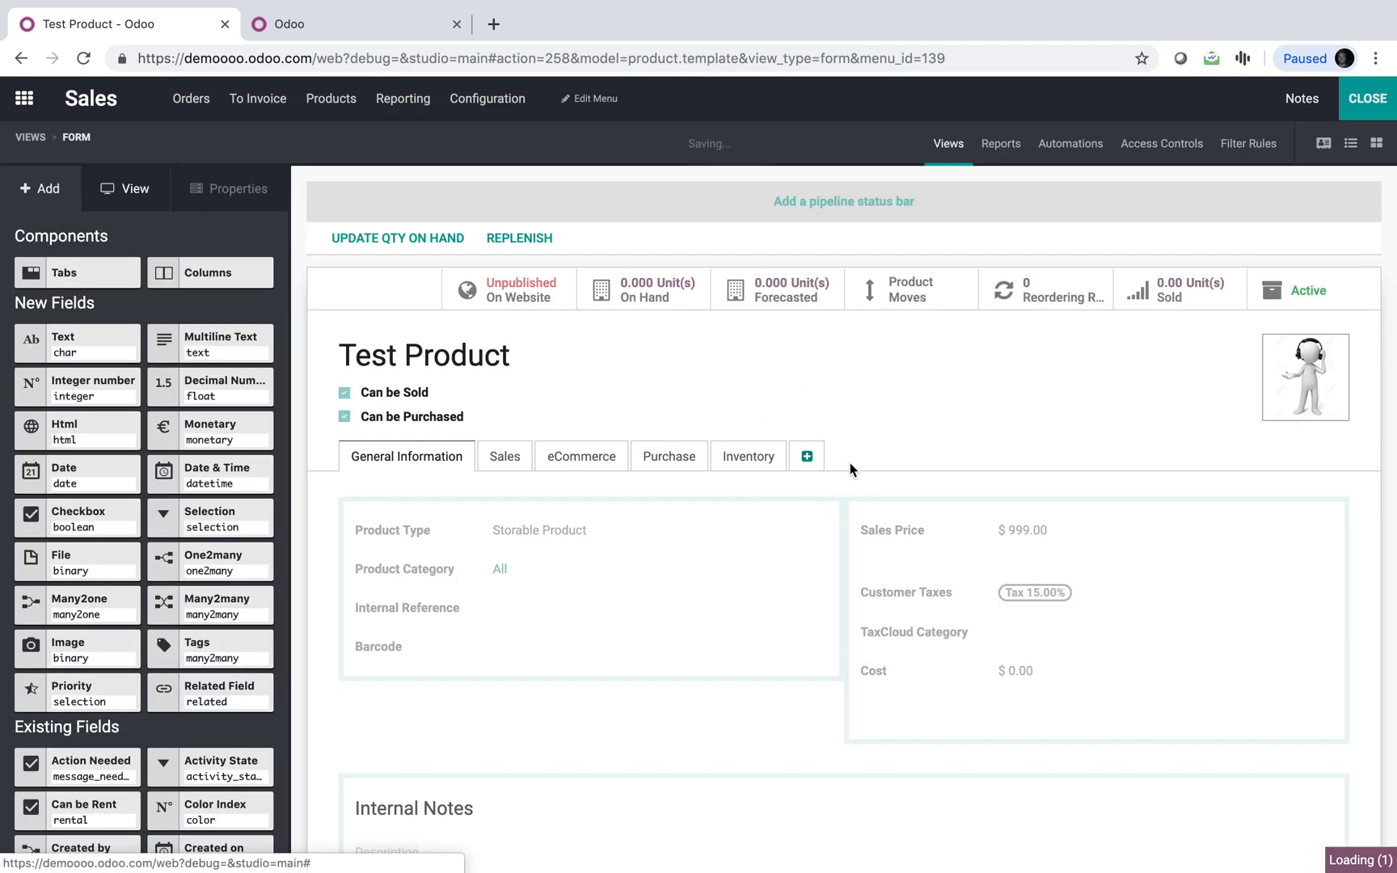
click(805, 456)
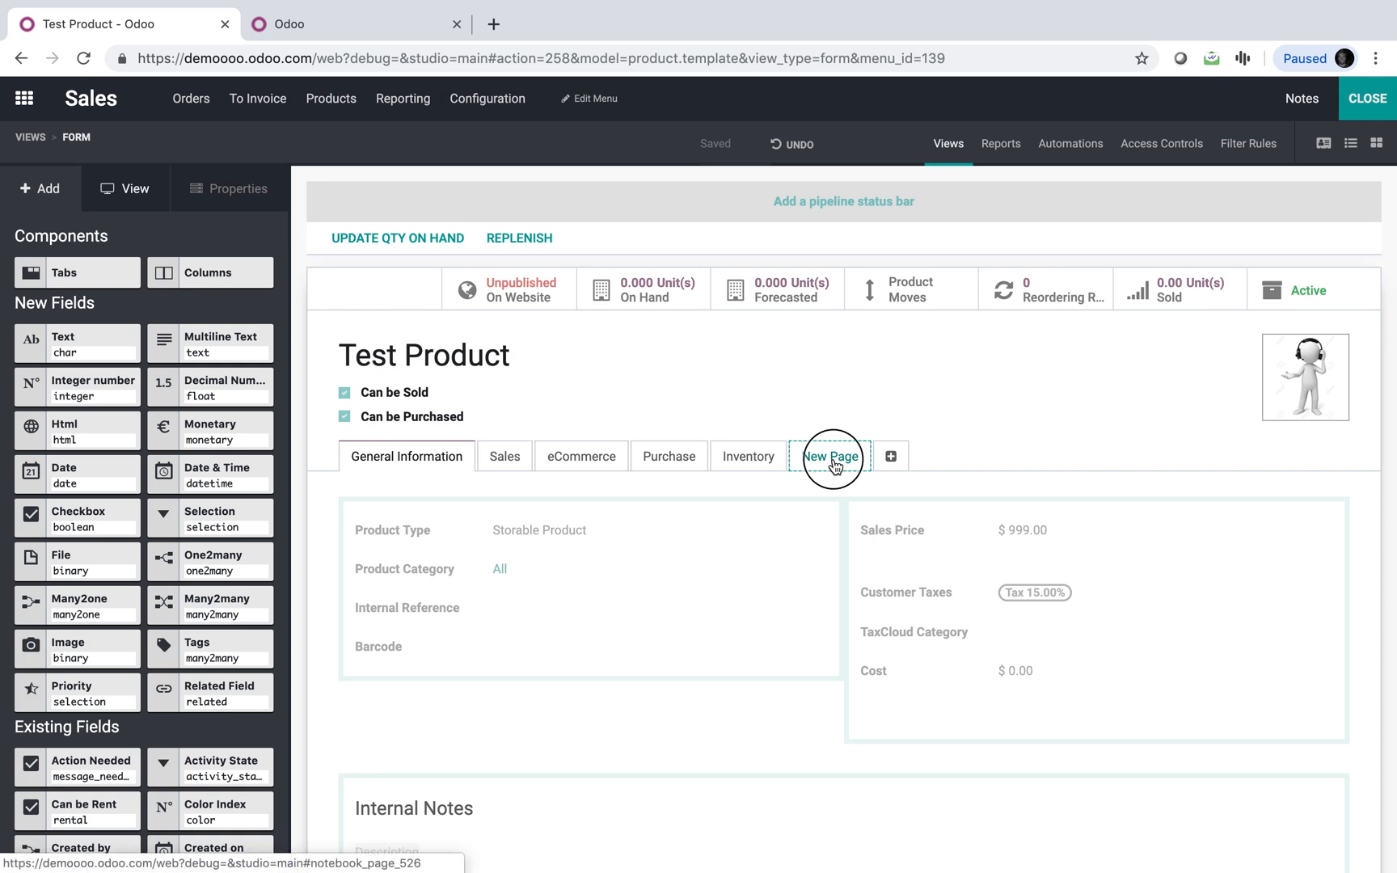
click(831, 455)
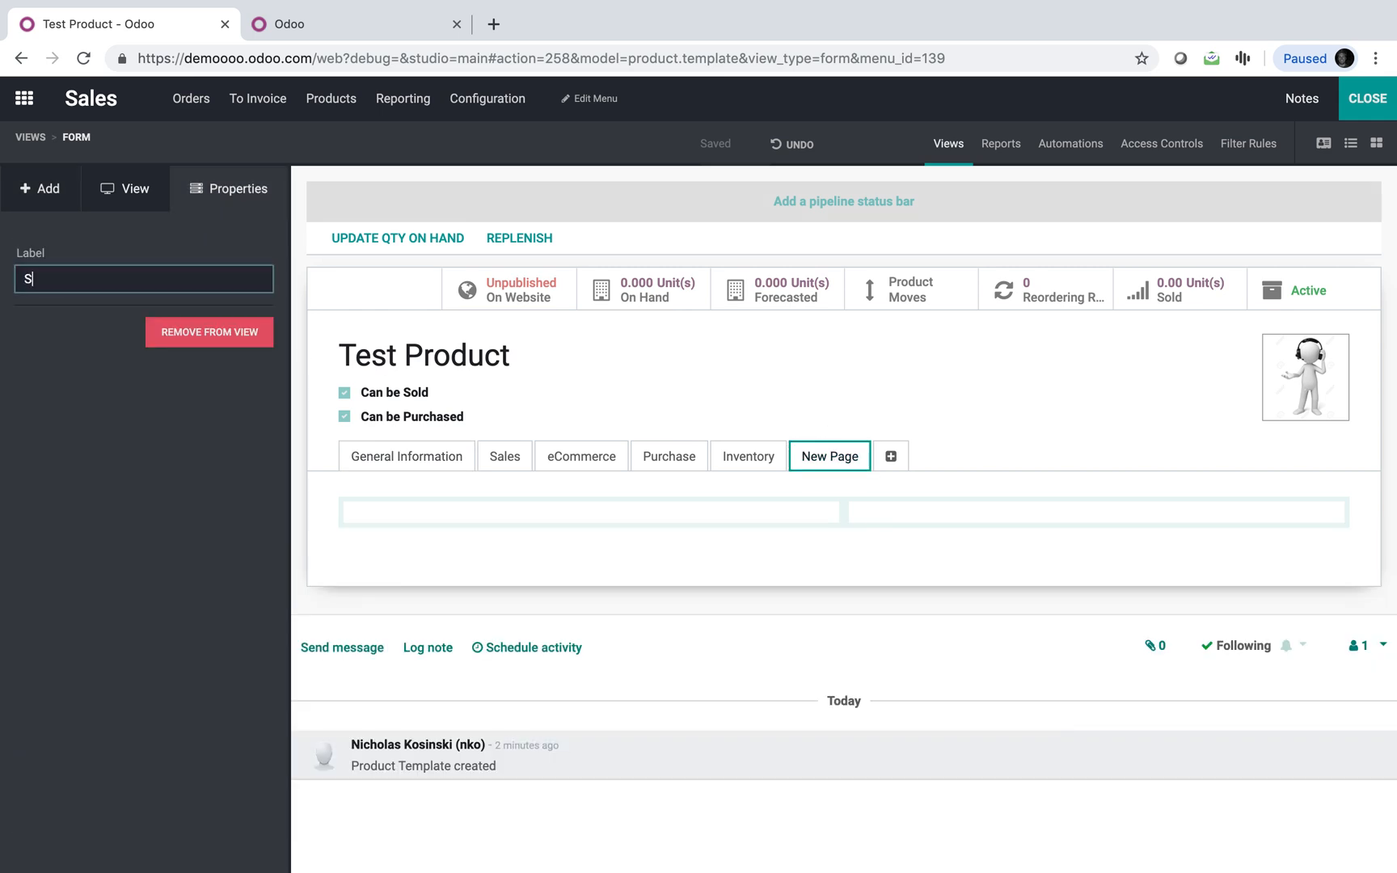
text(Documentation)
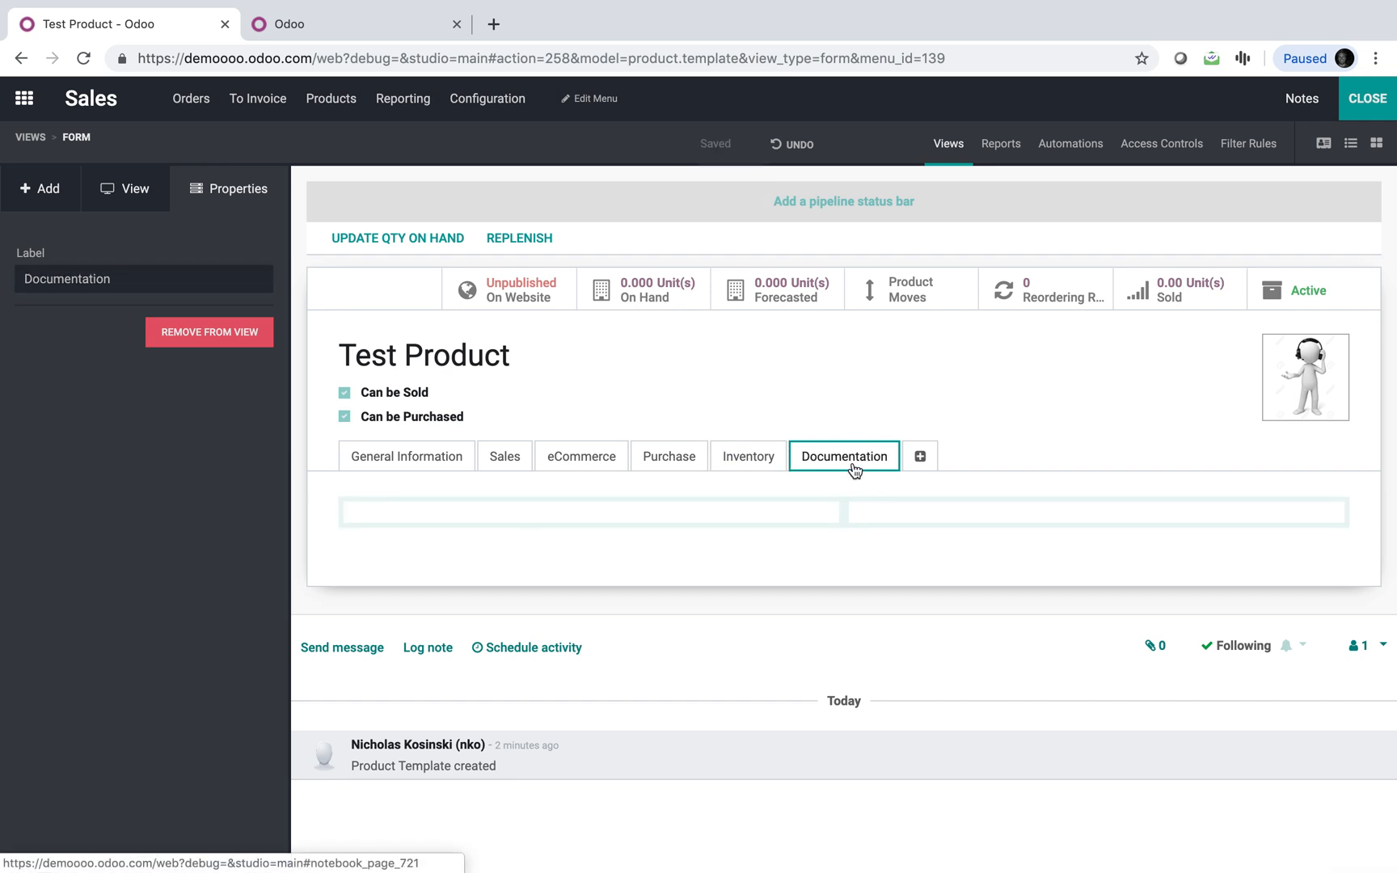
Drag two Html fields into the Documentation tab and label them Drawing and Specs
click(39, 189)
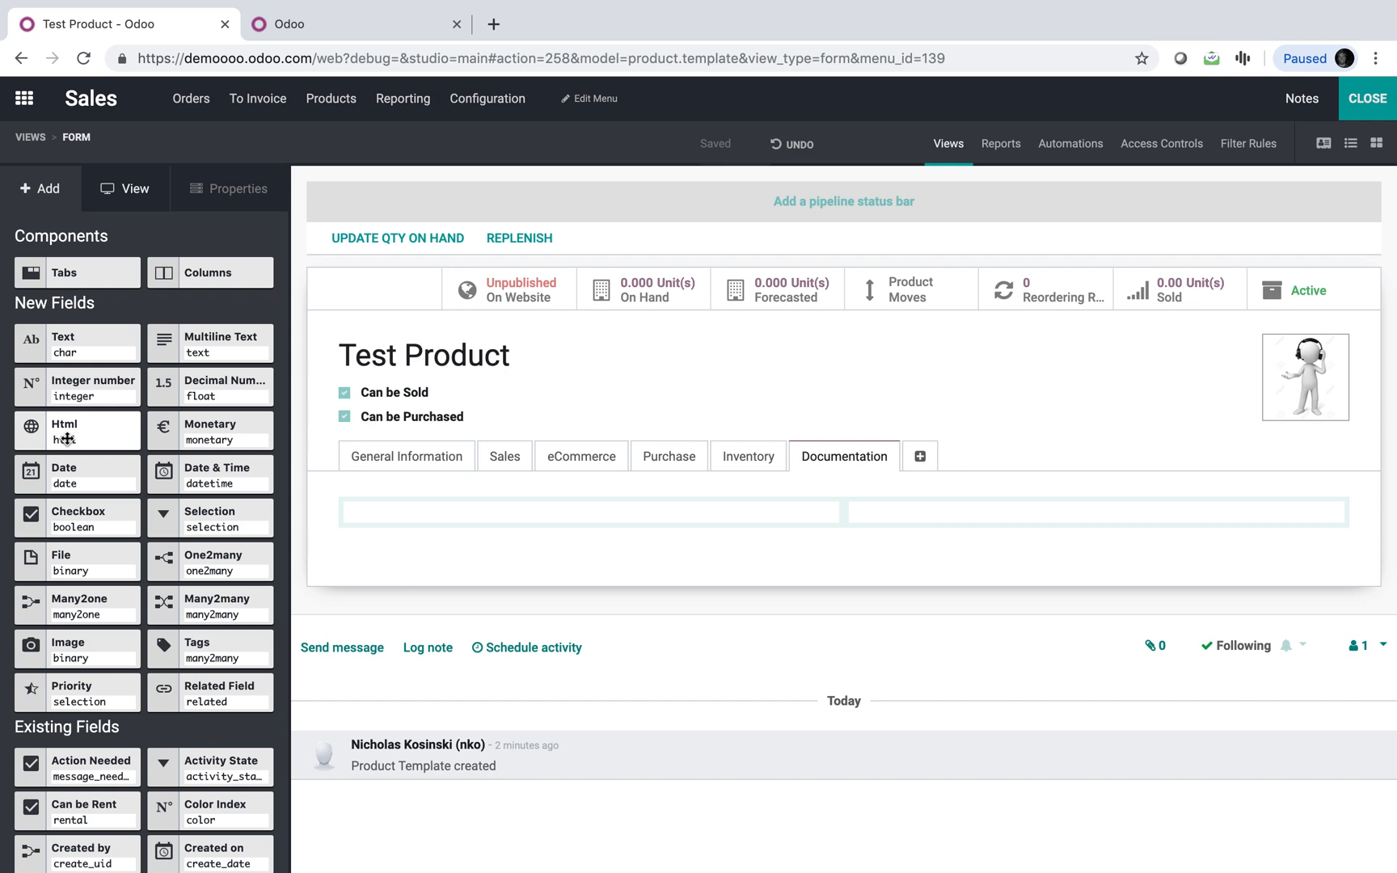
drag(63, 430, 483, 508)
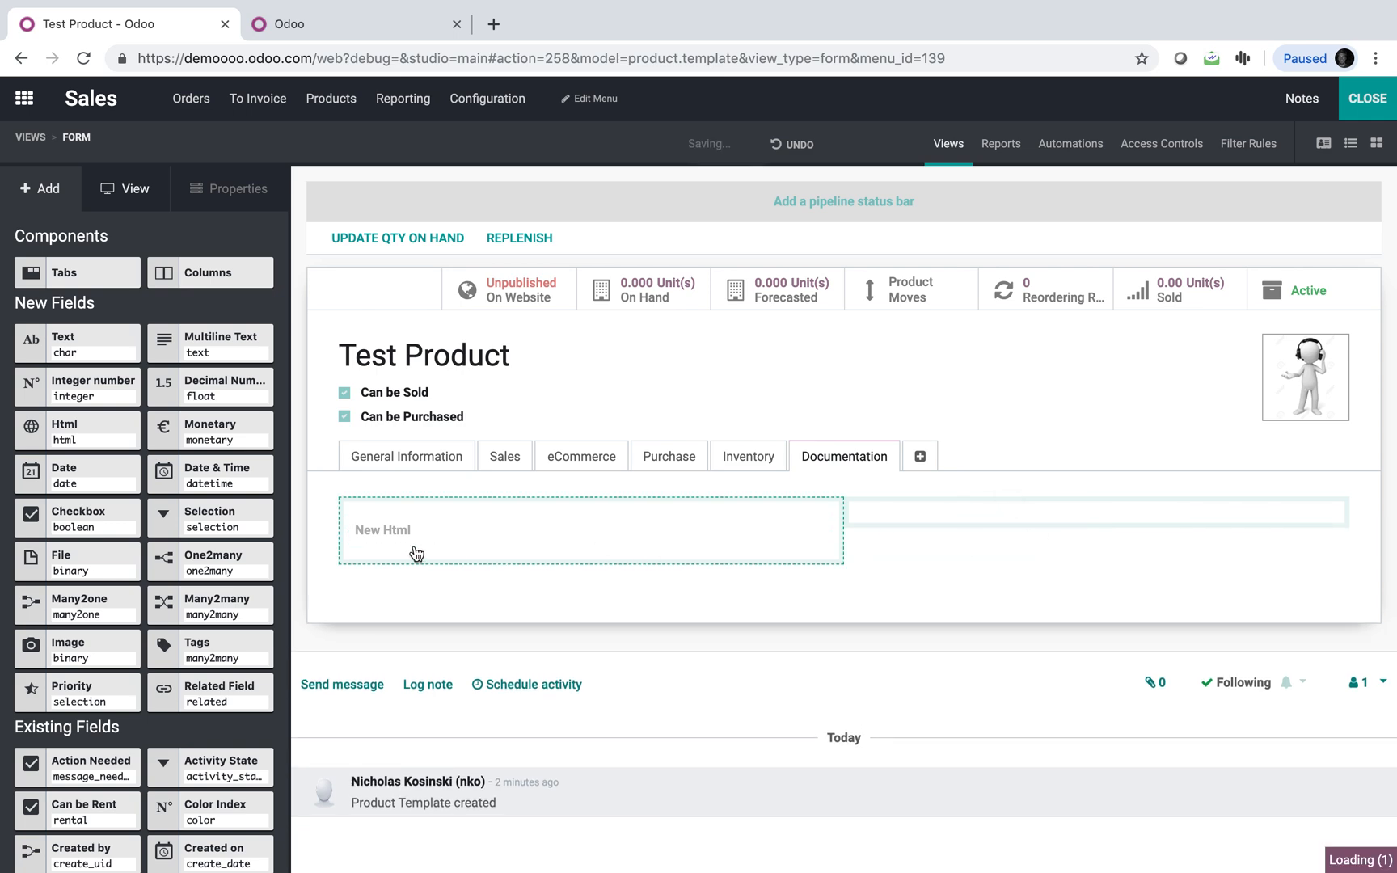
mouse_move(399, 549)
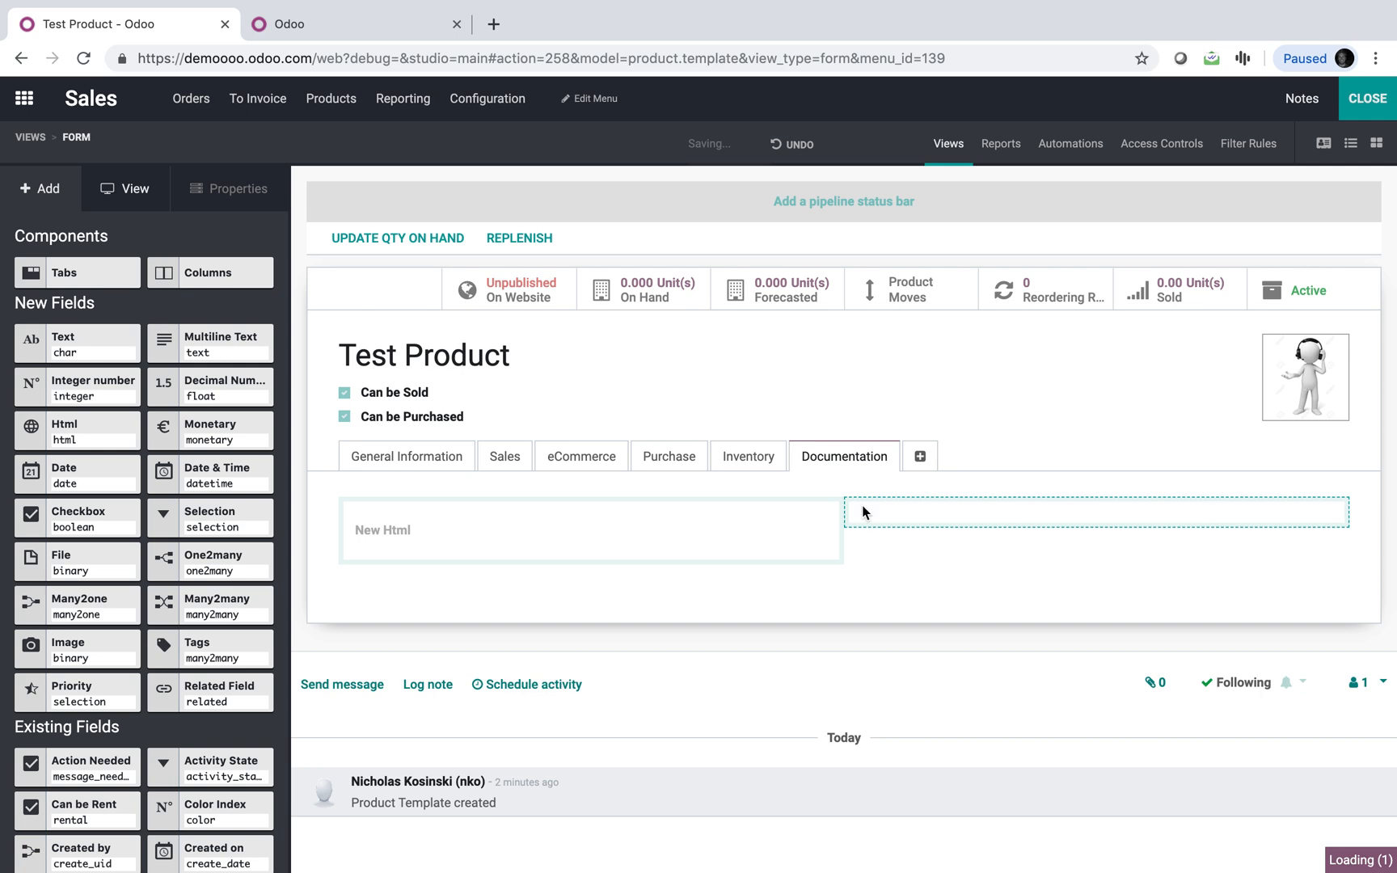
click(592, 530)
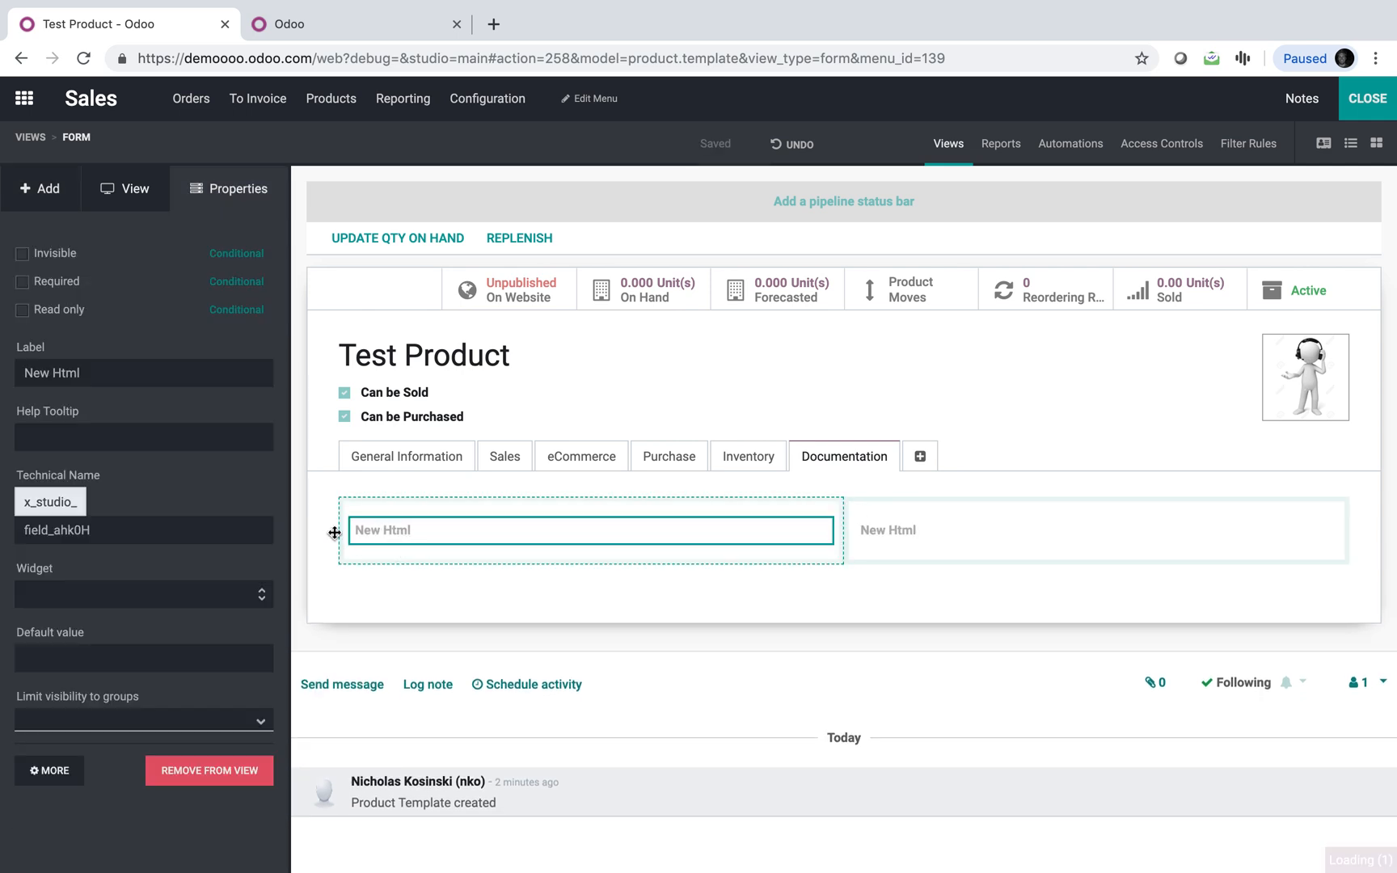
text(Drawing)
text(S)
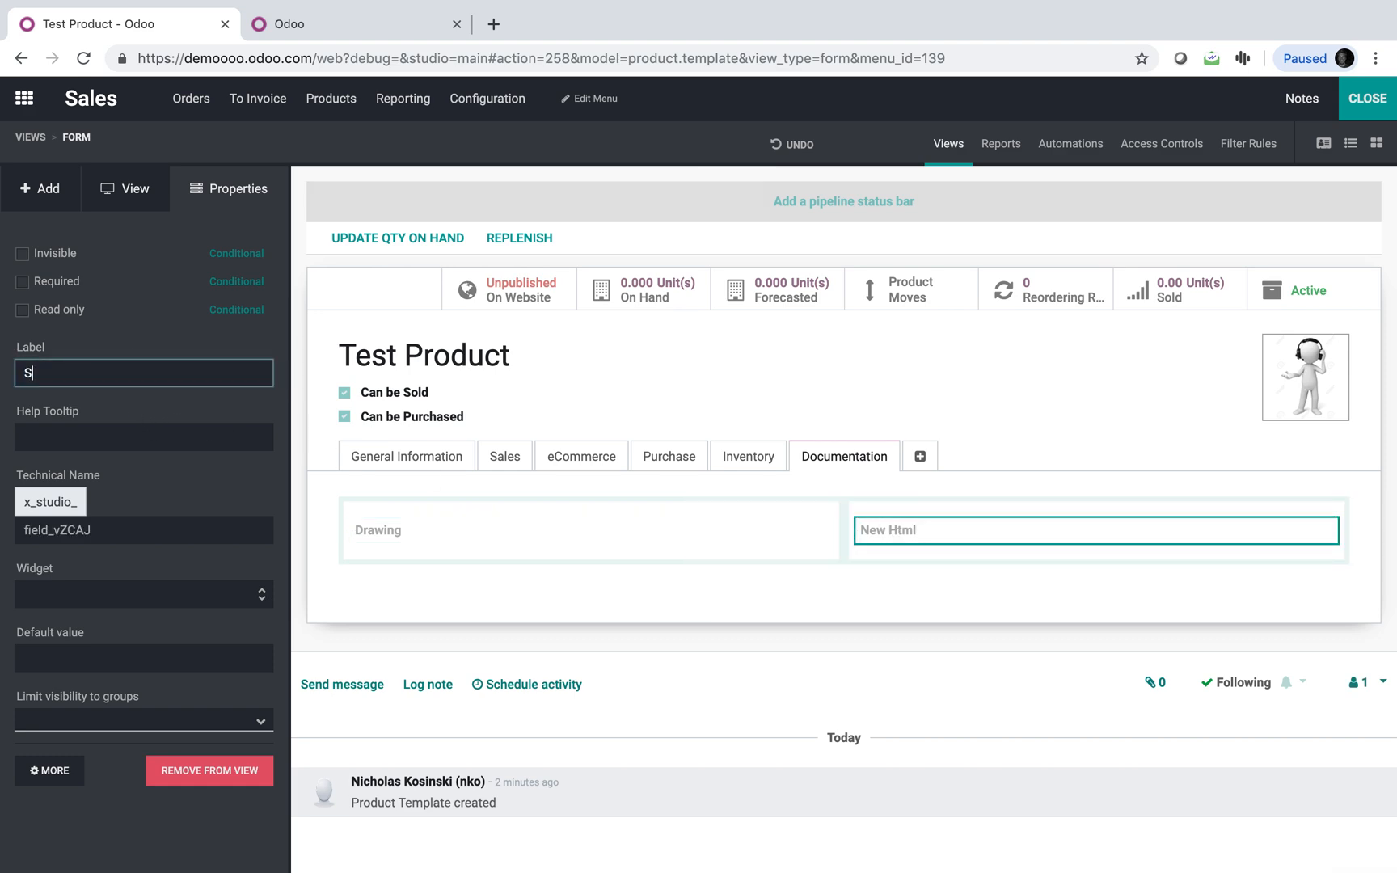
text(pecs)
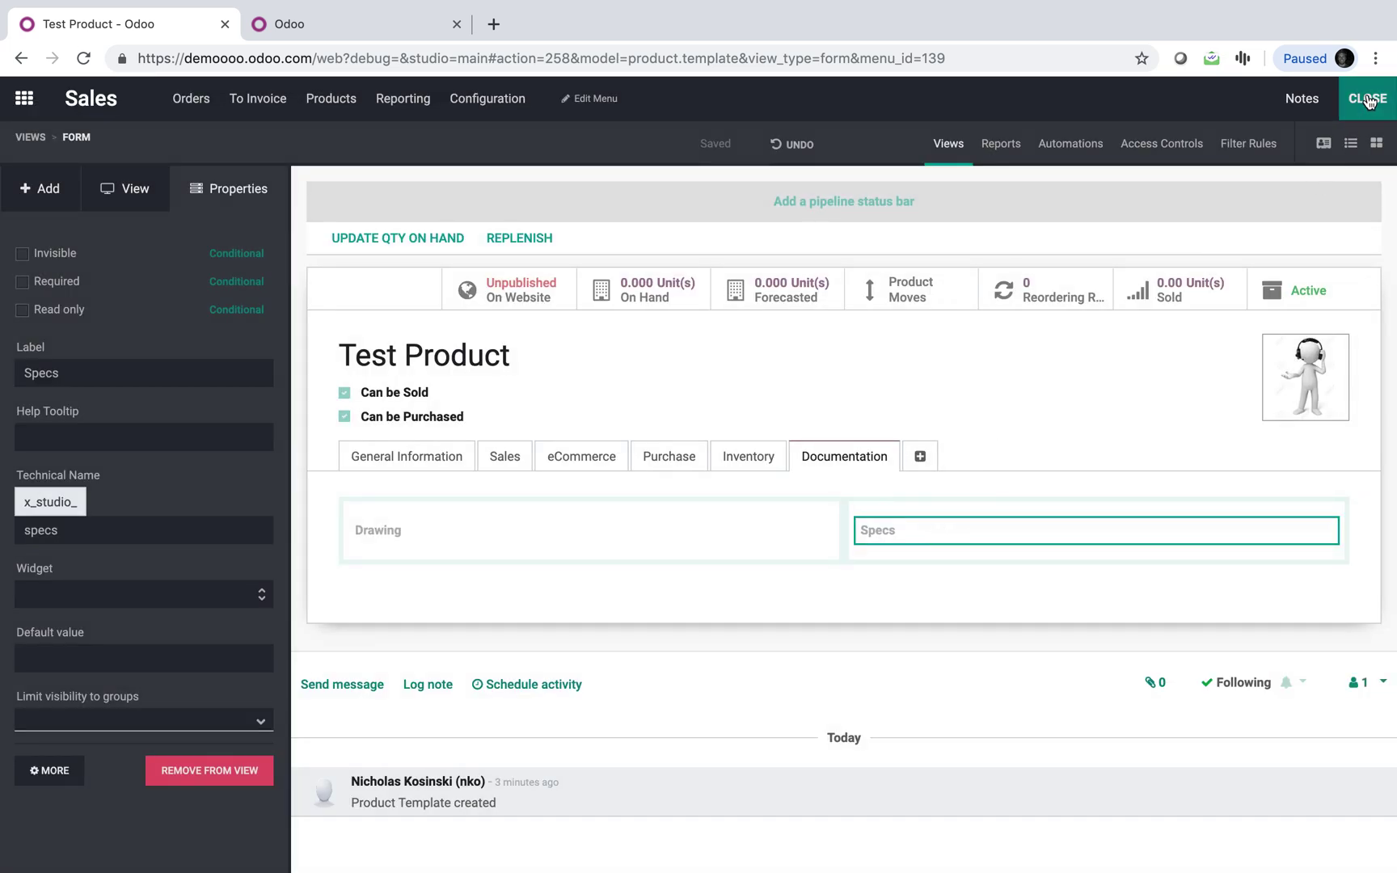
Close Studio and create a share link for the Parking Ticket PDF in Documents
click(1371, 99)
text(docu)
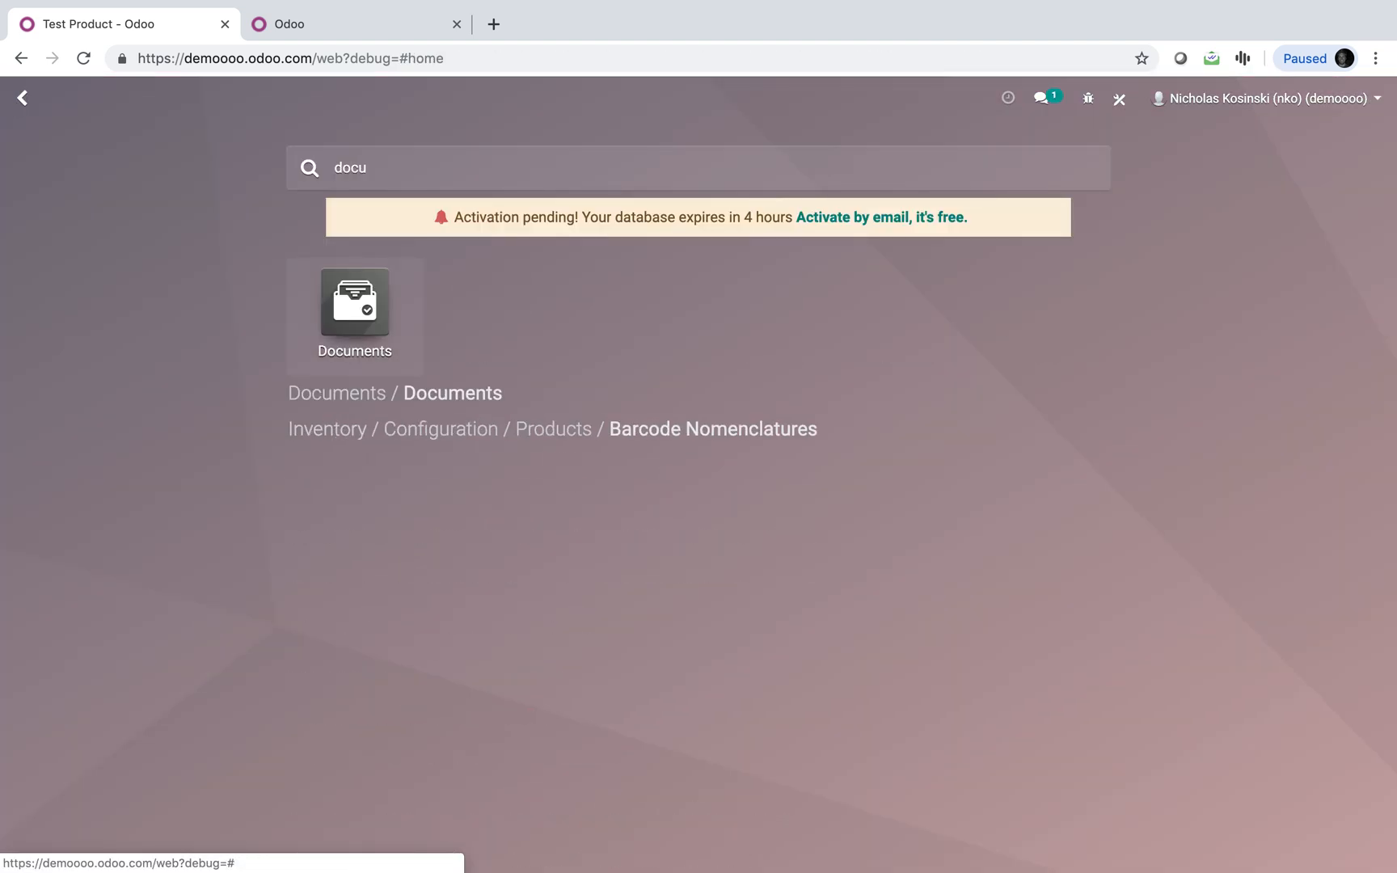
click(354, 300)
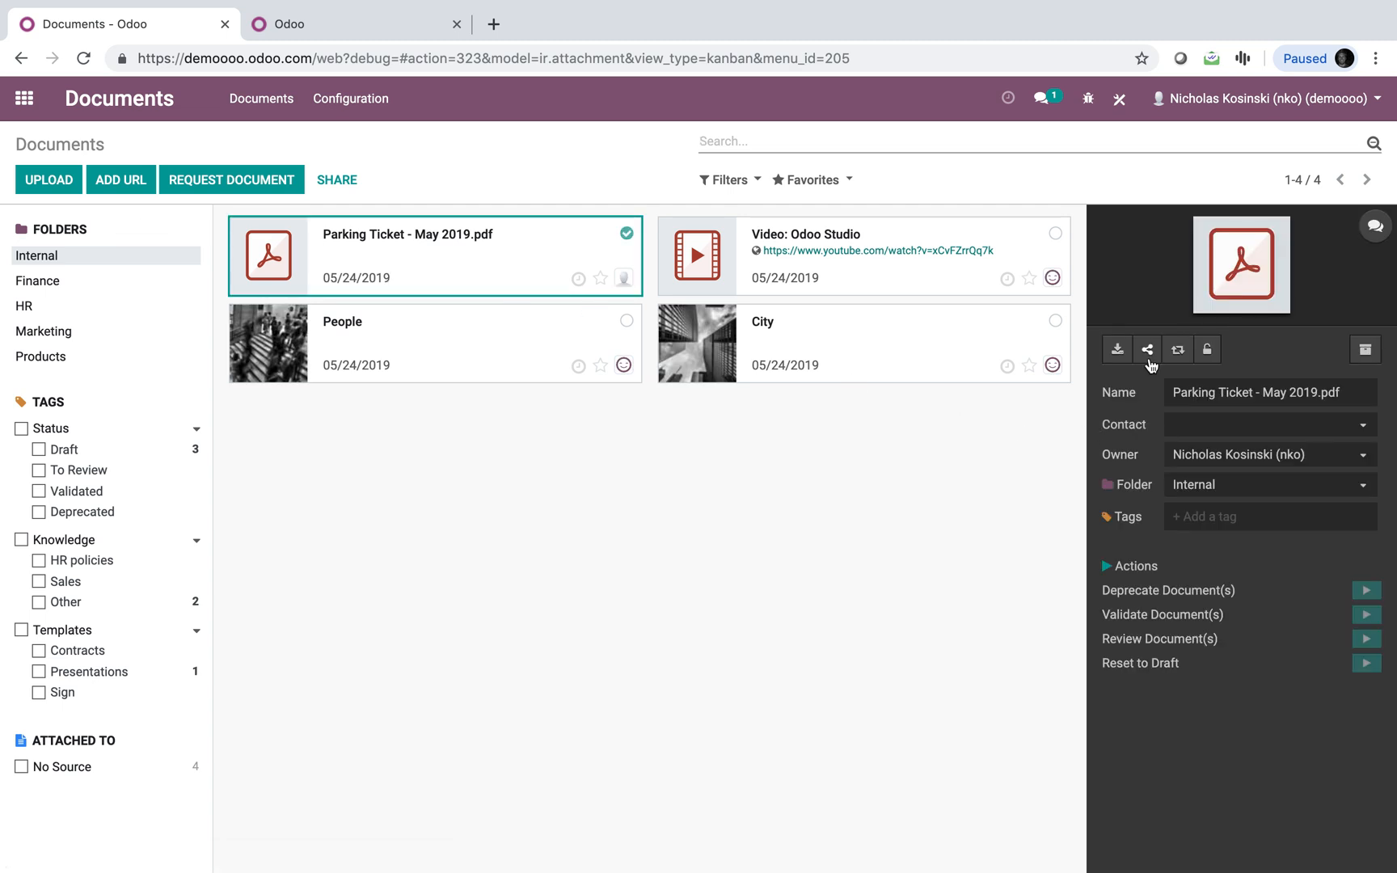
click(1146, 350)
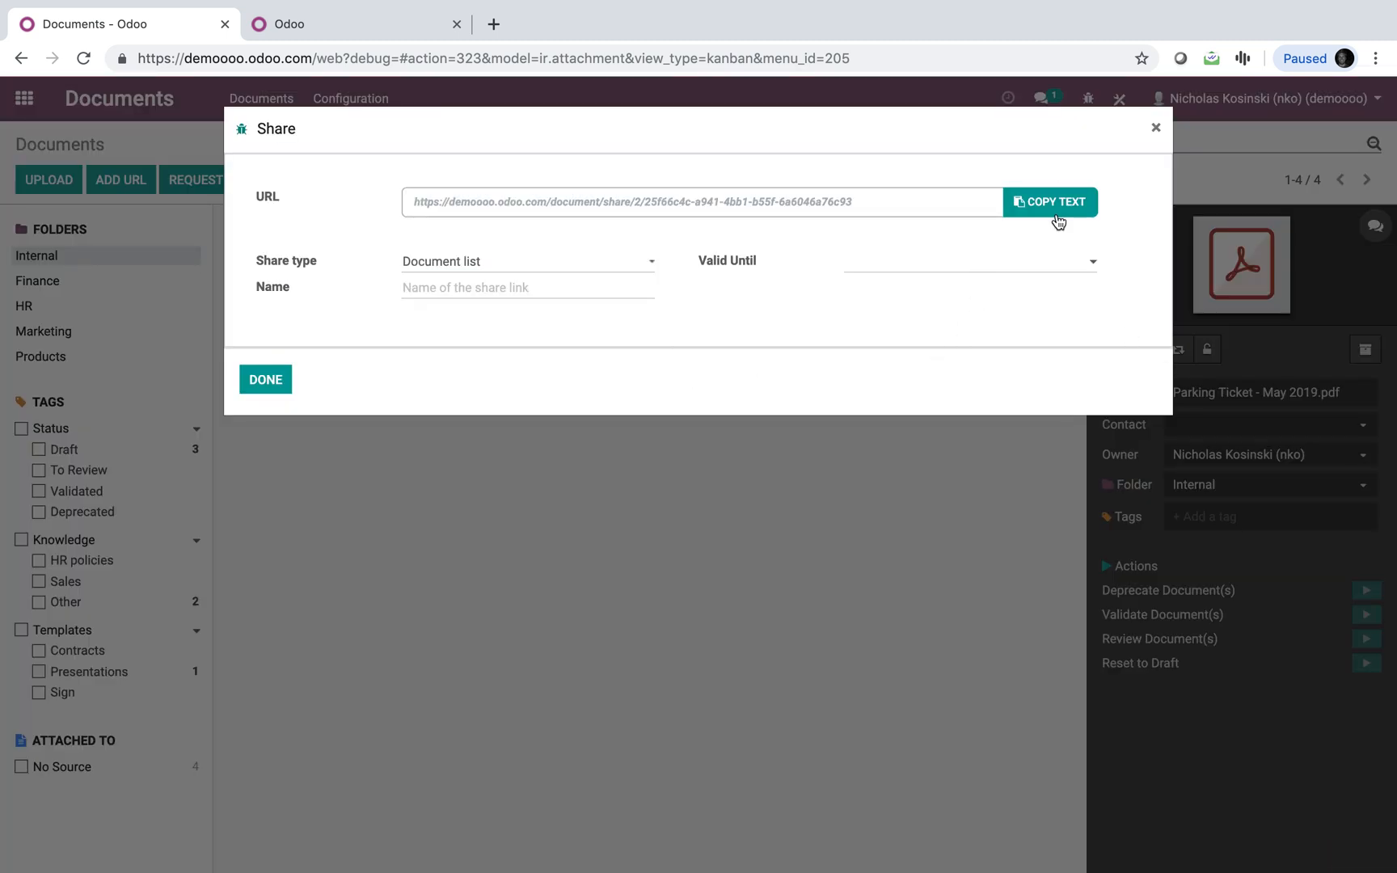
mouse_move(553, 265)
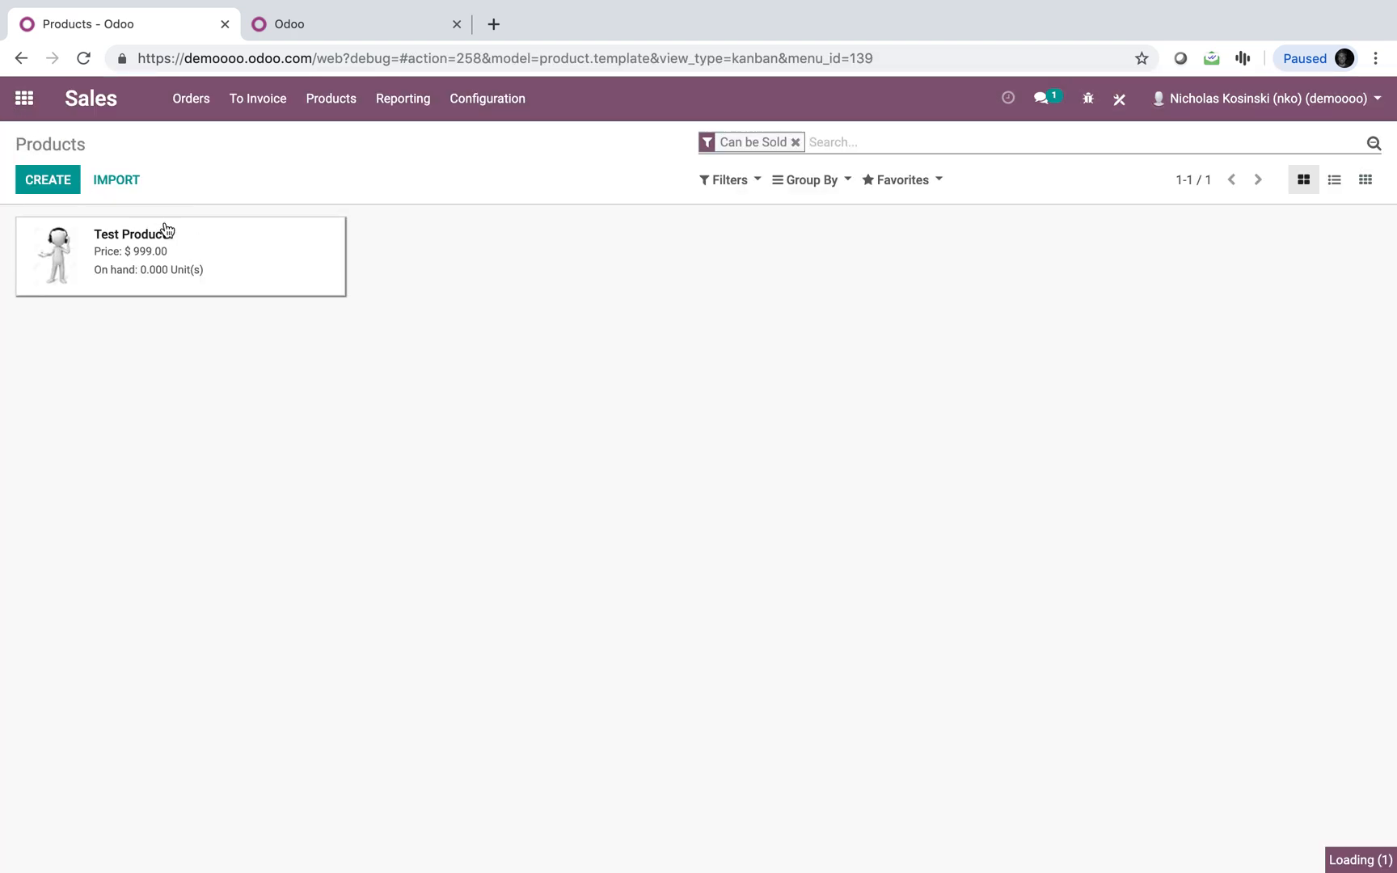
Enter Drawing 2019 and Specs 2019 as links in the Documentation tab and save
click(132, 232)
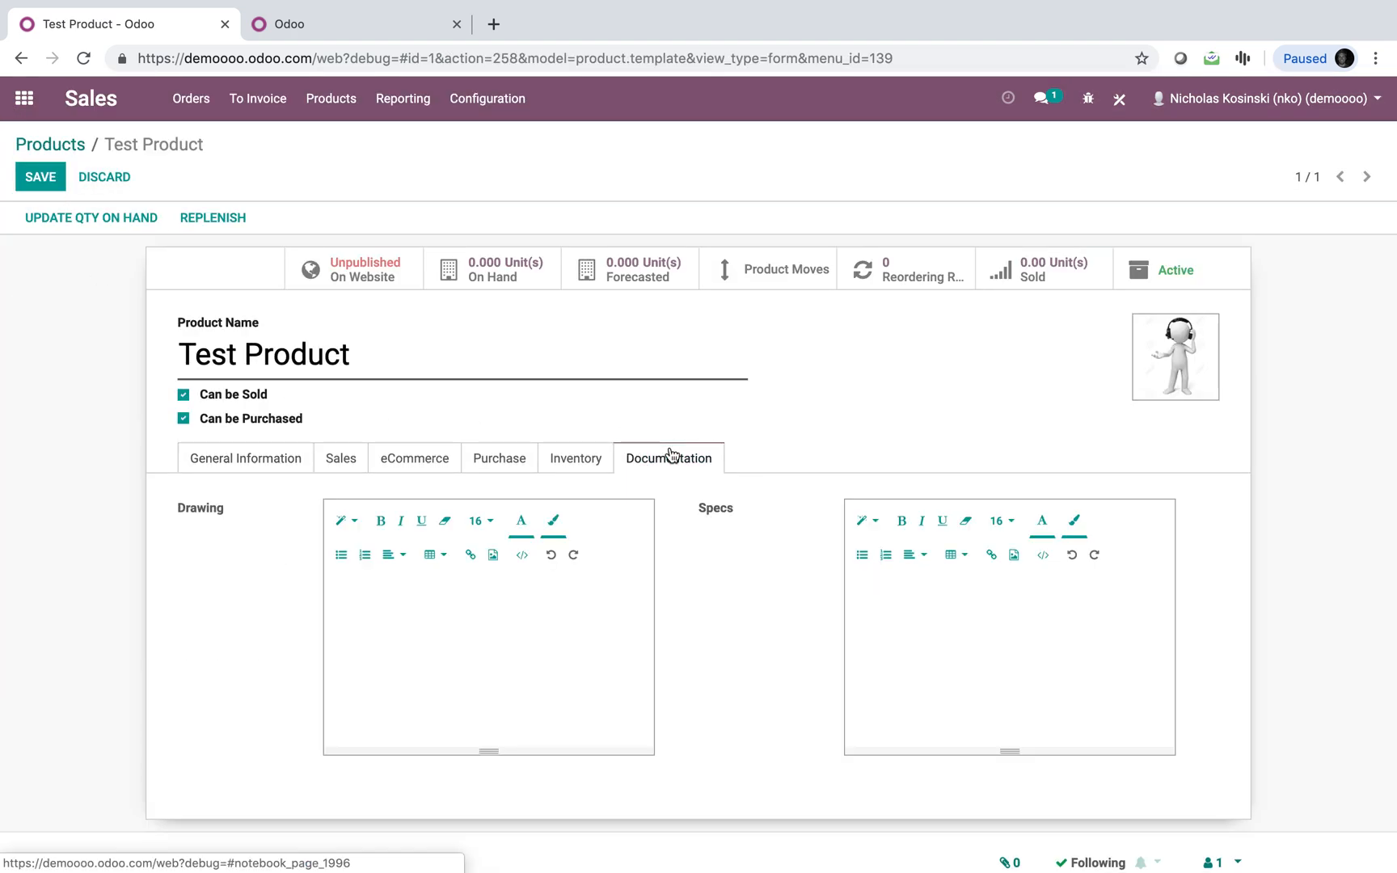
text(Der)
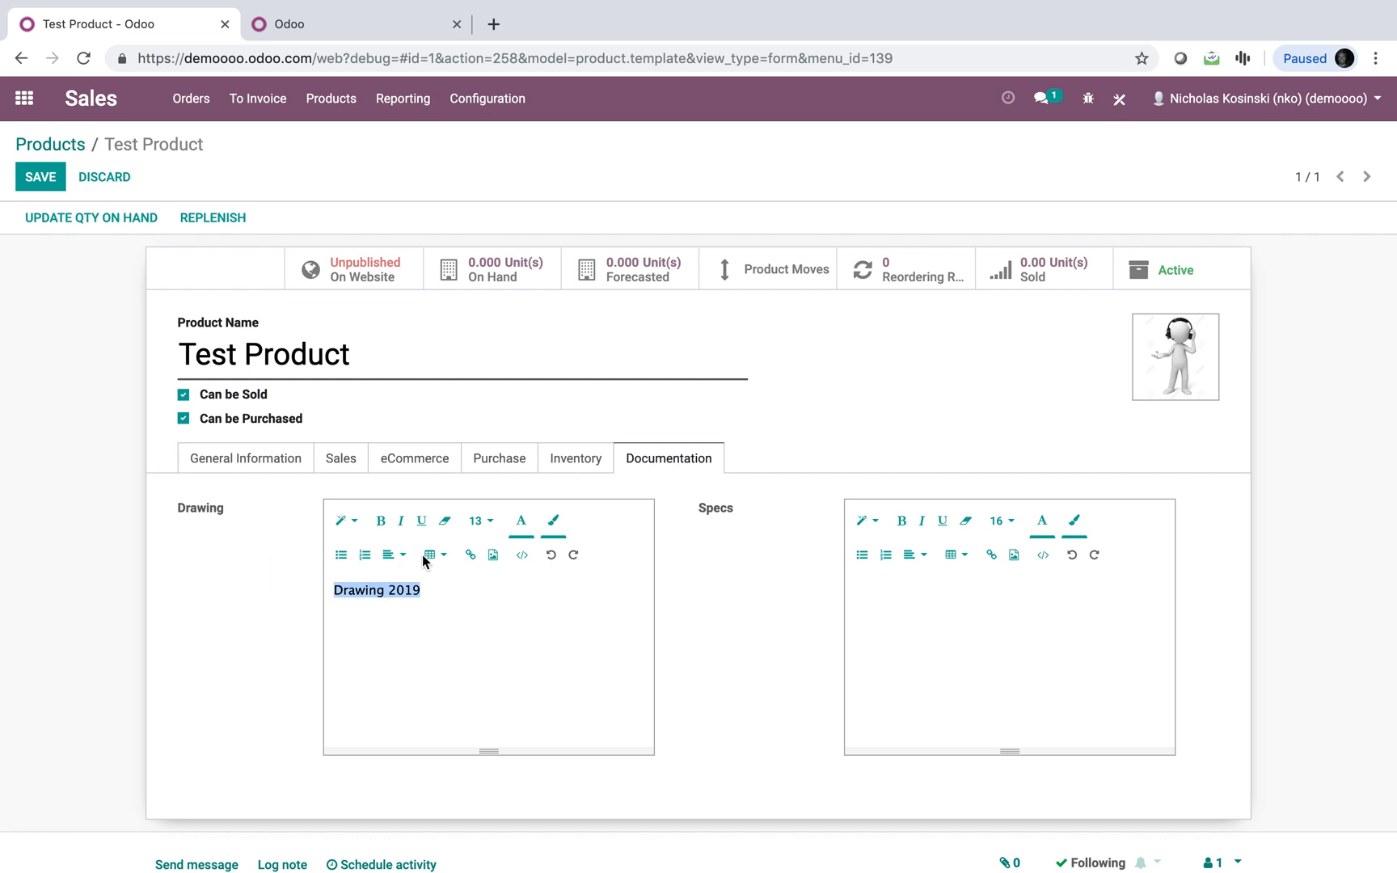
click(470, 555)
text(S)
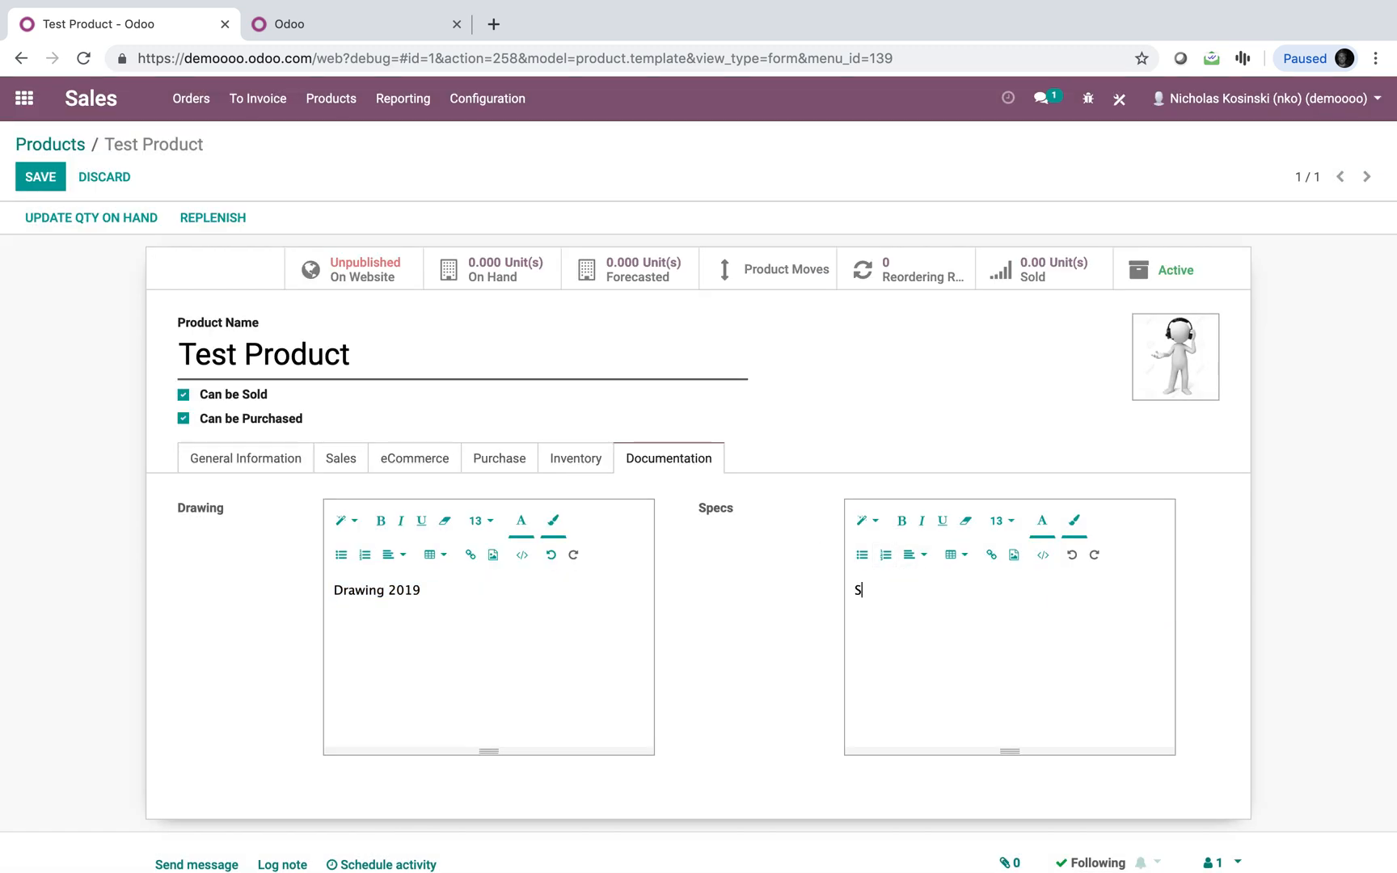
text(pecs 2019)
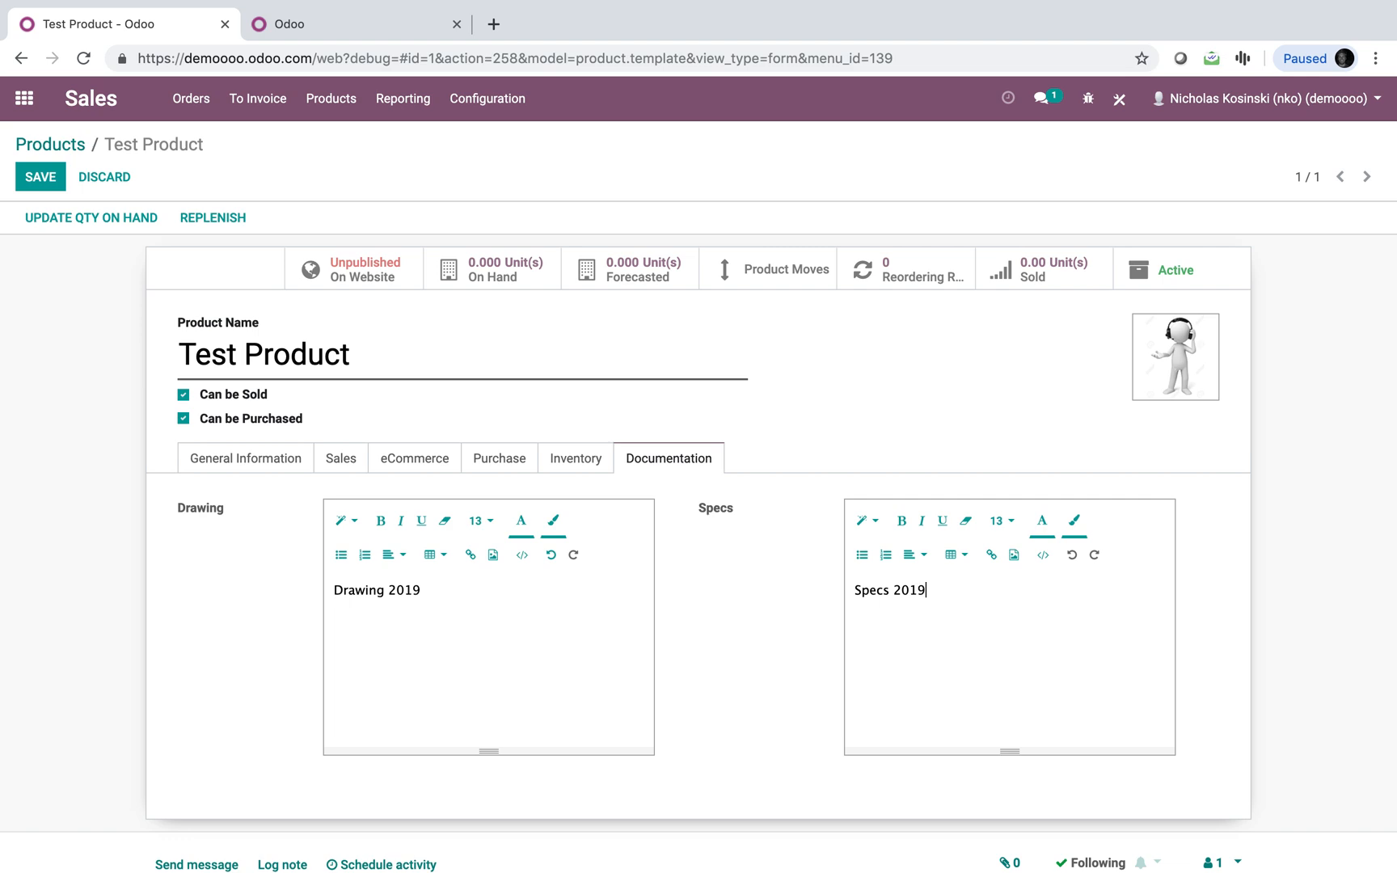
click(990, 554)
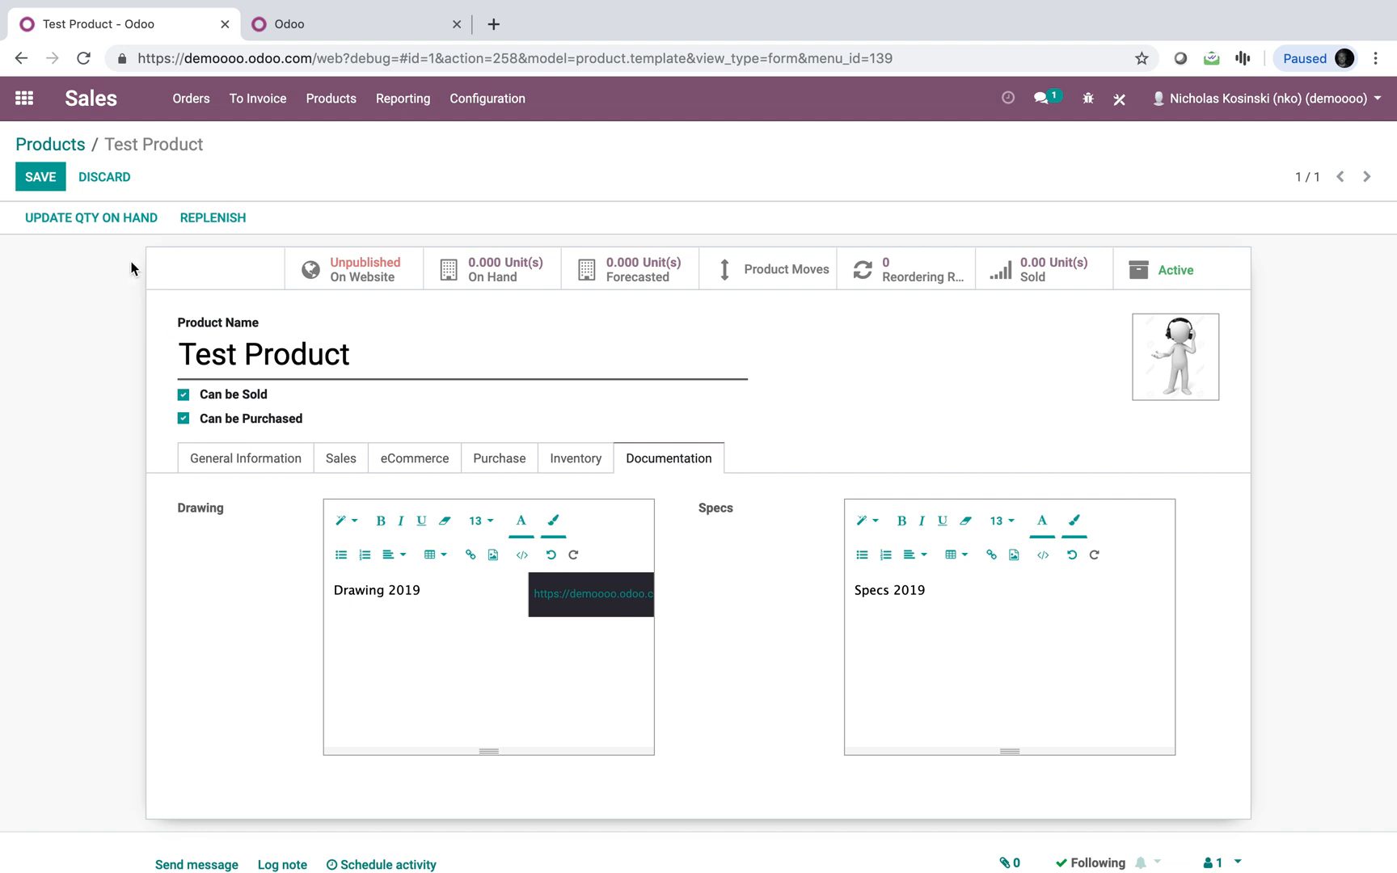
click(45, 178)
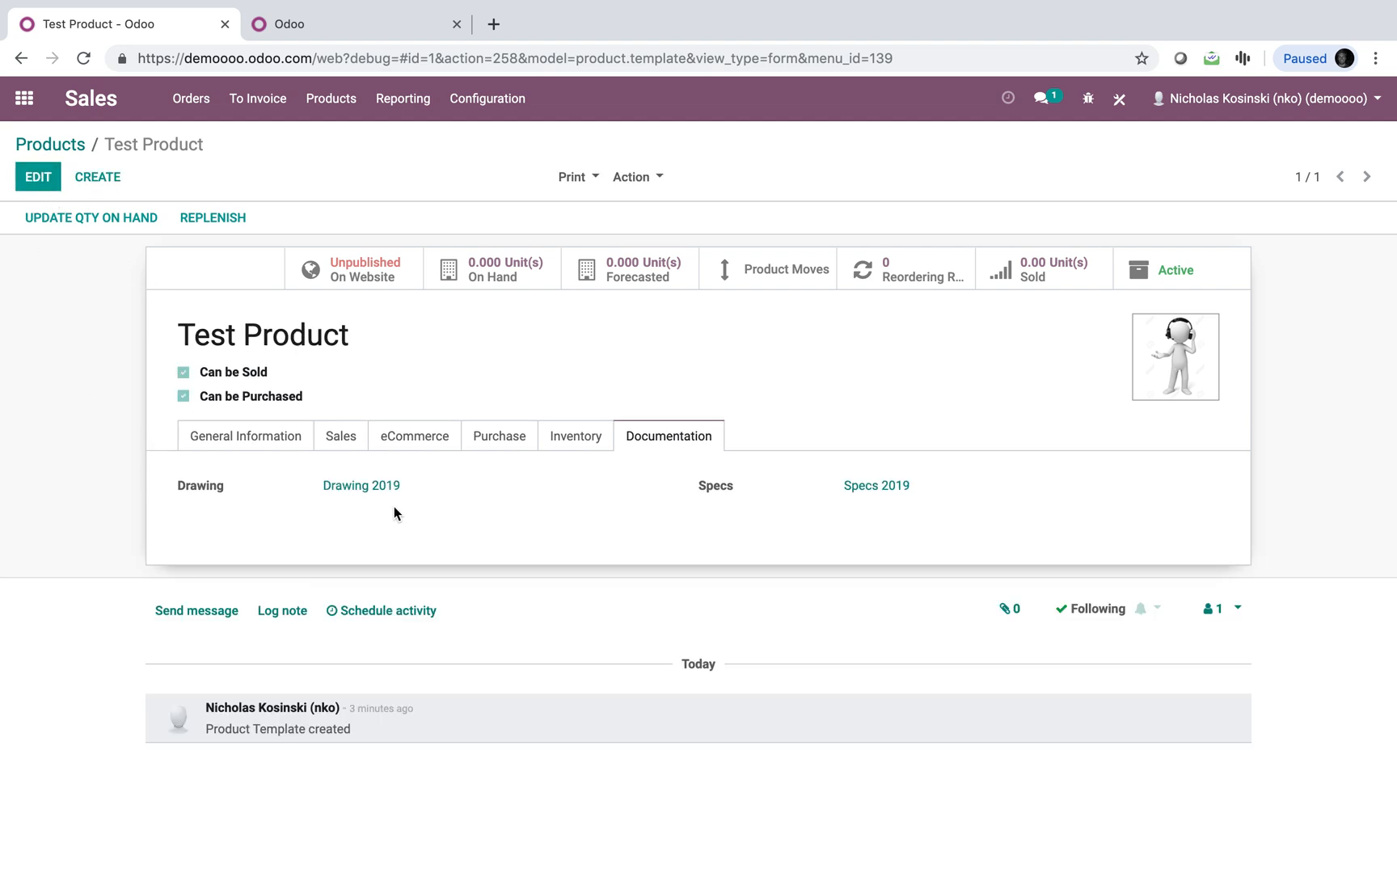
mouse_move(897, 485)
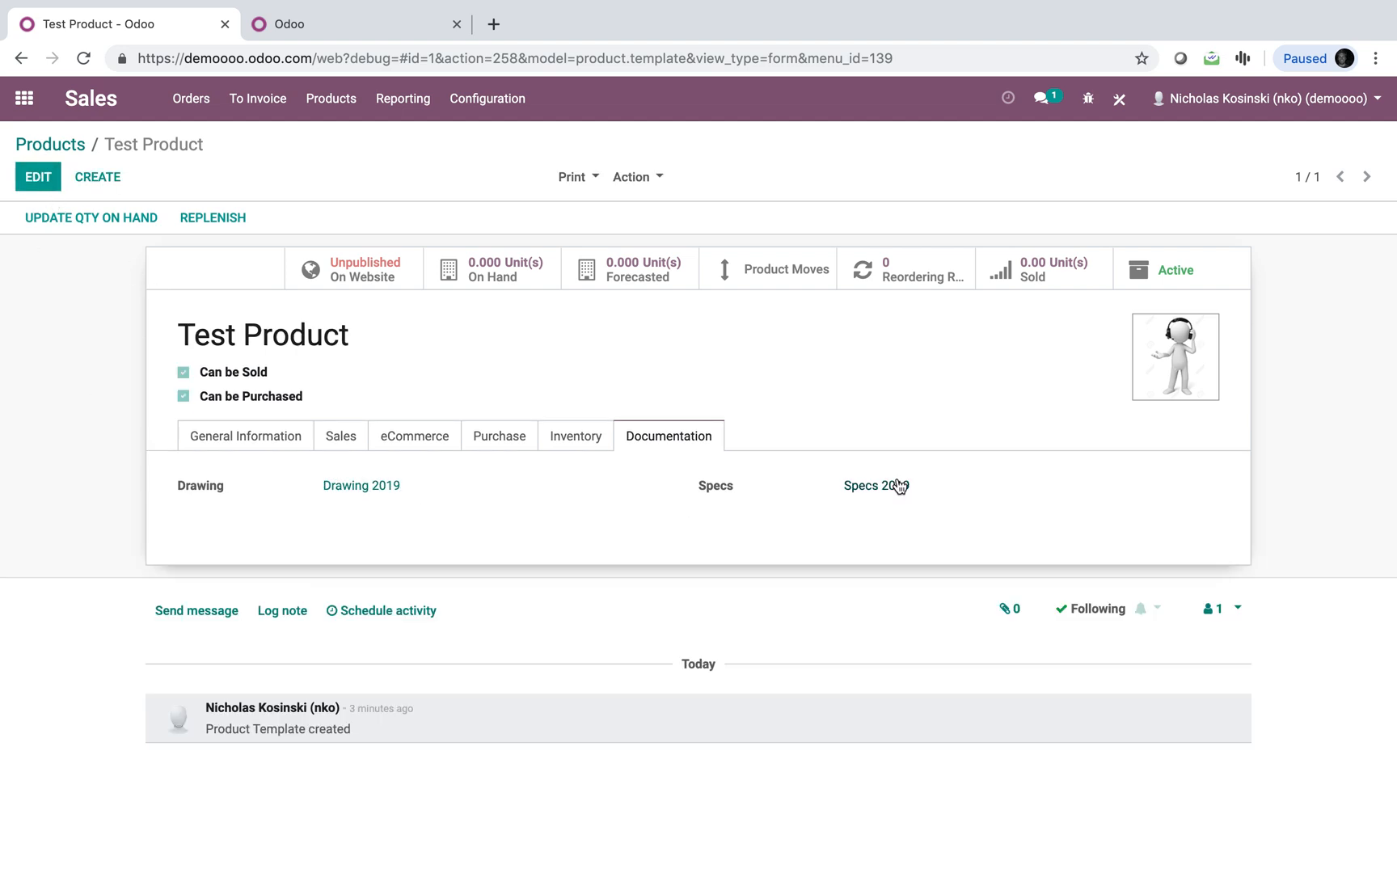
mouse_move(232, 522)
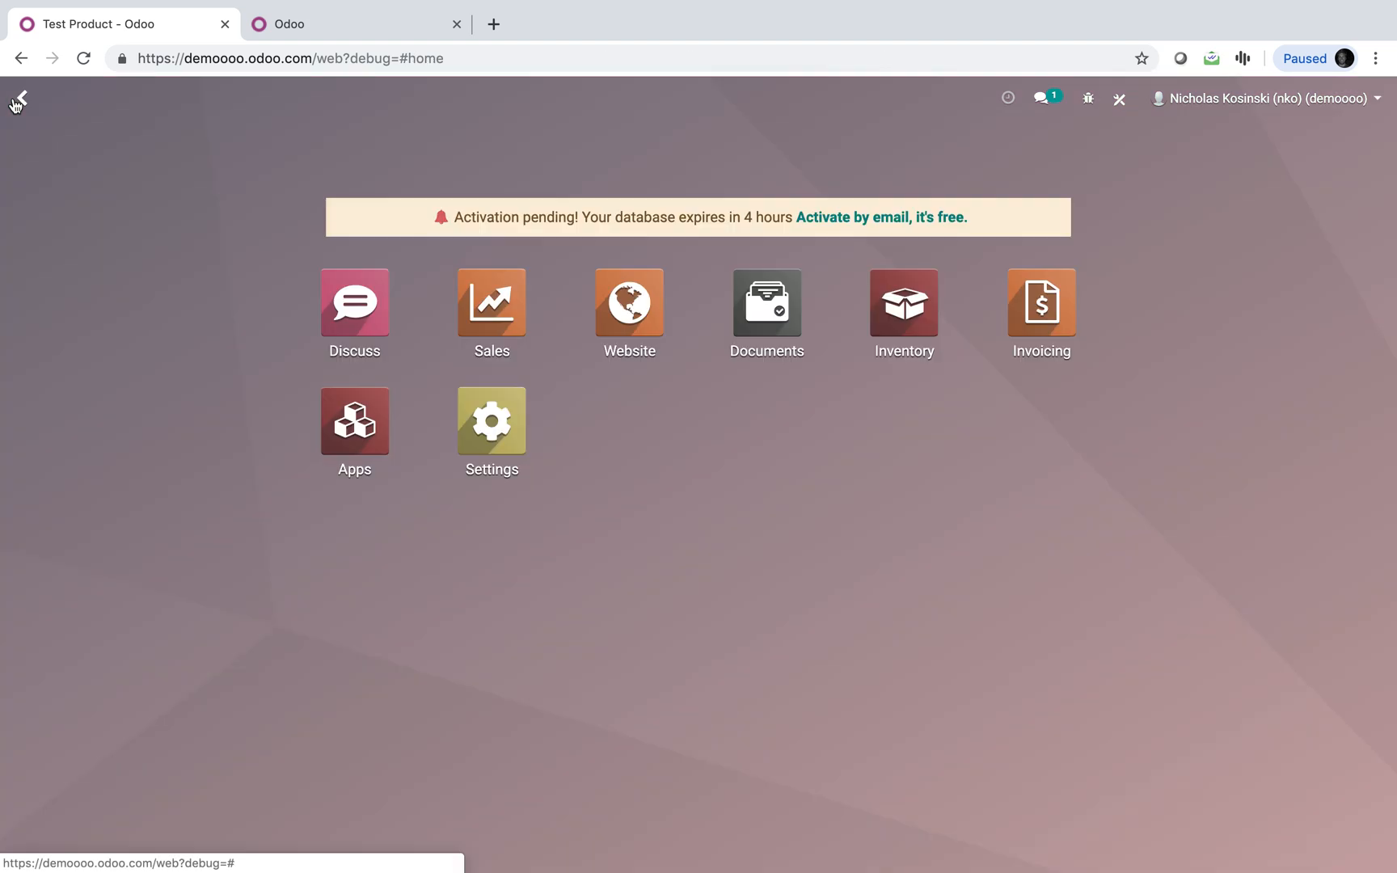
Open Test Product's website shop page and its Customize menu
click(17, 93)
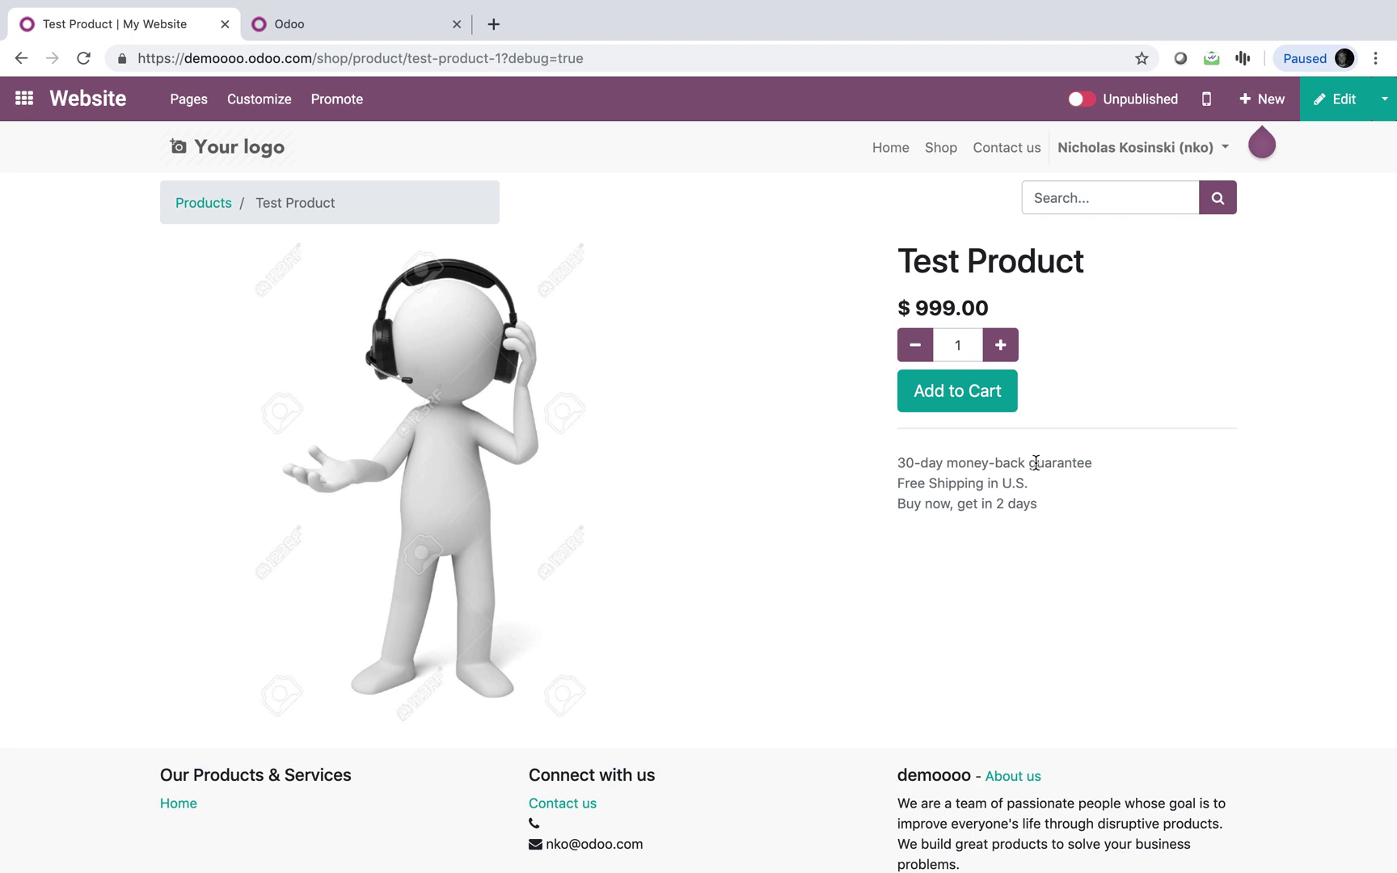
click(259, 99)
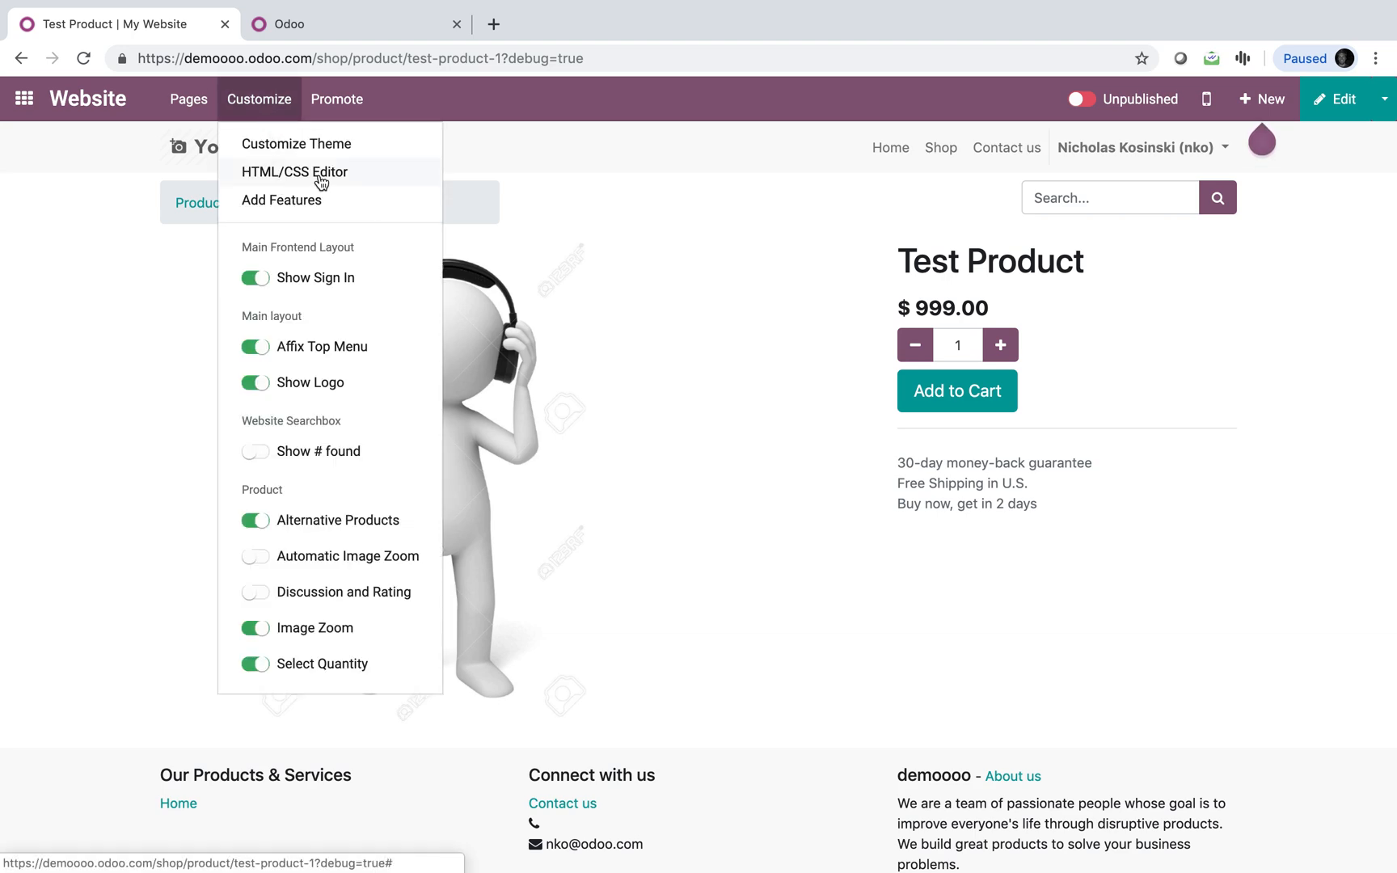
In the HTML editor, locate the description_sale field in the product template
click(295, 171)
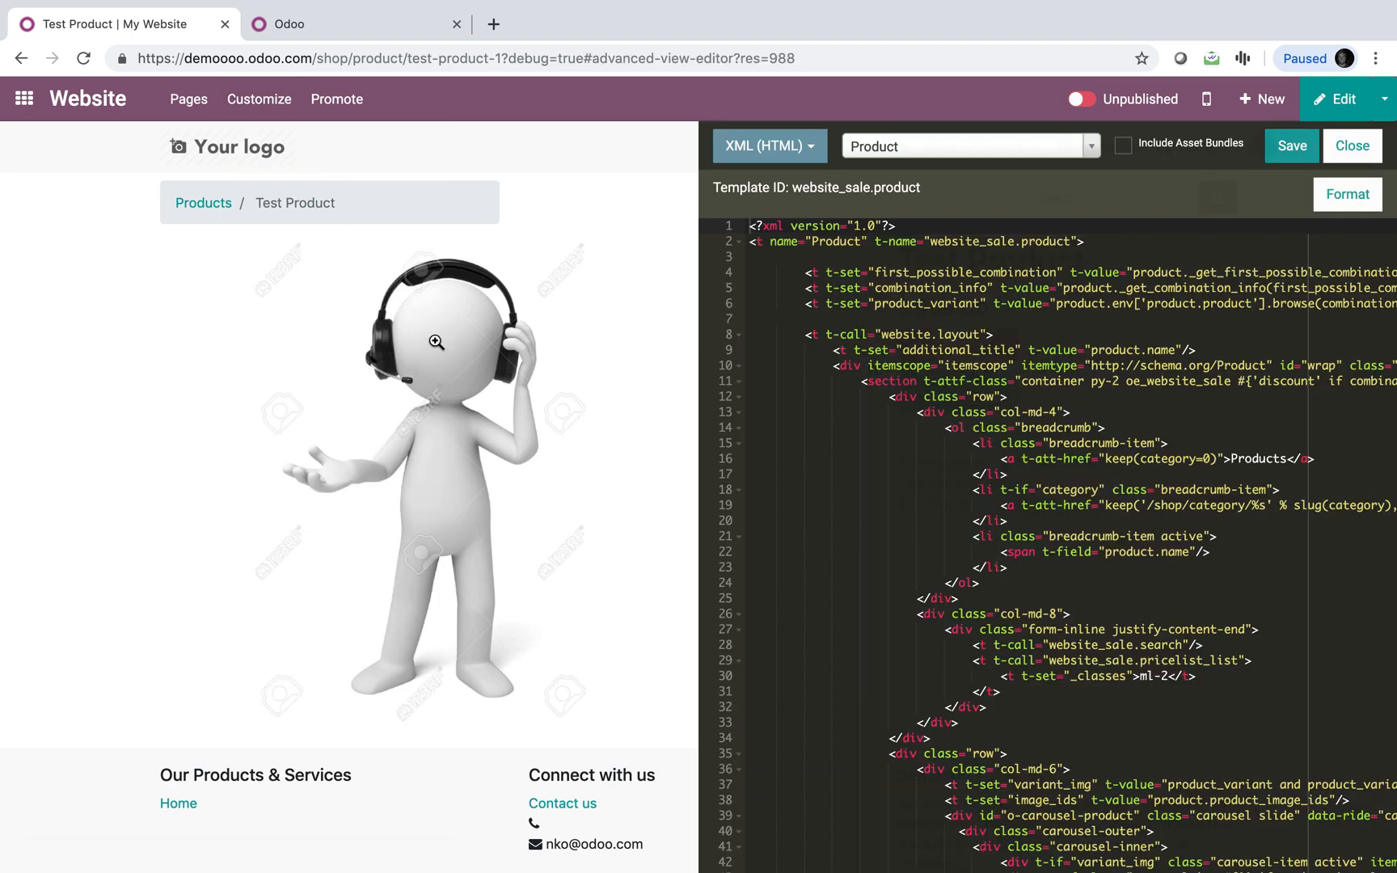
scroll(down, 3)
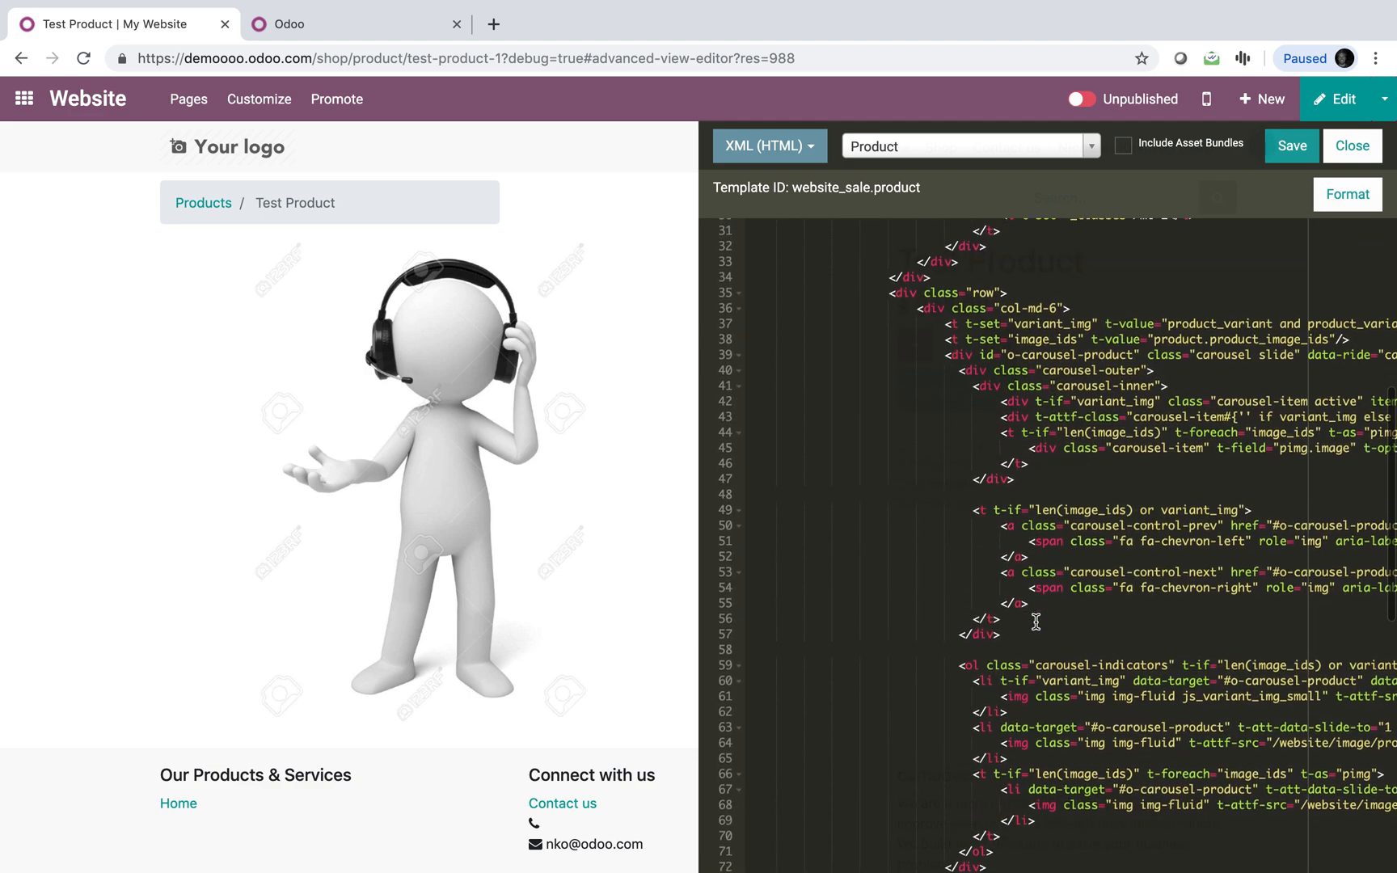
scroll(down, 3)
text(<p)
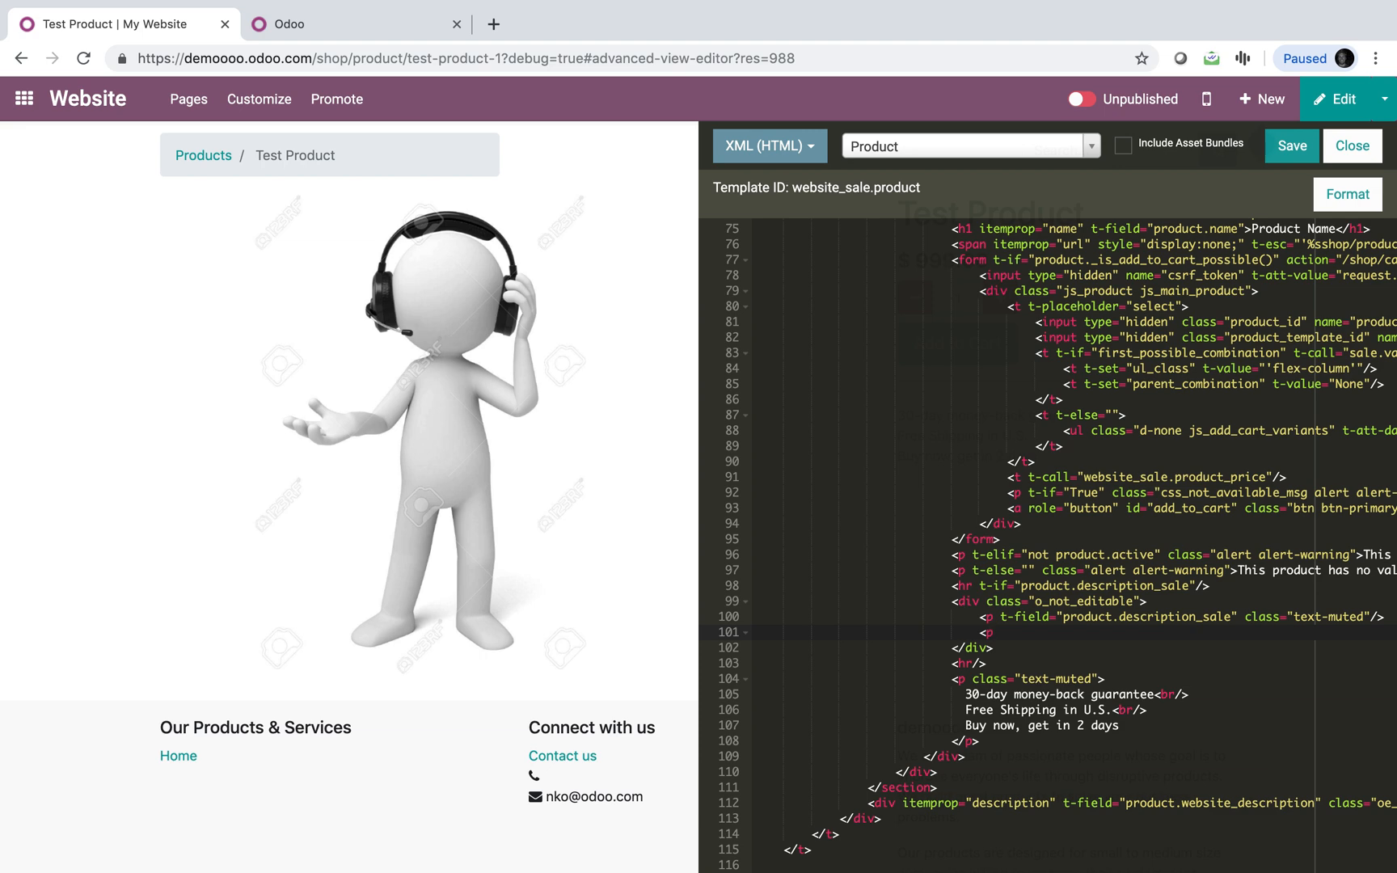
text(class=")
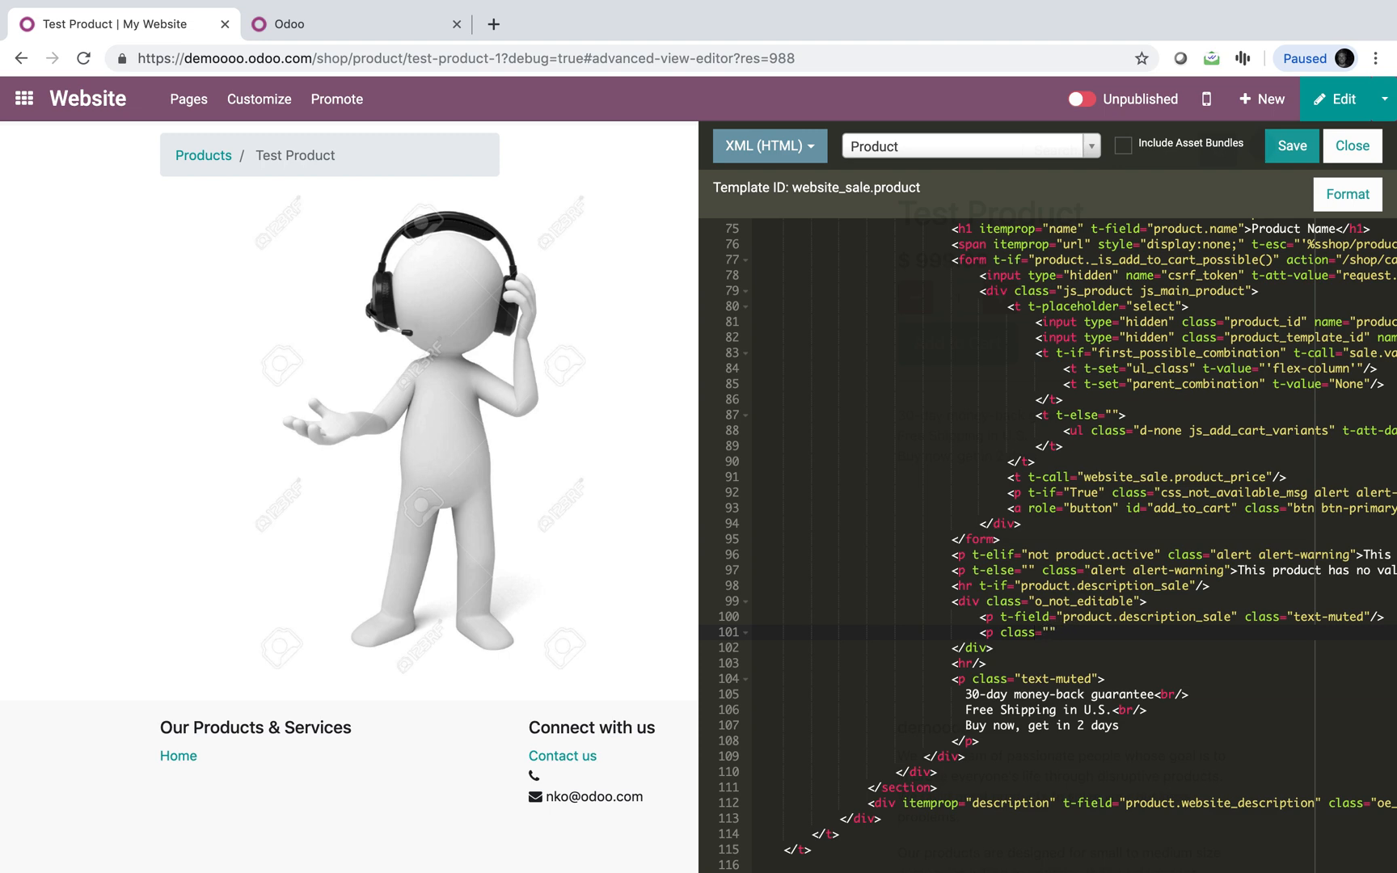
text(tes)
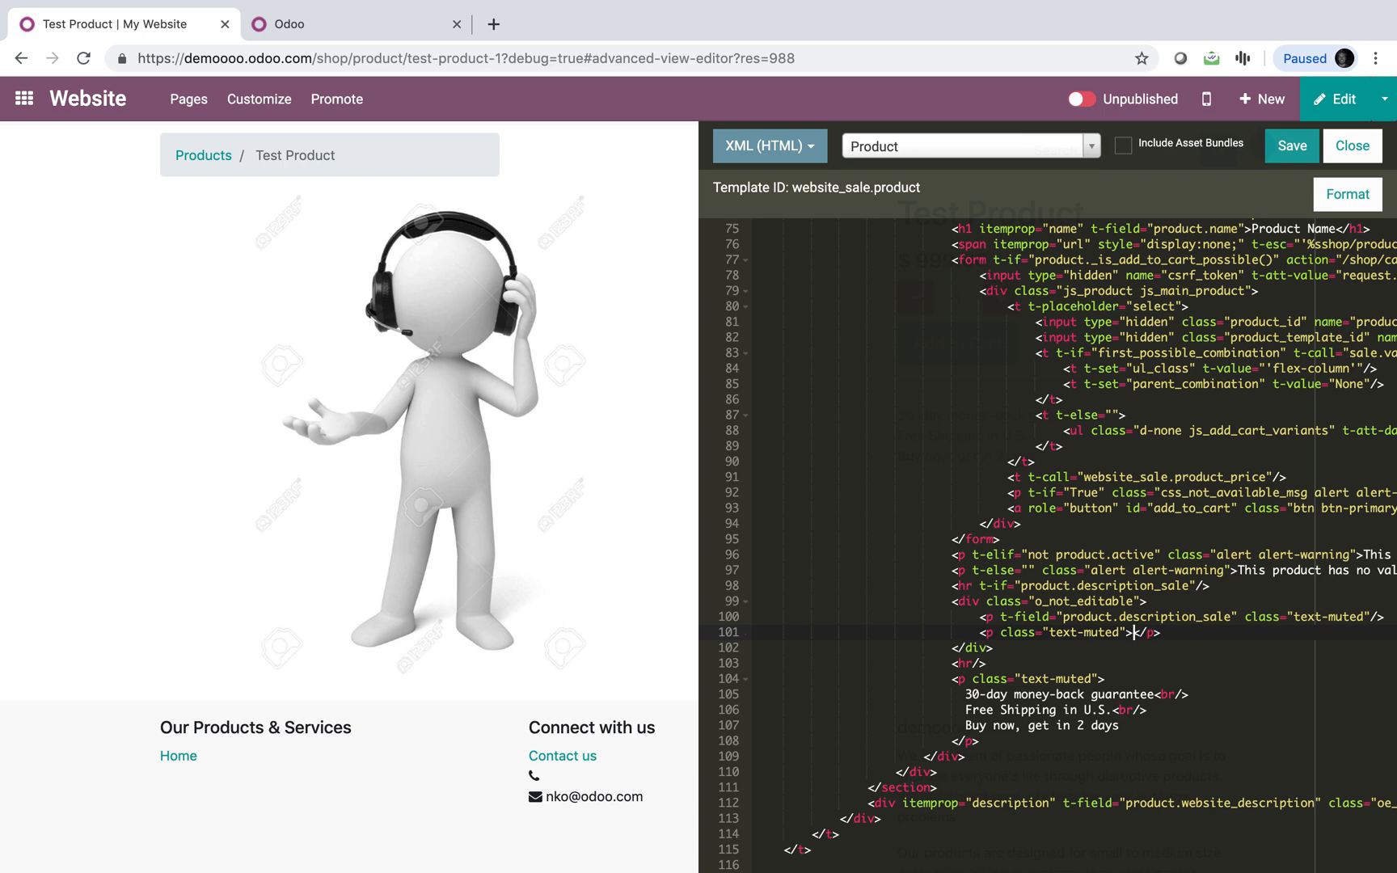
Add a <p><b>Product Specifications</b></p> block and start a t-field paragraph below it
key(Enter)
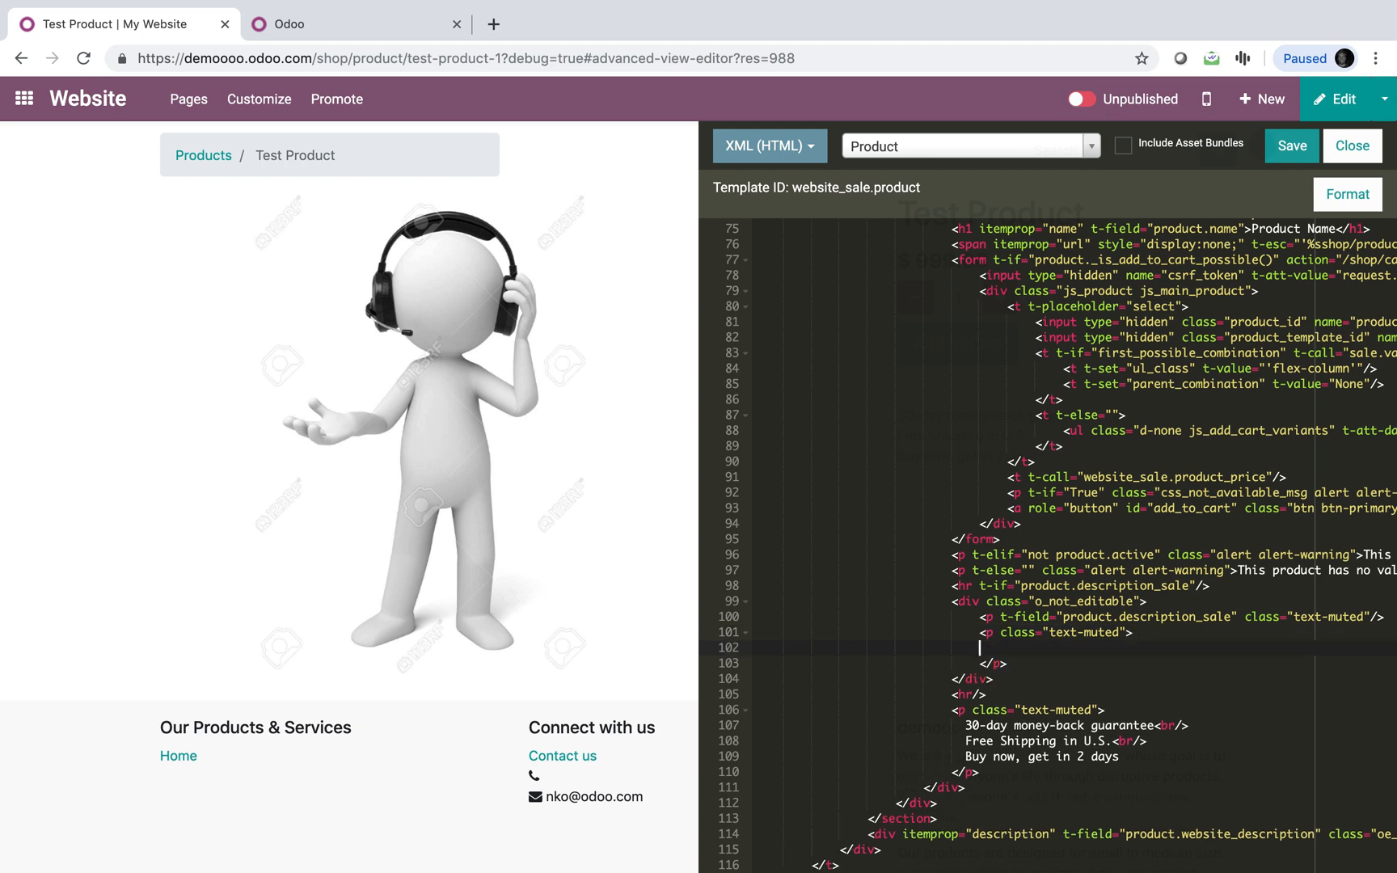
text(<p>)
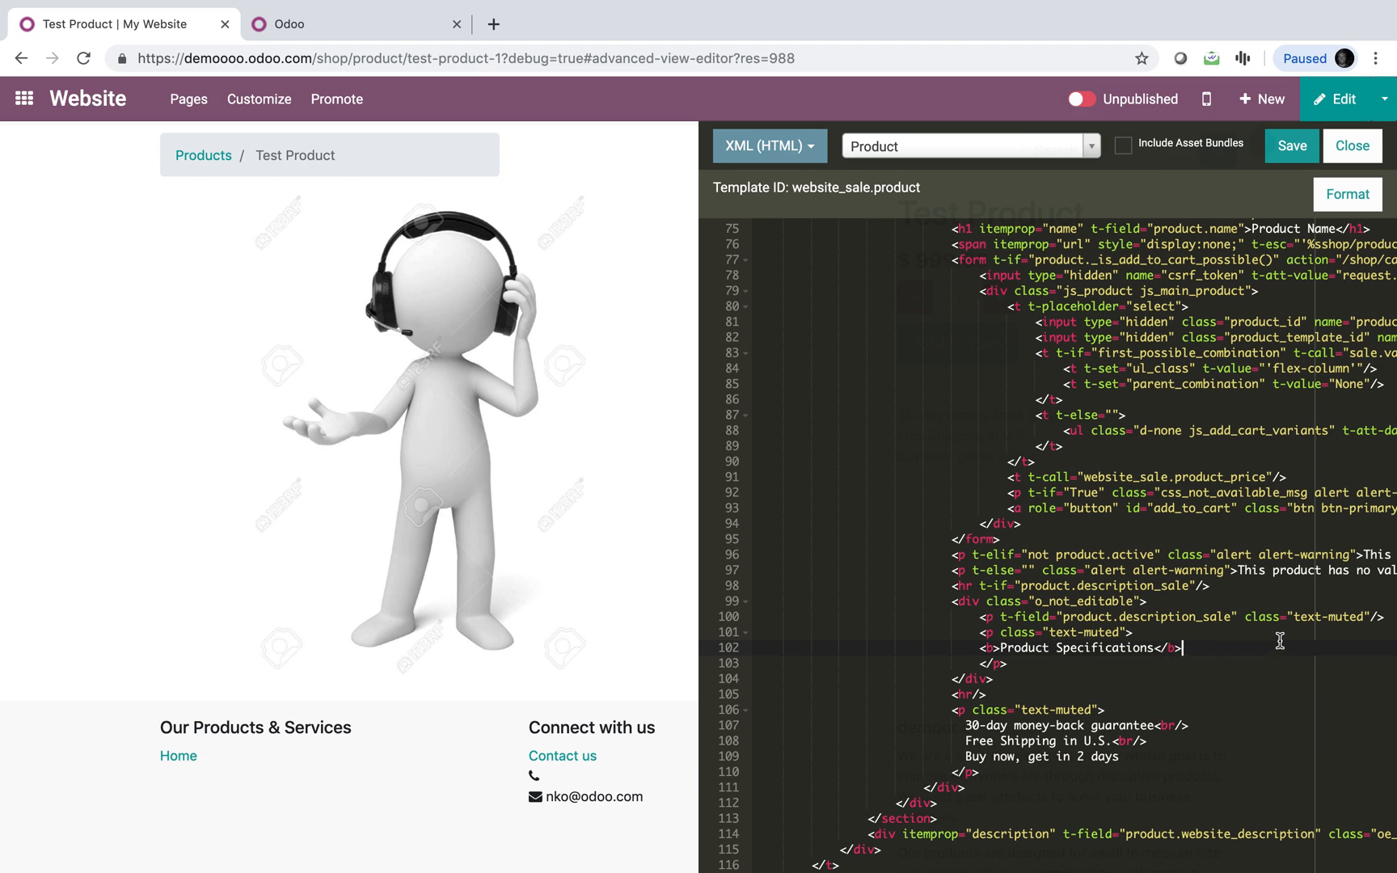
key(Enter)
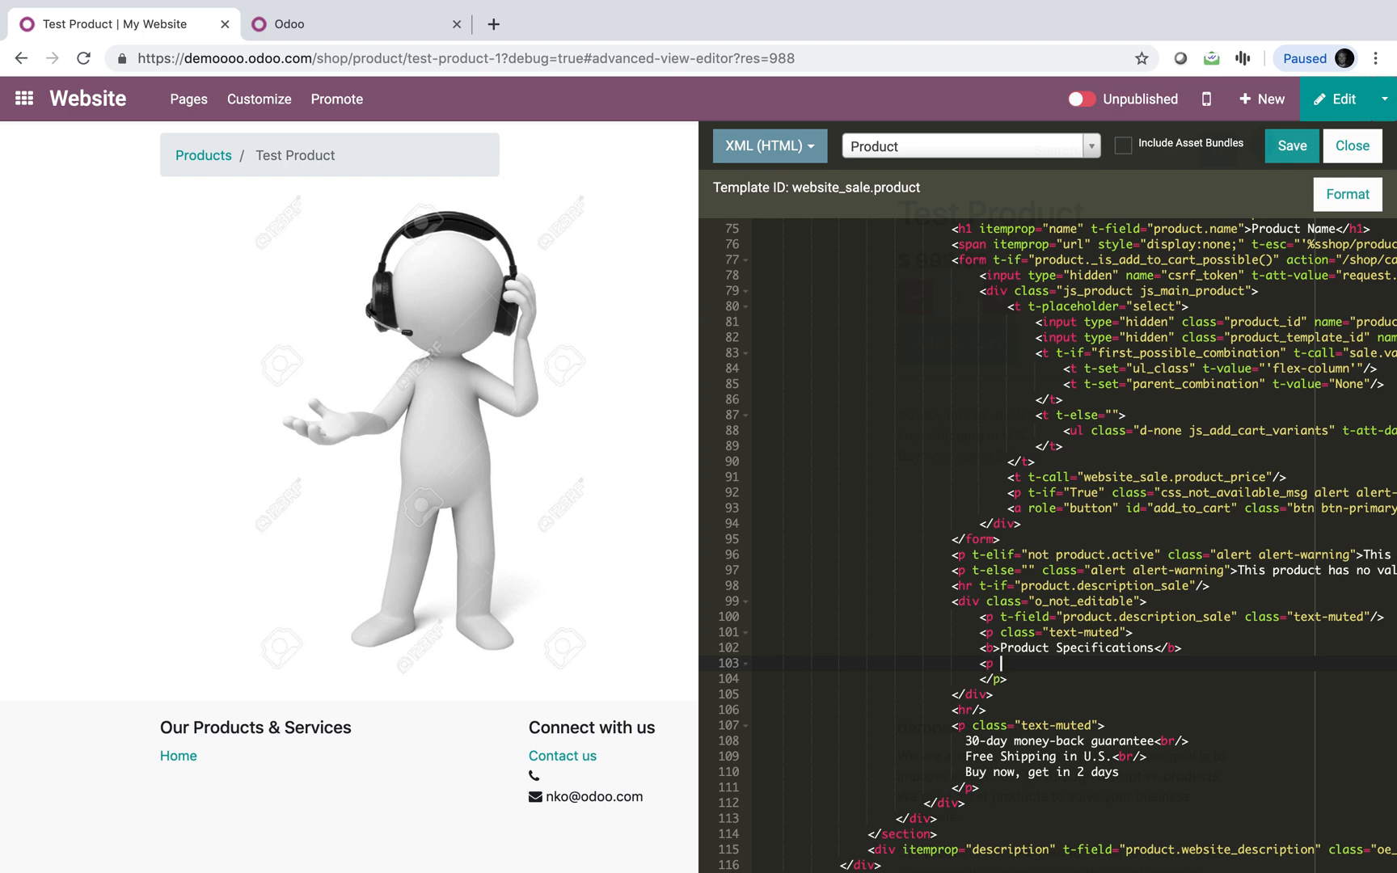
text(t-field)
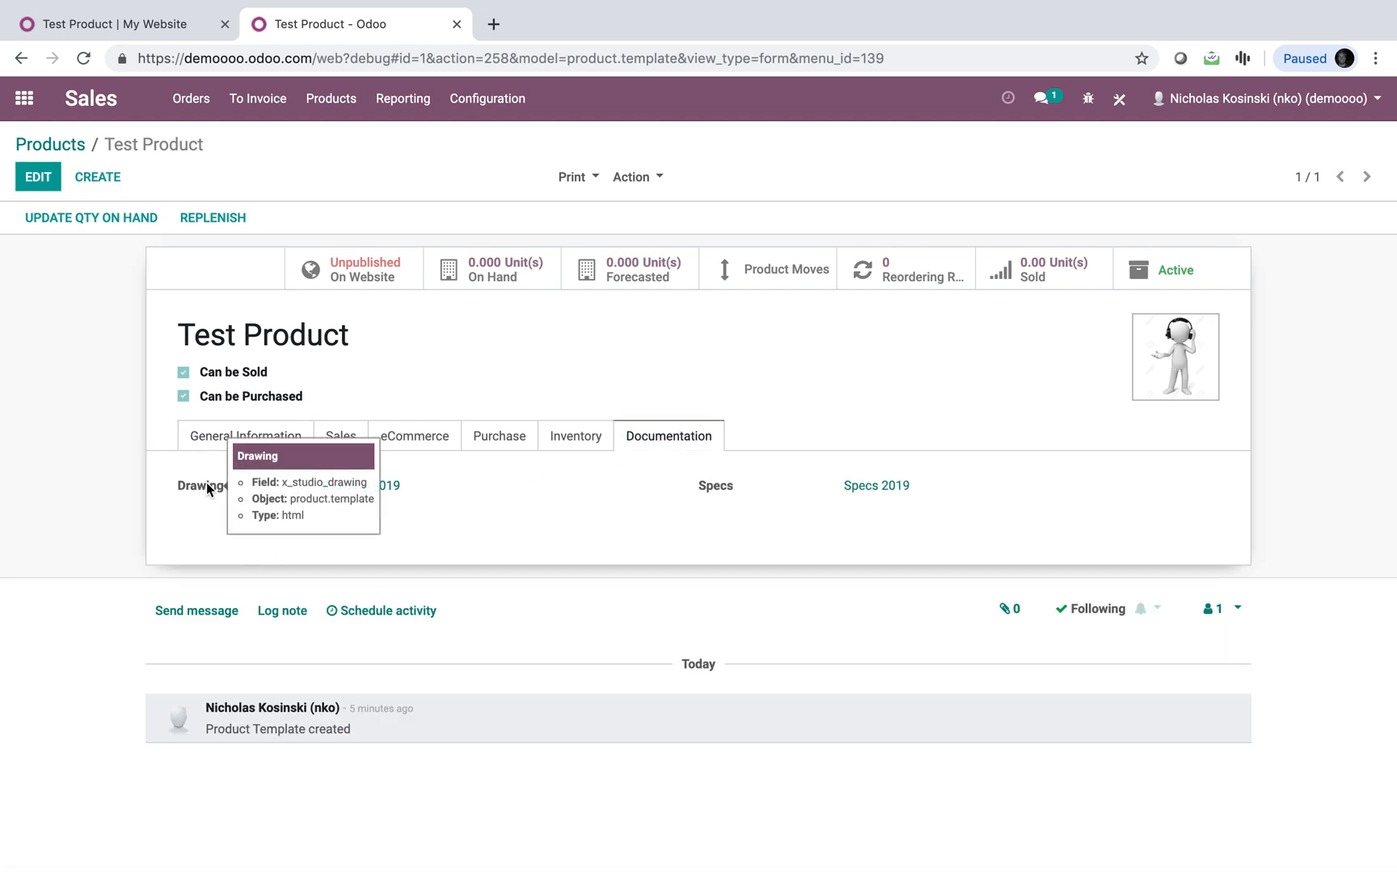
Add t-field paragraphs for product.x_studio_drawing and product.x_studio_specs, then save the template
click(105, 22)
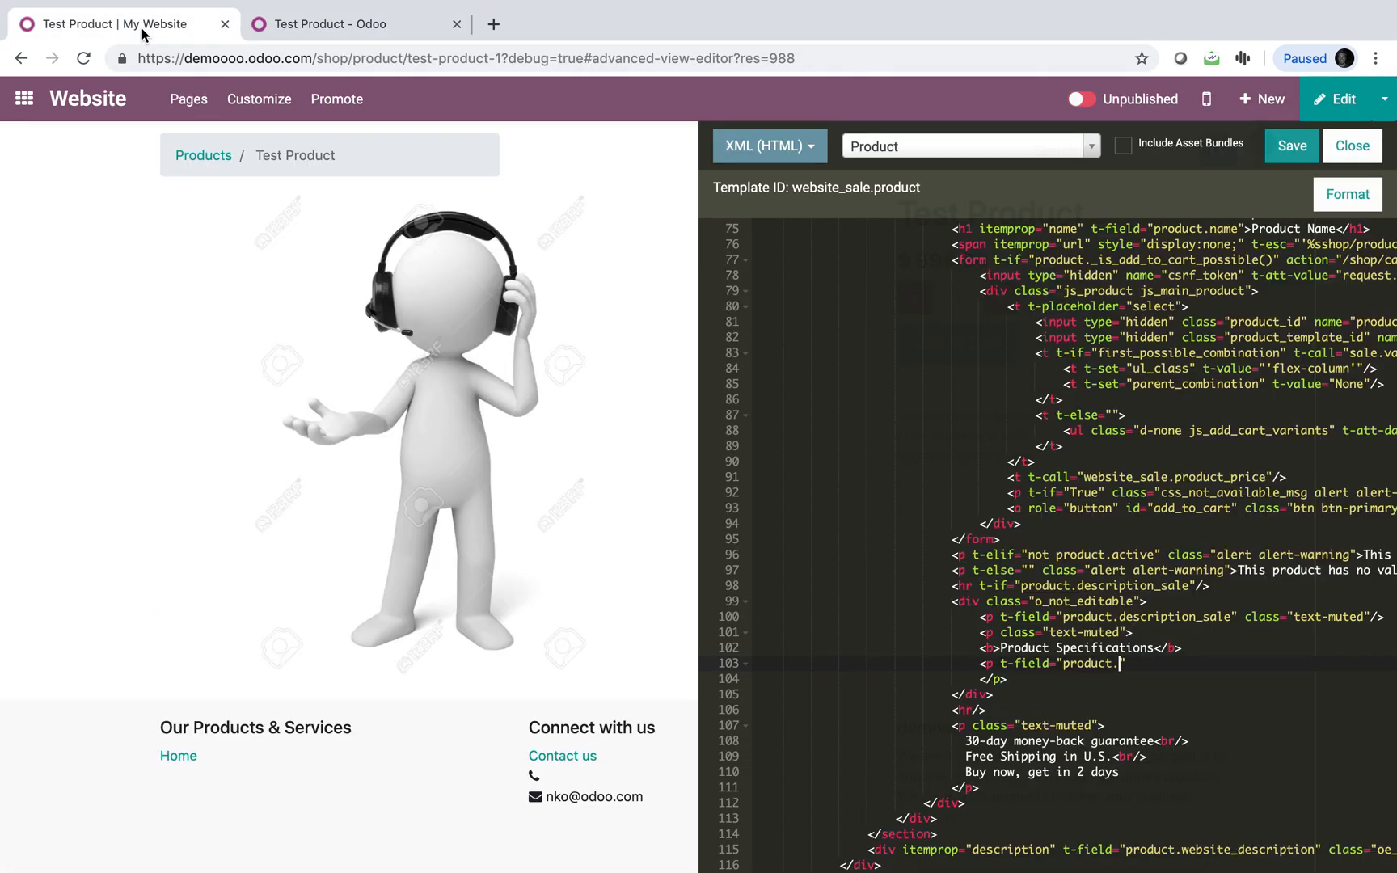
text(x_)
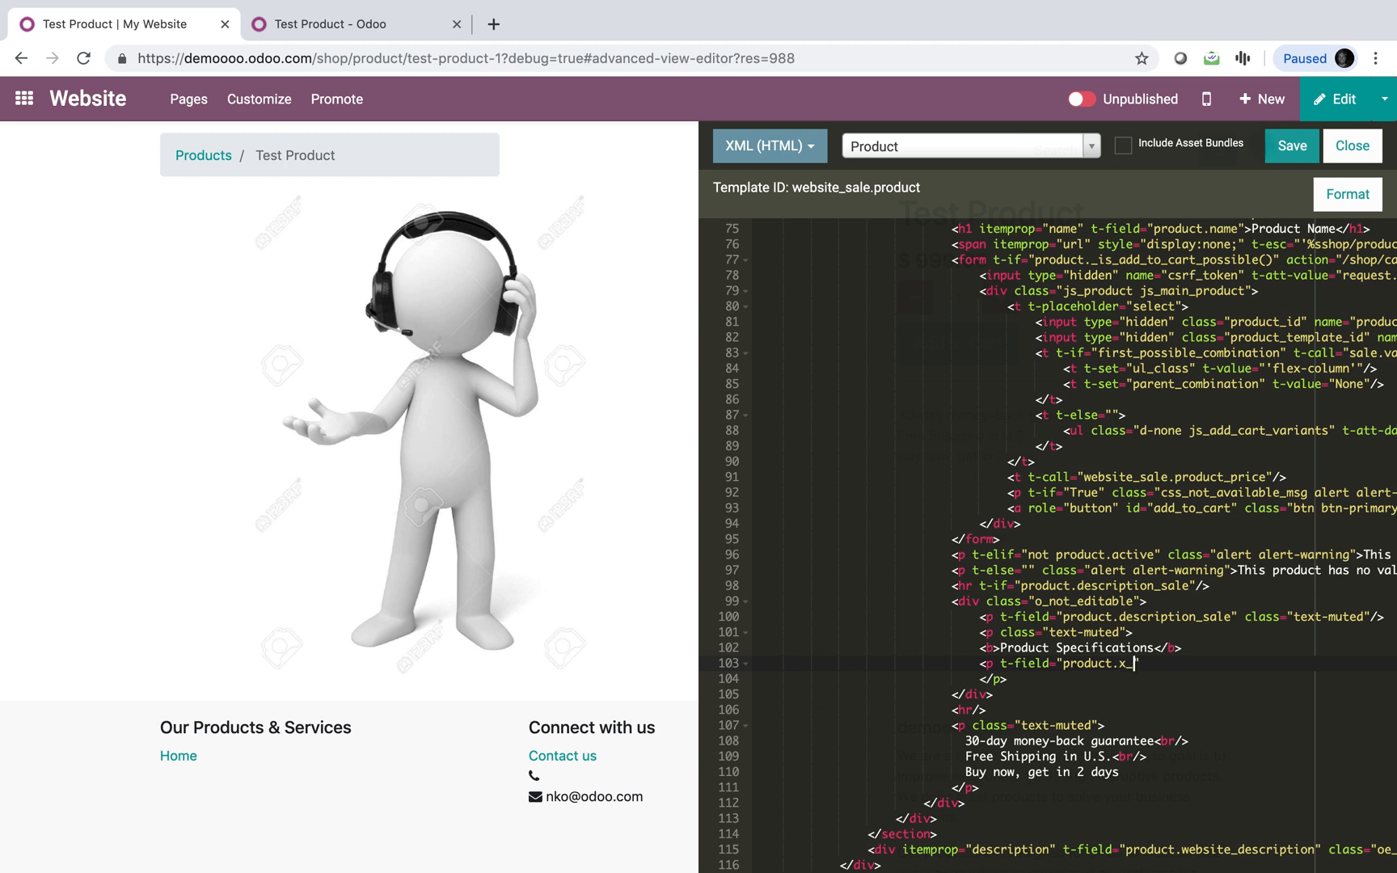
text(studio_drawing)
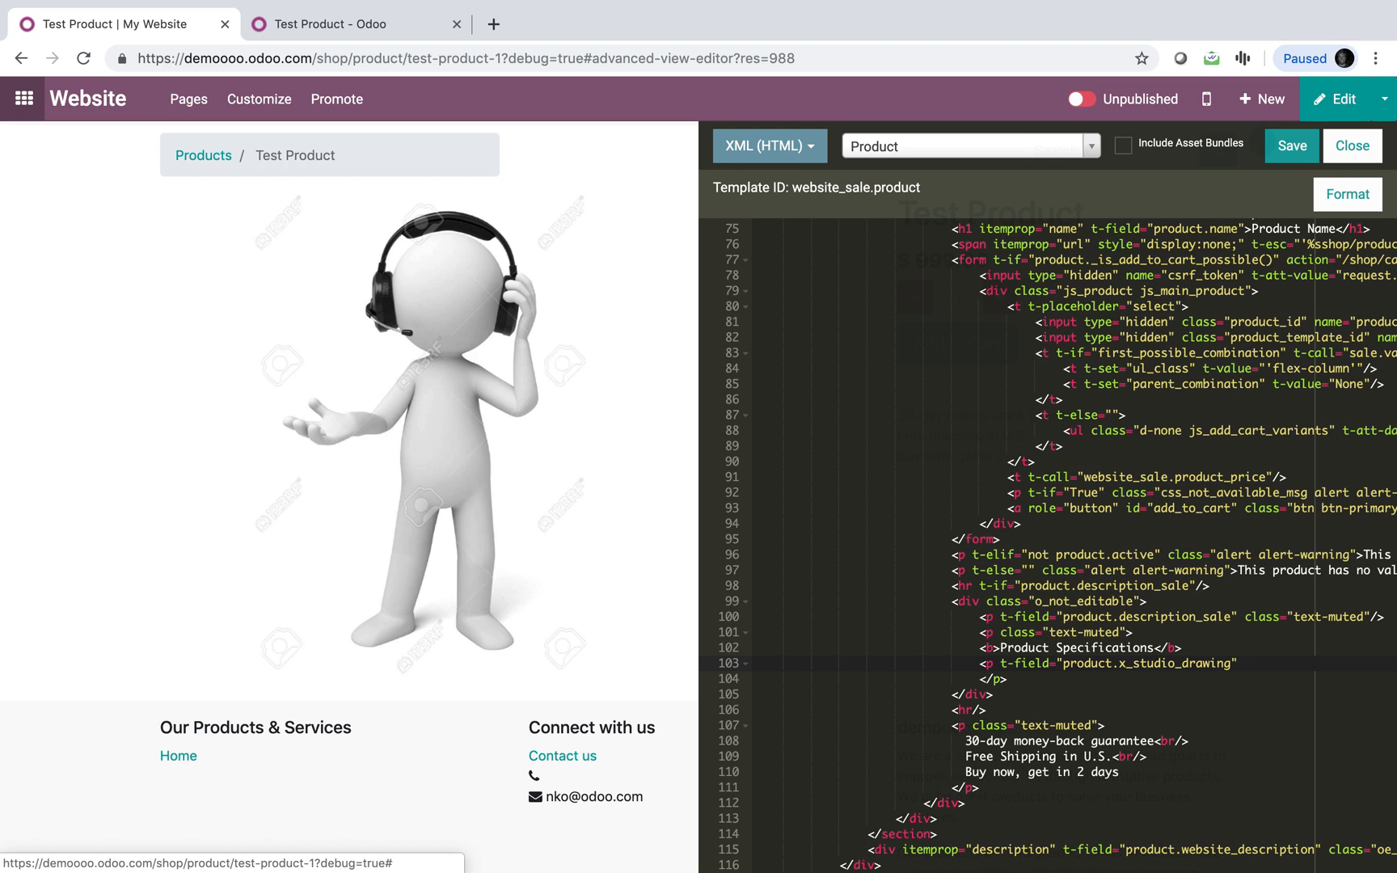
text(.)
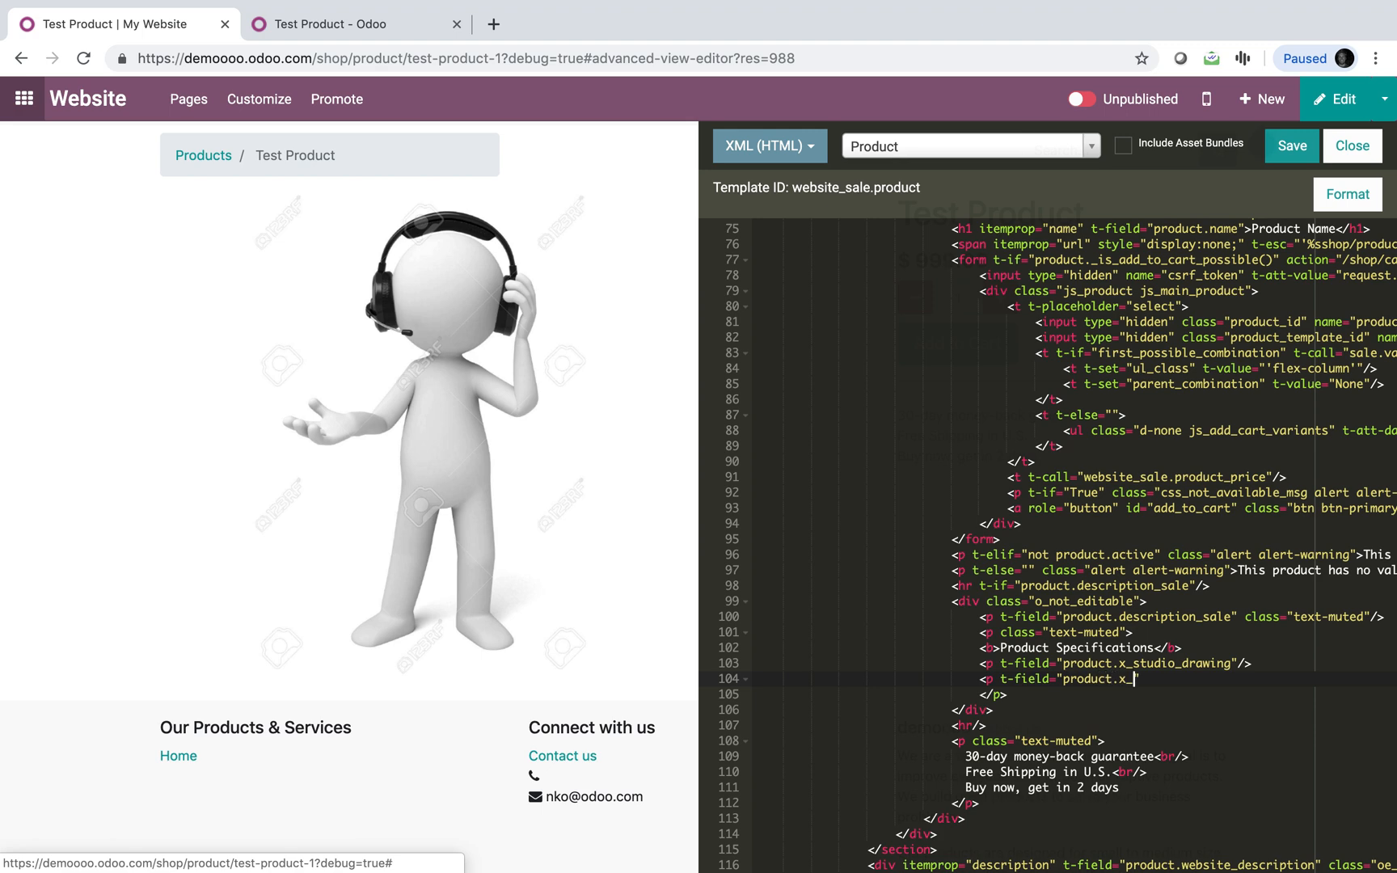
text(studio_specs)
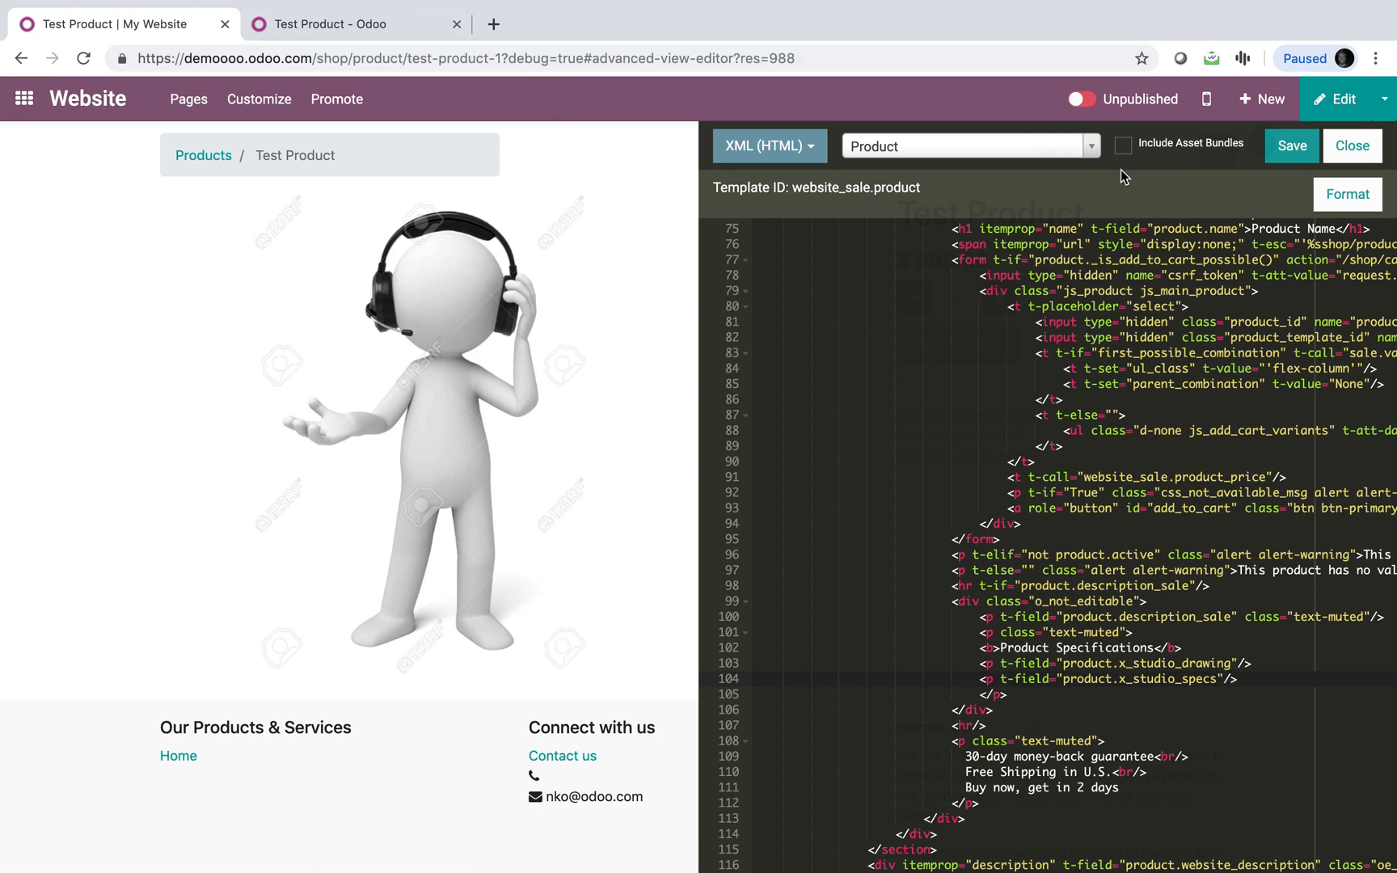
click(1292, 147)
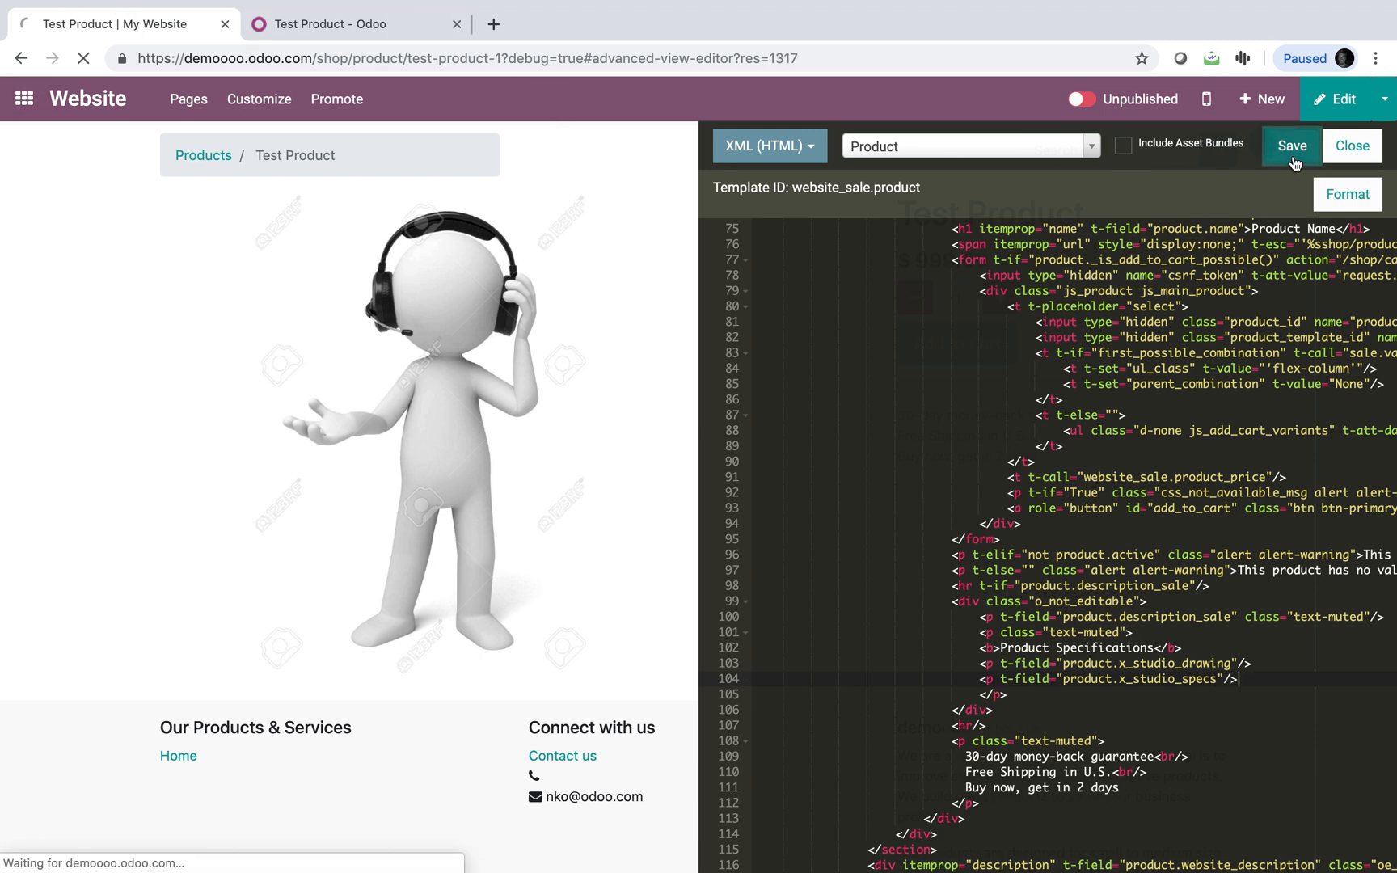
click(1291, 146)
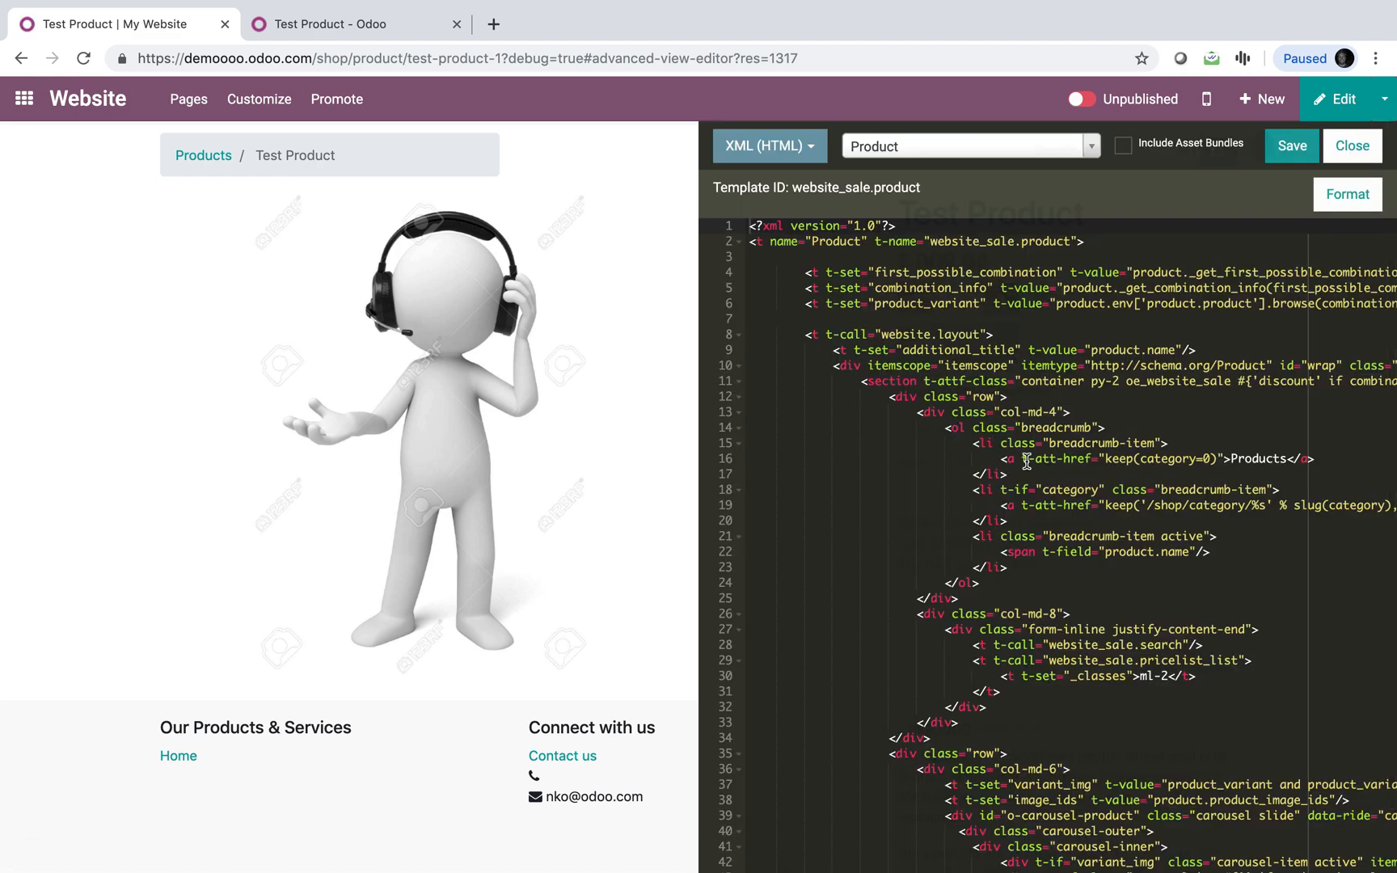
Set Description for Customers to 'This is a great product you should totally buy' and save
click(1351, 146)
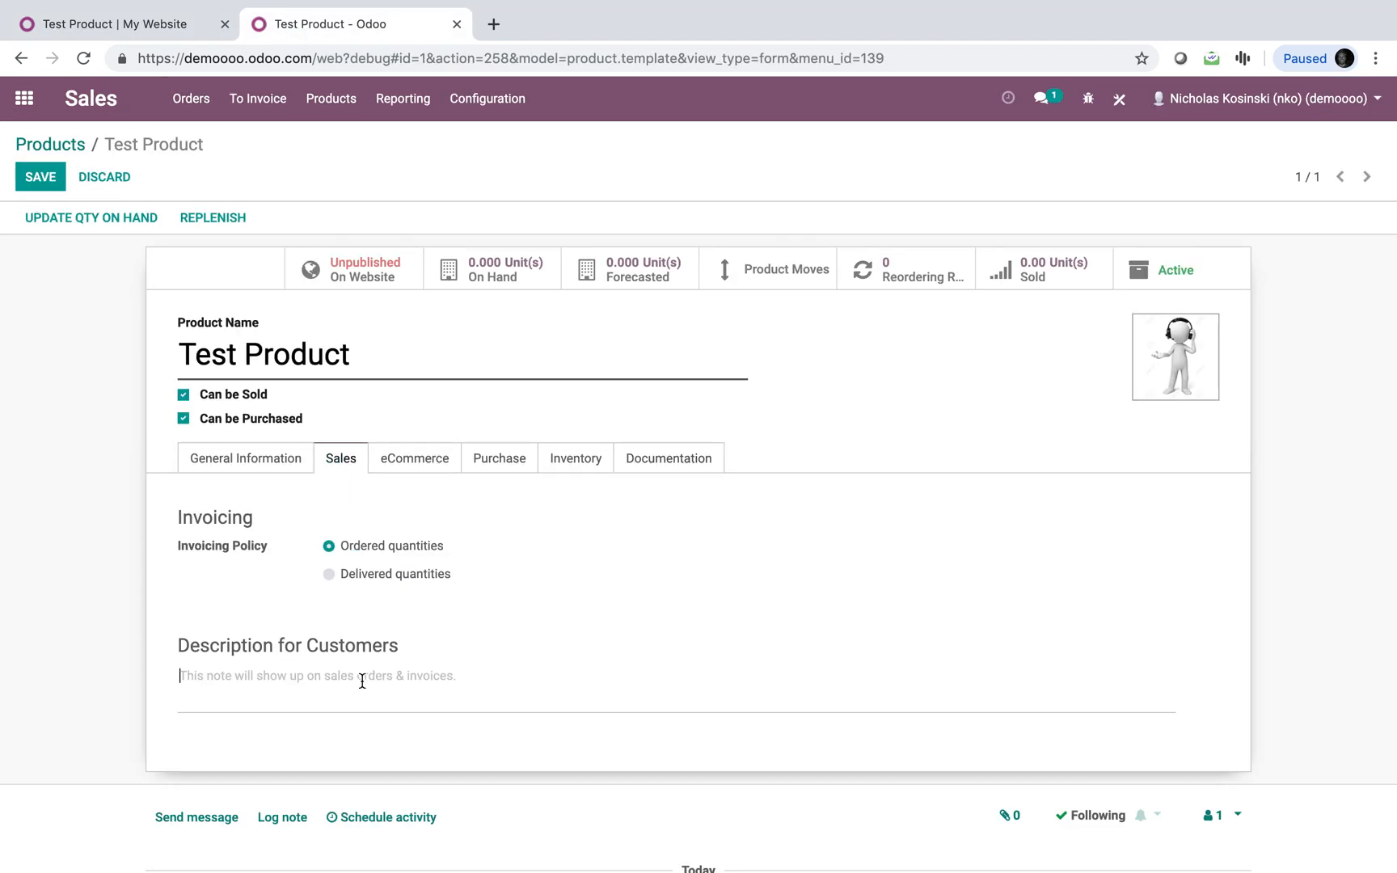
text(This is a great por)
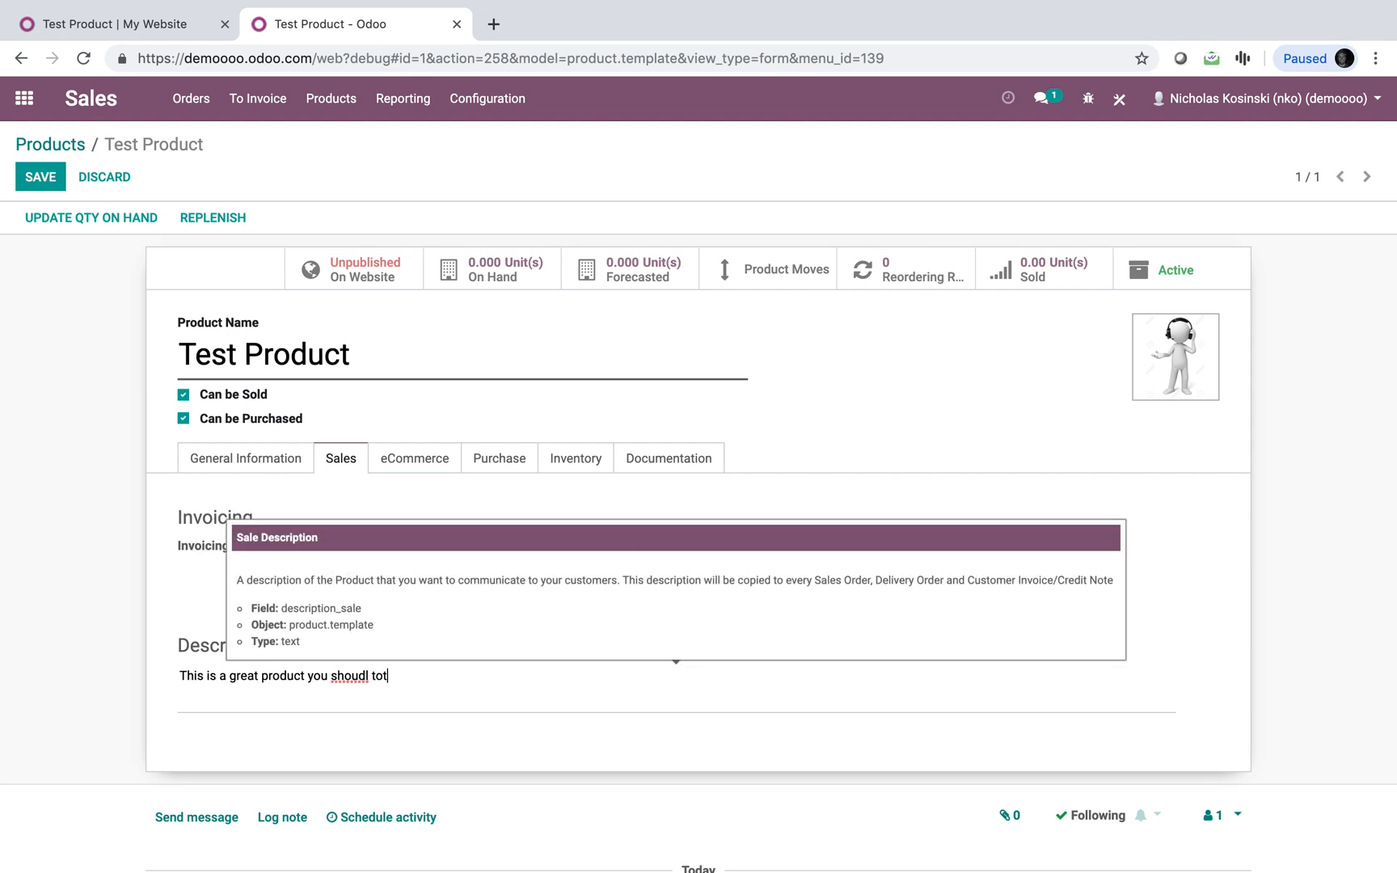
text(should totally)
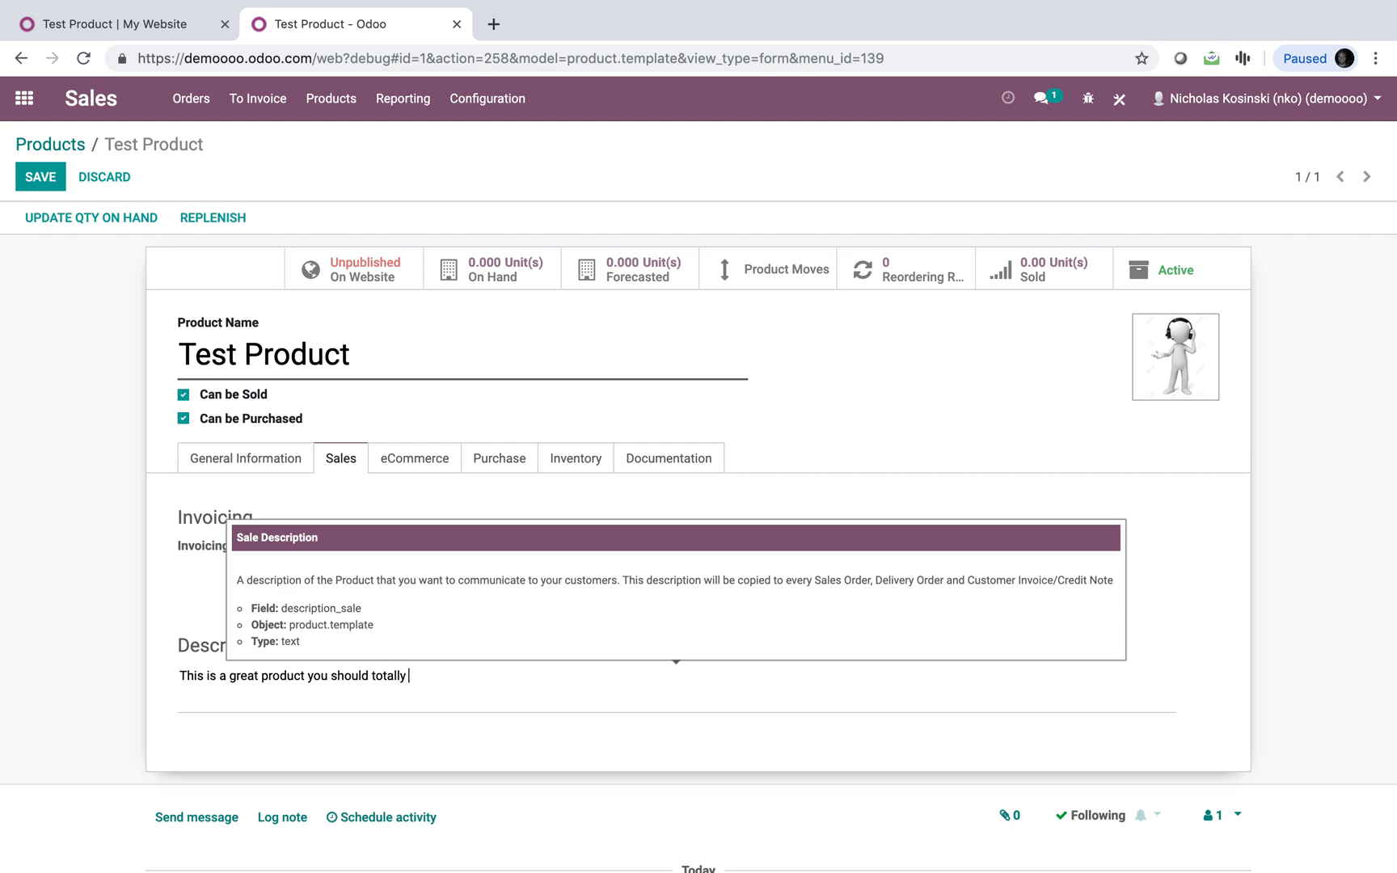
click(42, 177)
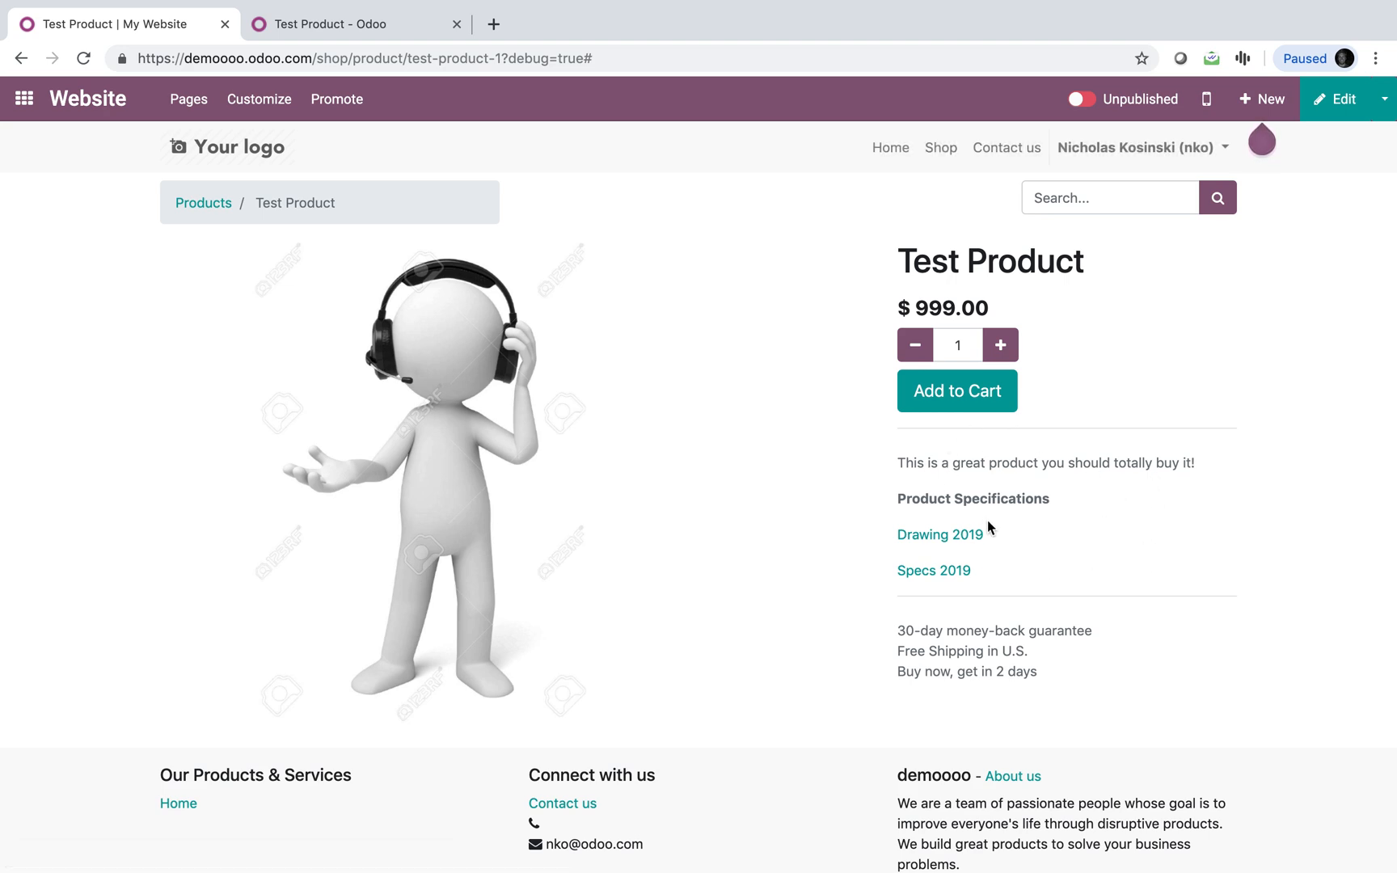
mouse_move(944, 575)
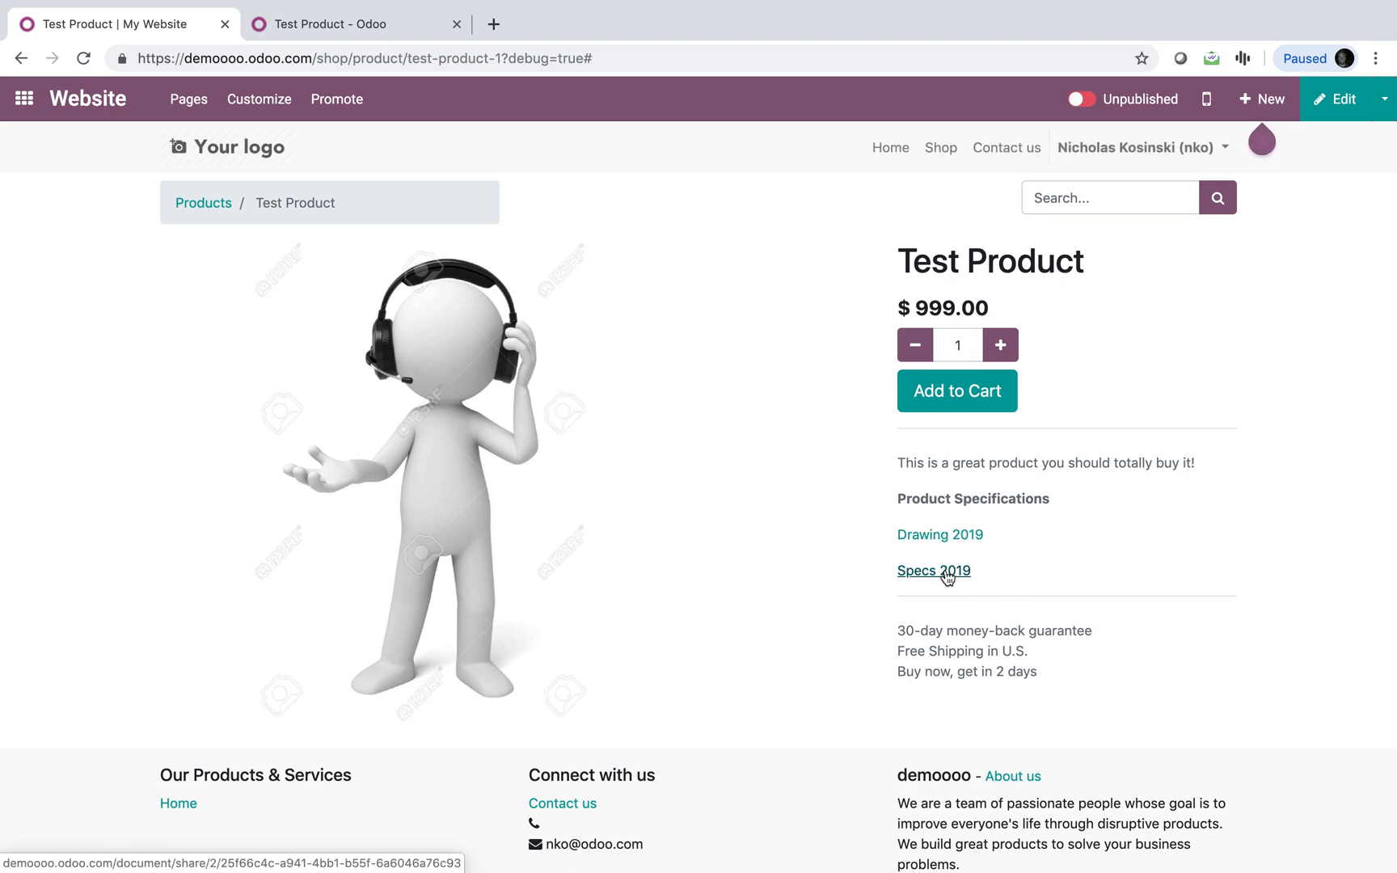
mouse_move(947, 540)
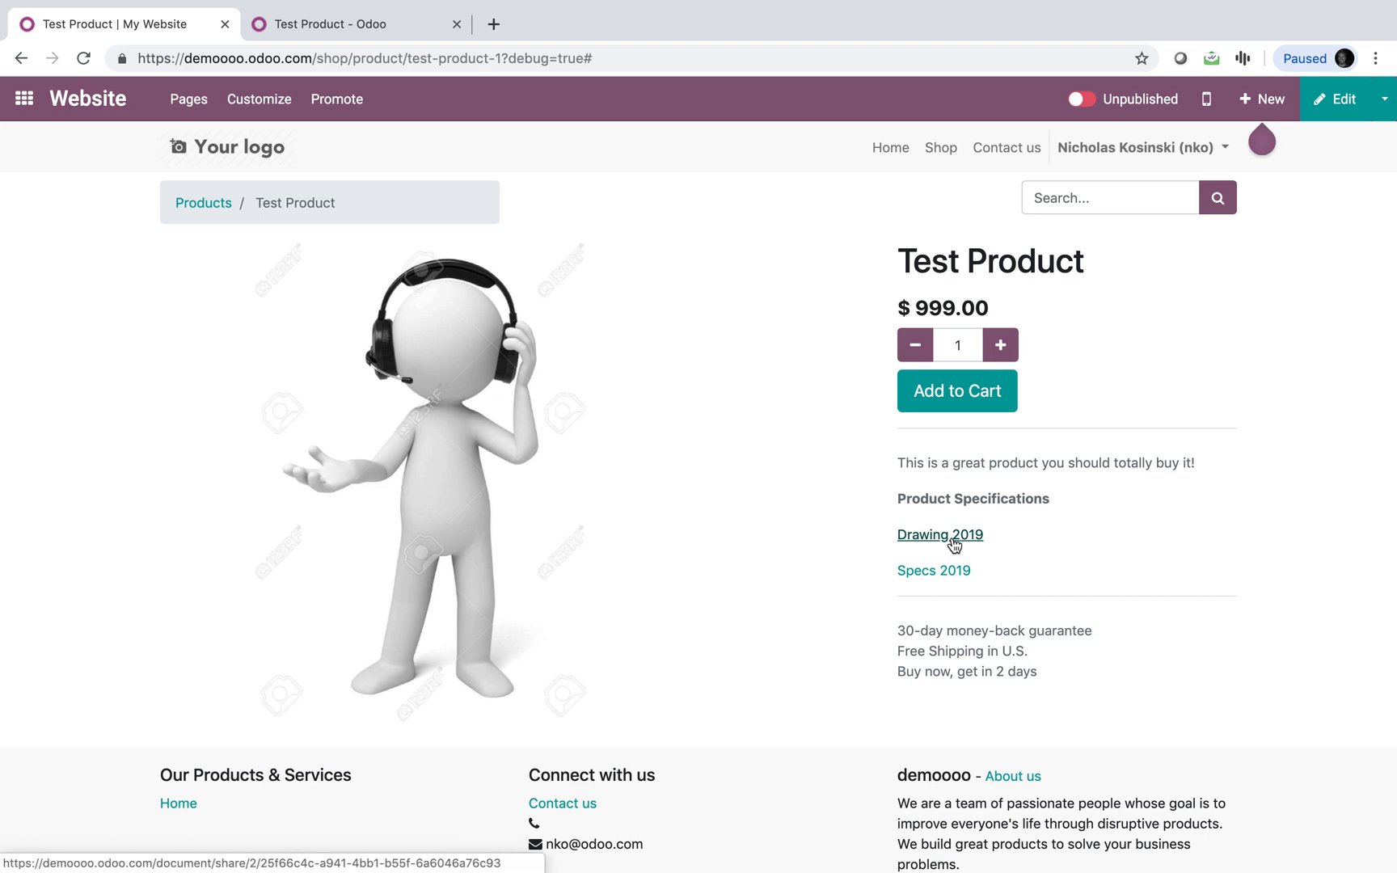
Open Drawing 2019 in a new tab and download the shared Parking Ticket PDF
right_click(941, 533)
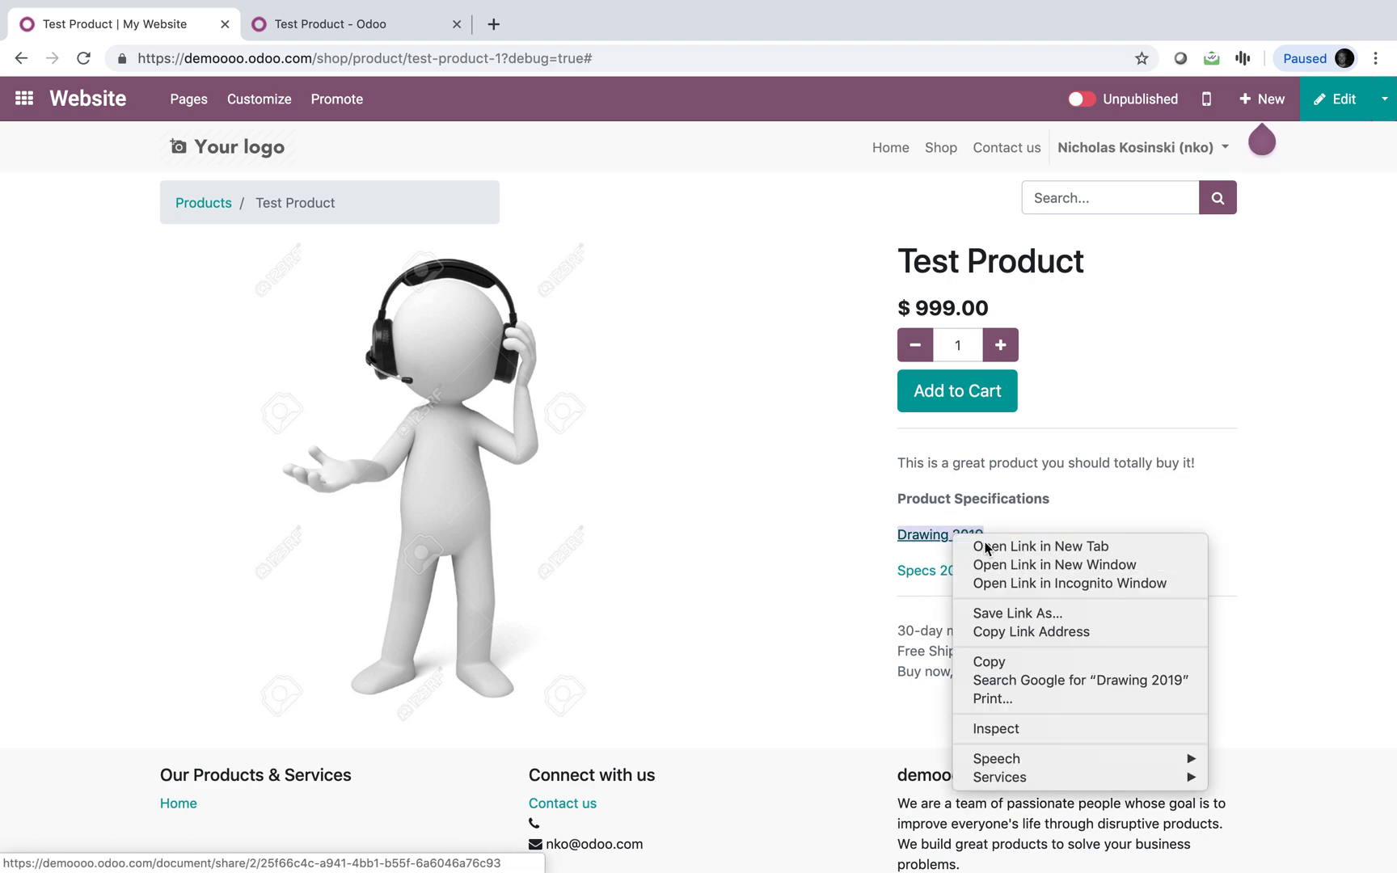
click(1041, 547)
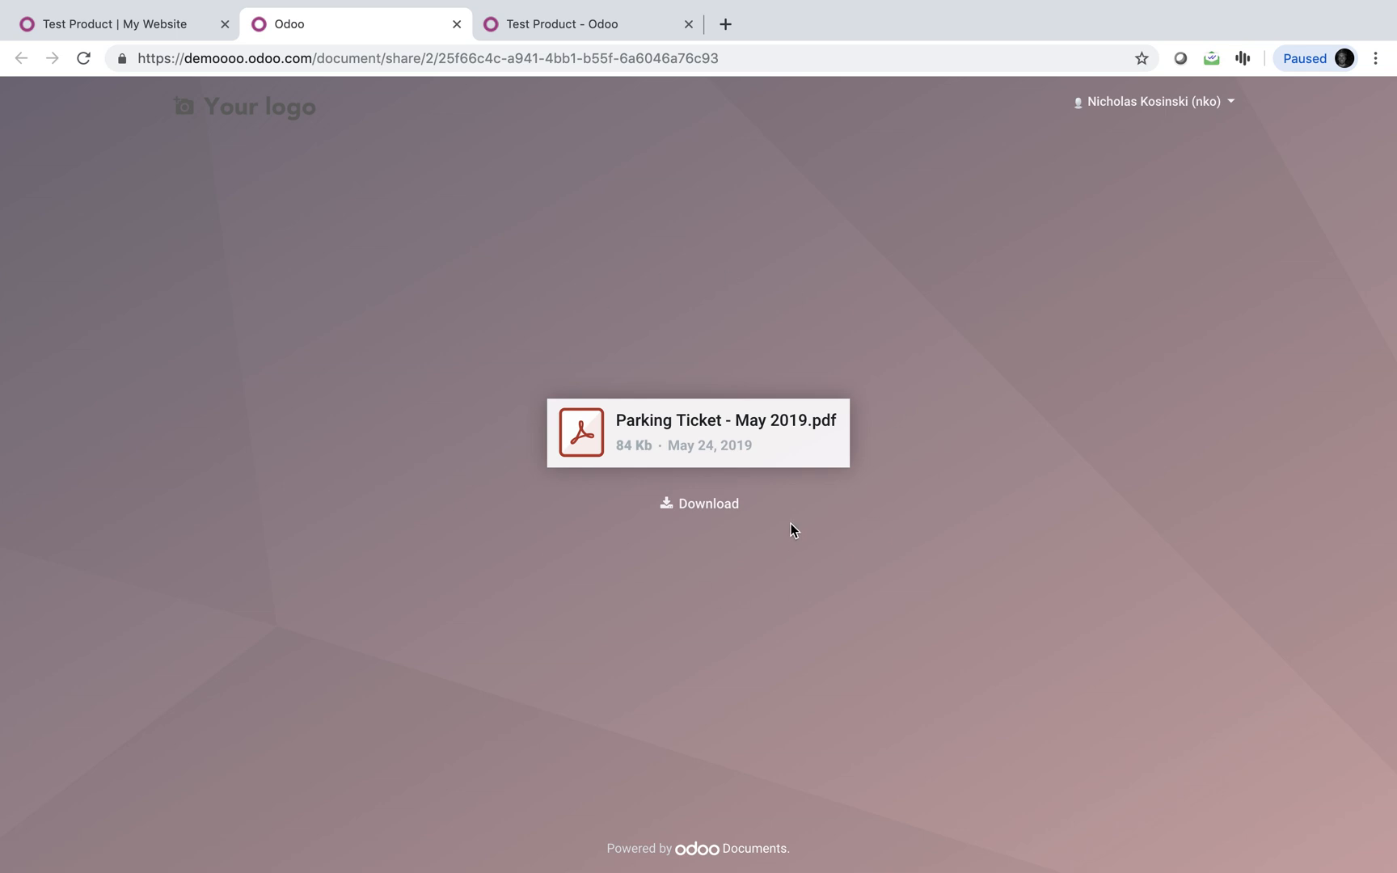
click(698, 504)
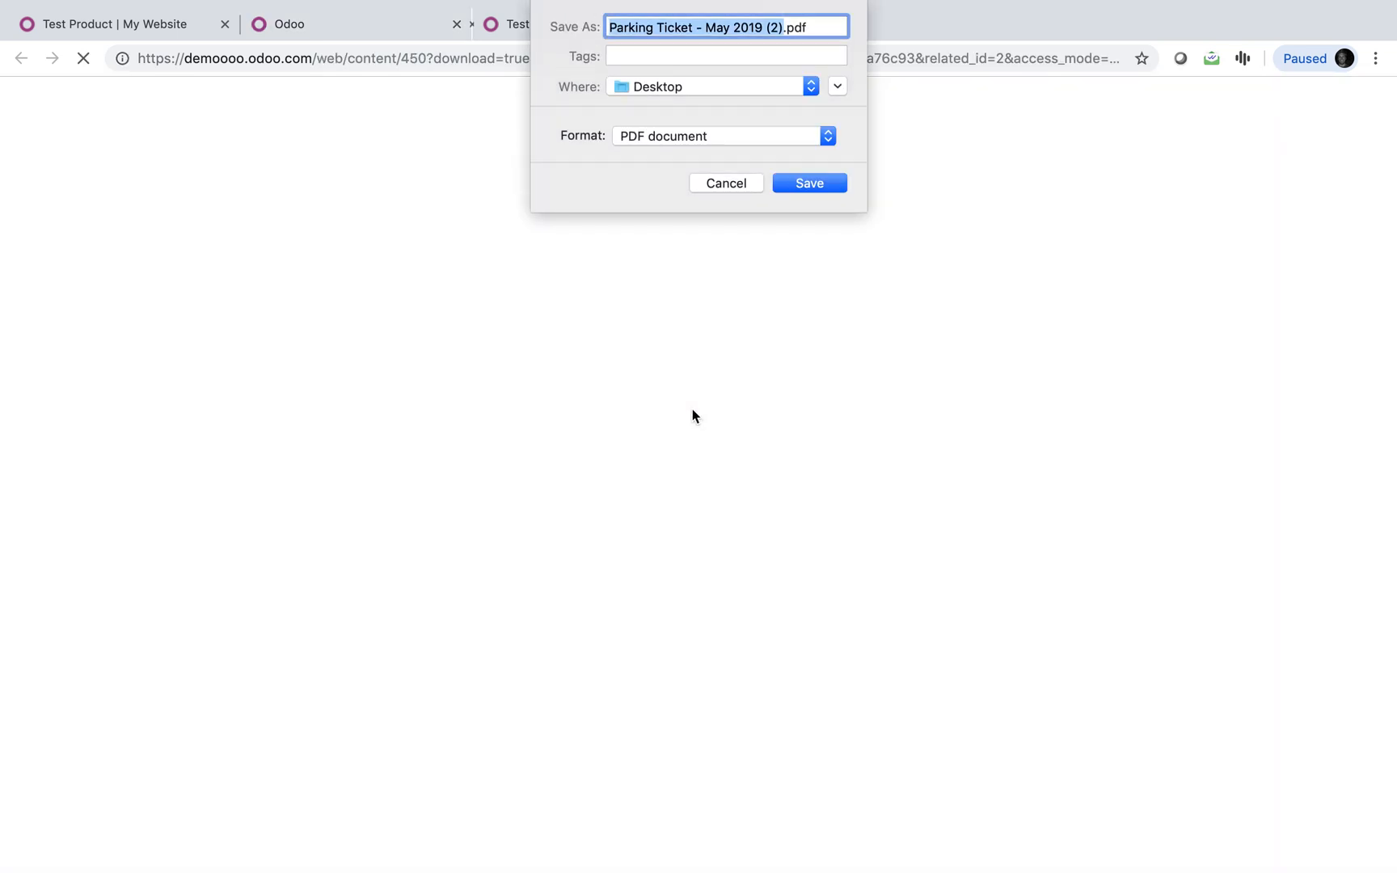
click(808, 183)
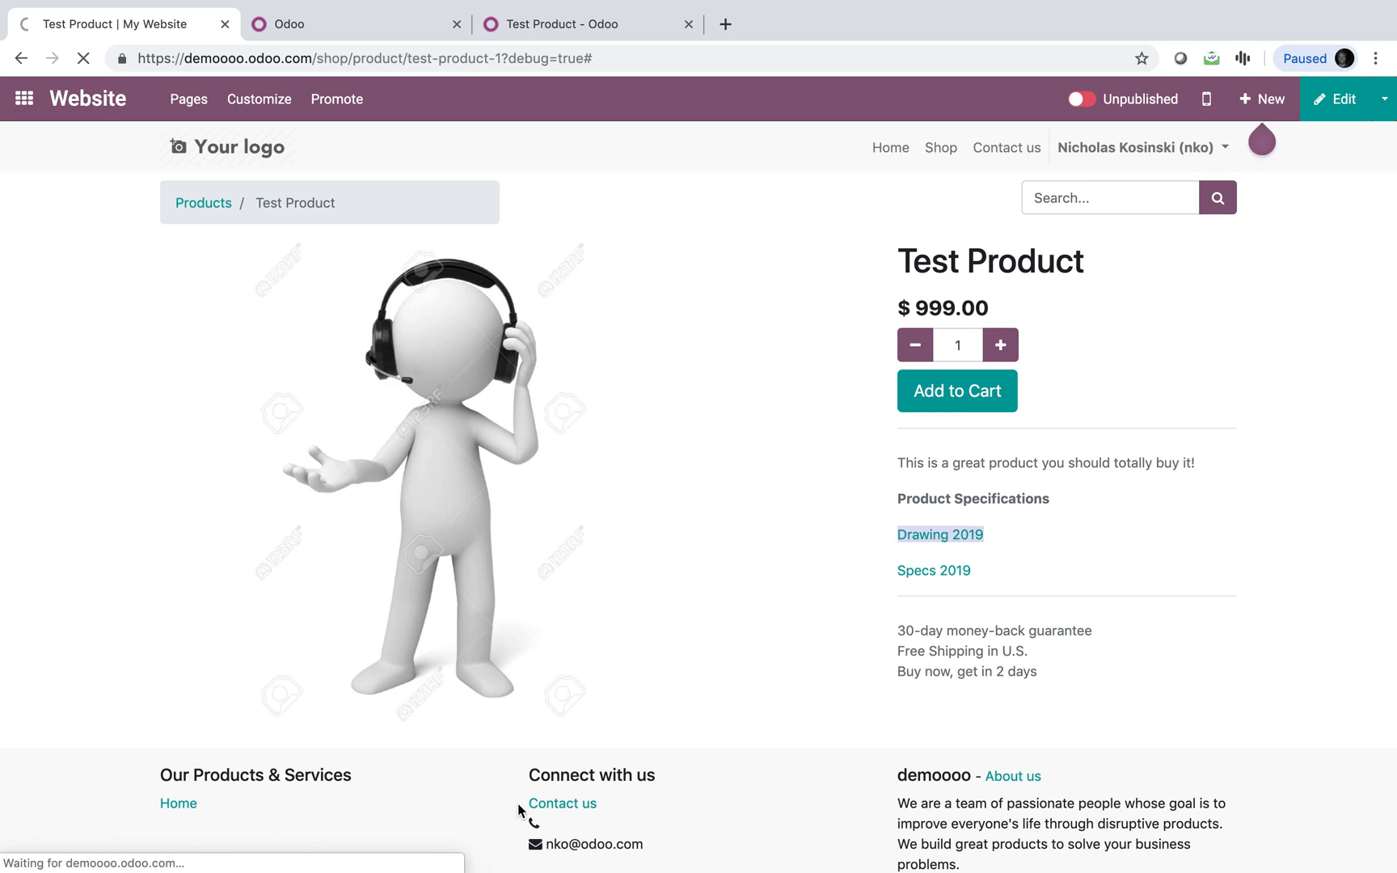
Follow the Drawing 2019 link again and return to the product page
click(941, 534)
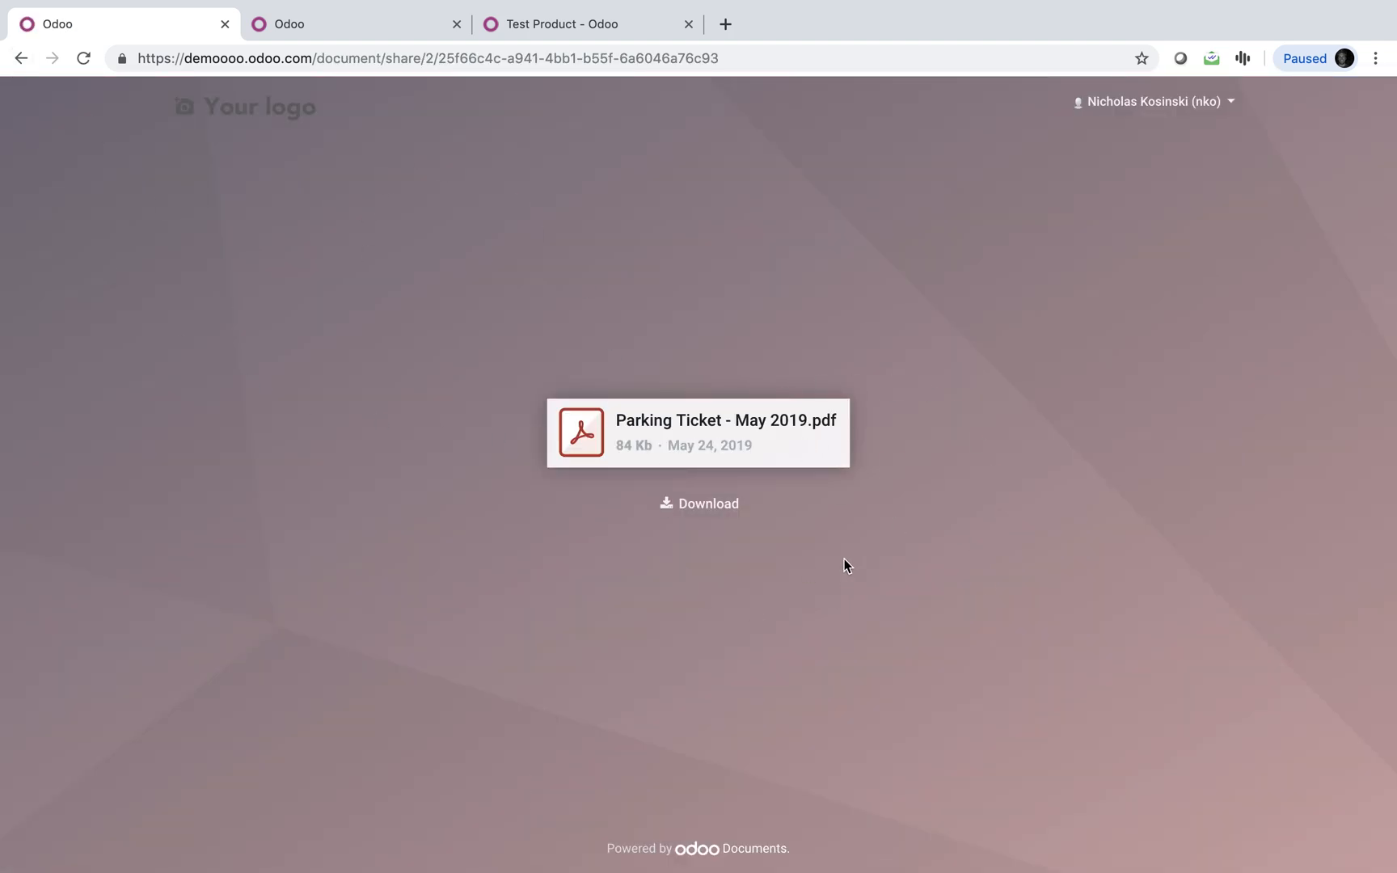
click(23, 58)
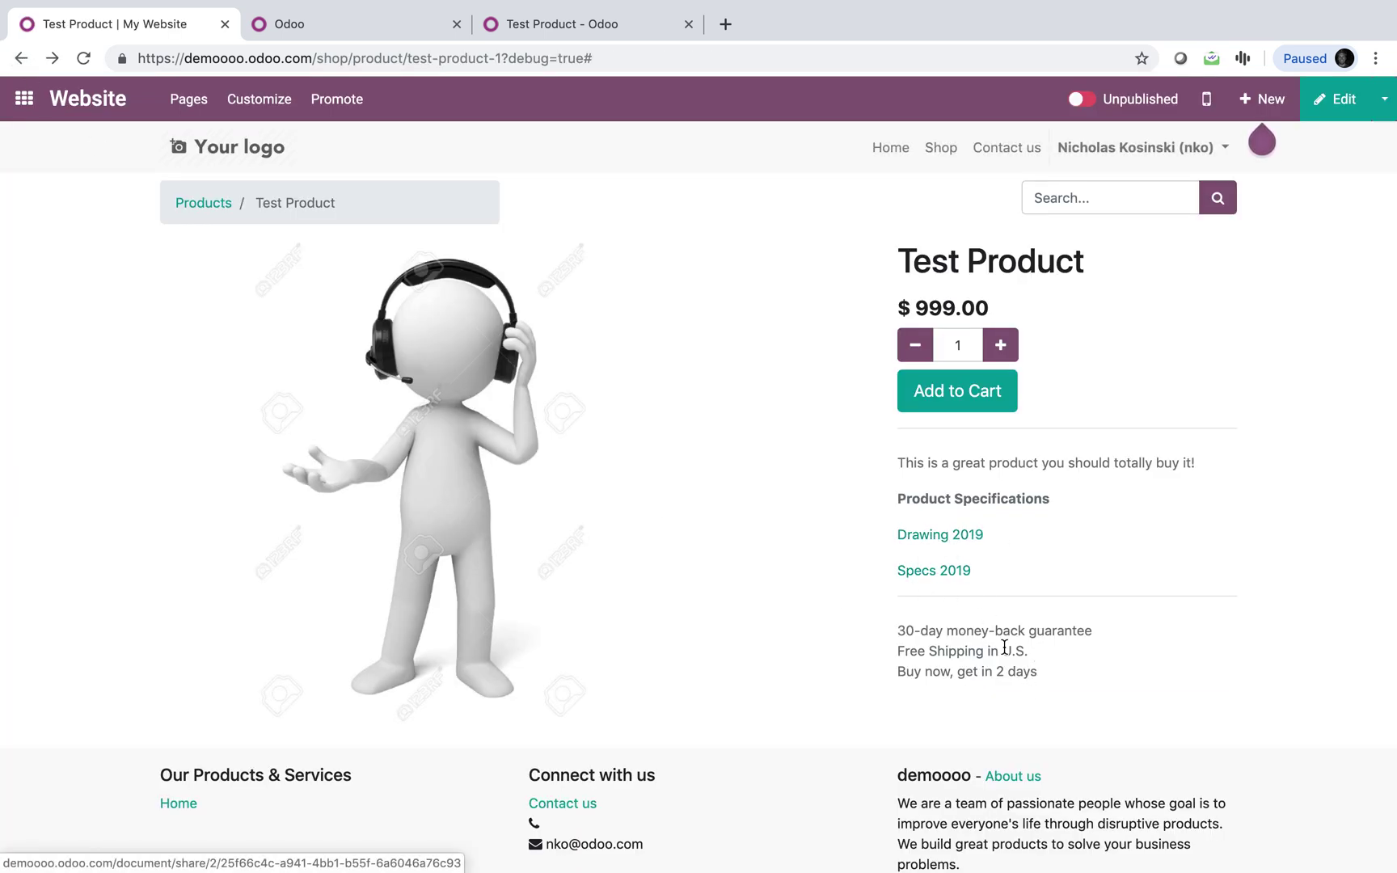
mouse_move(984, 606)
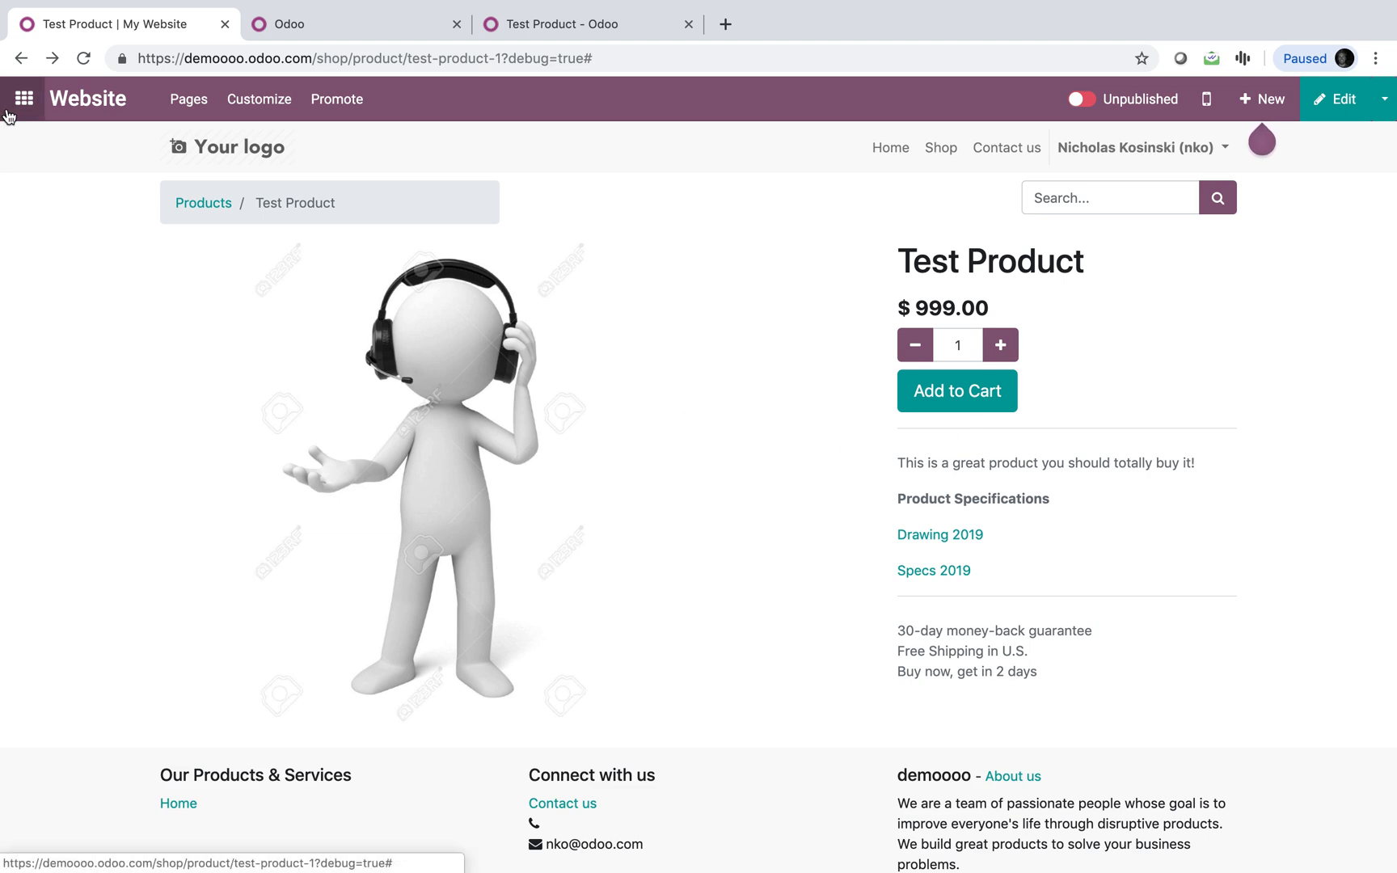
mouse_move(23, 98)
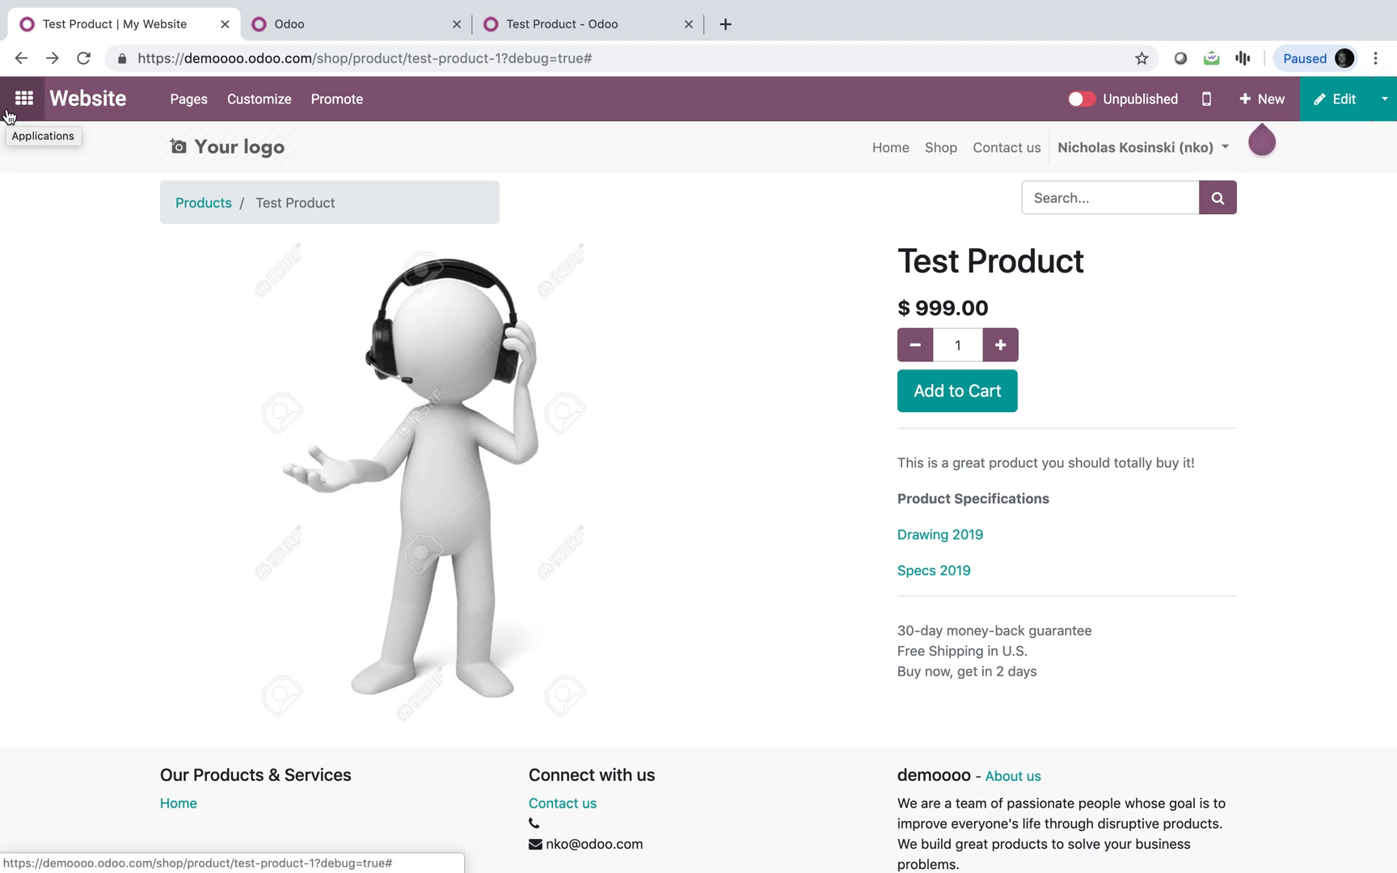
Set Test Product's page to Published and view it in an incognito window as a public visitor
click(1081, 98)
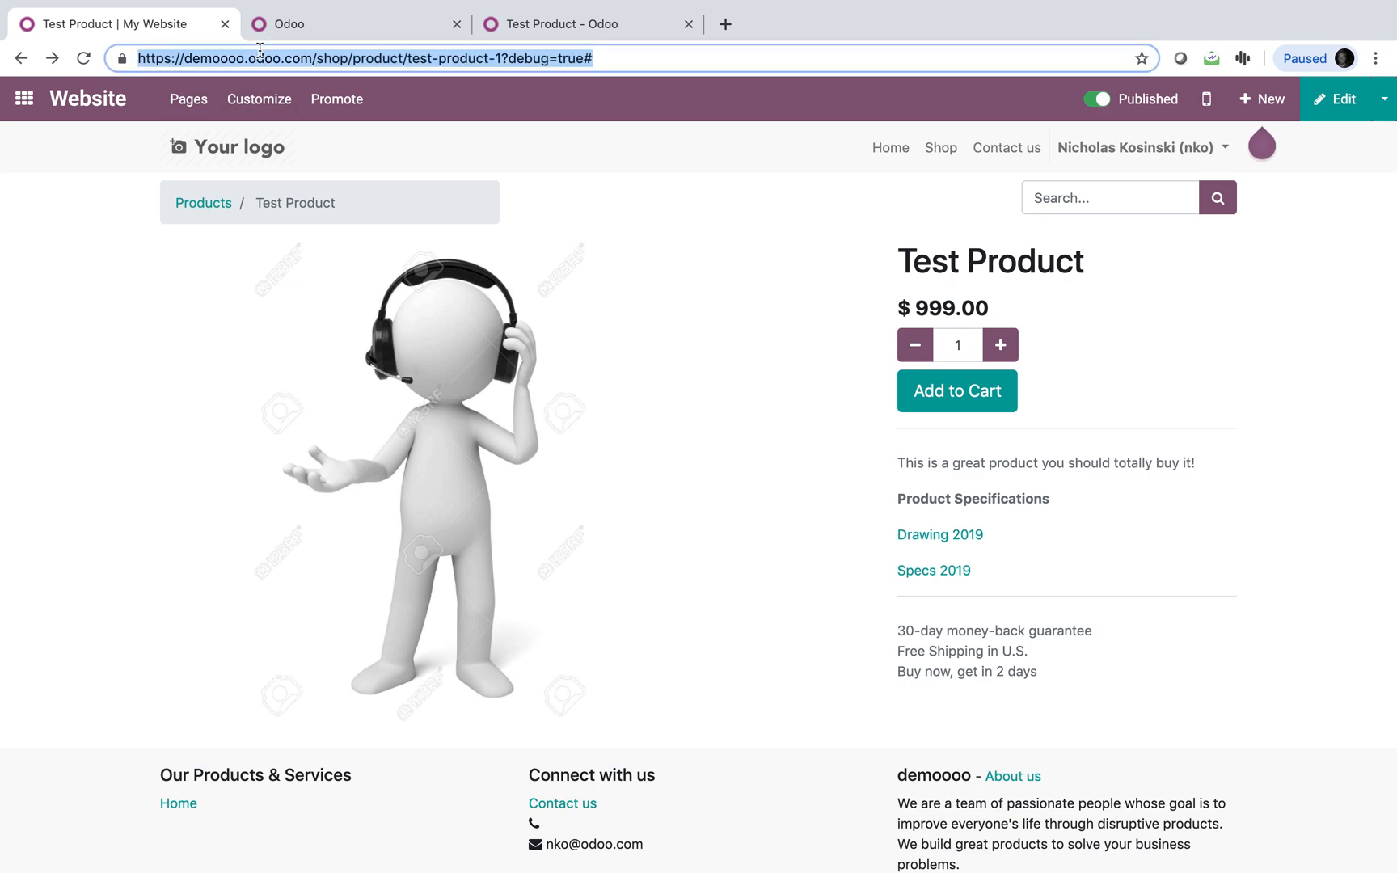
click(135, 12)
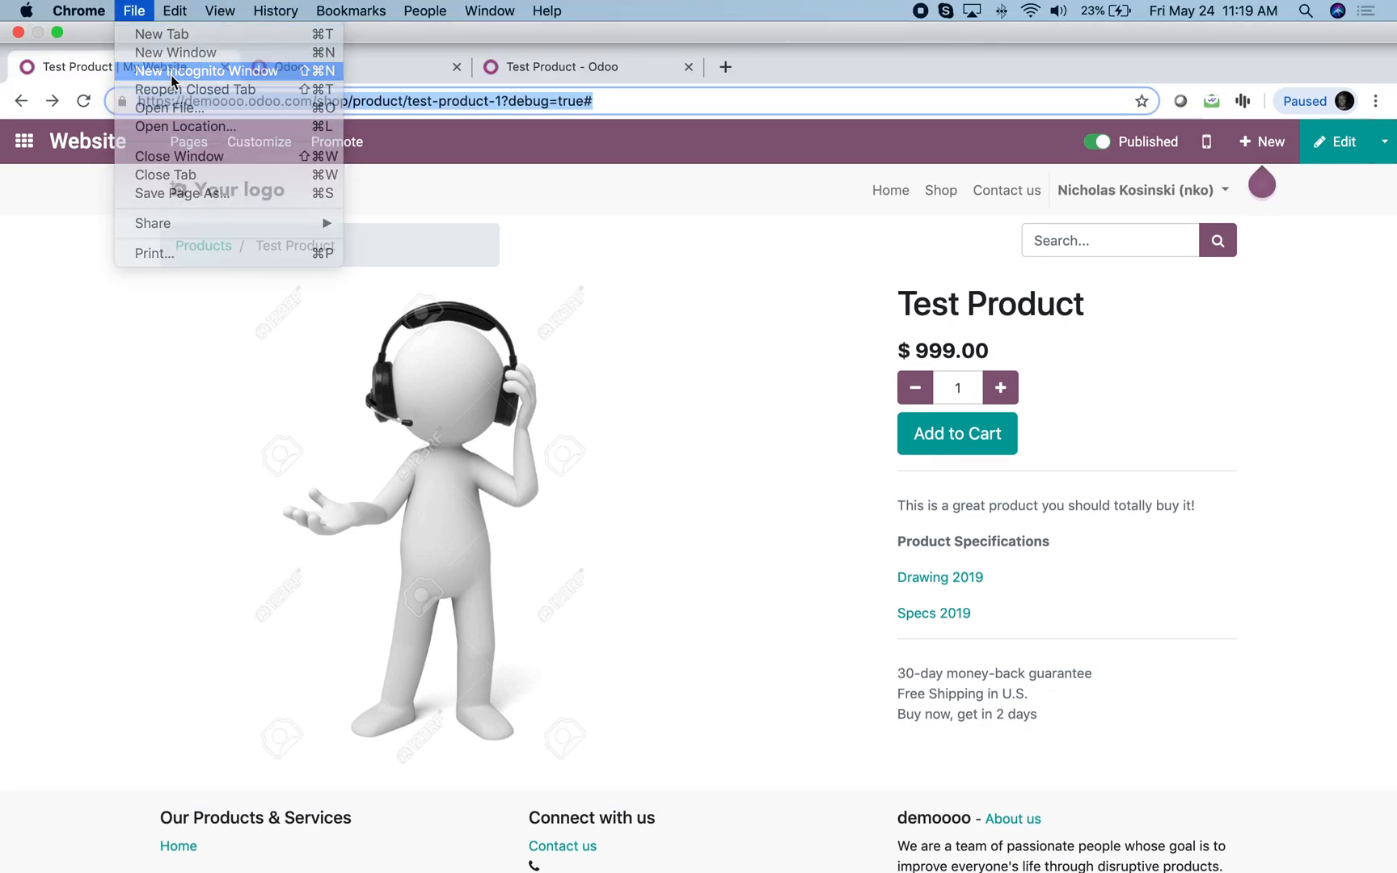
click(194, 71)
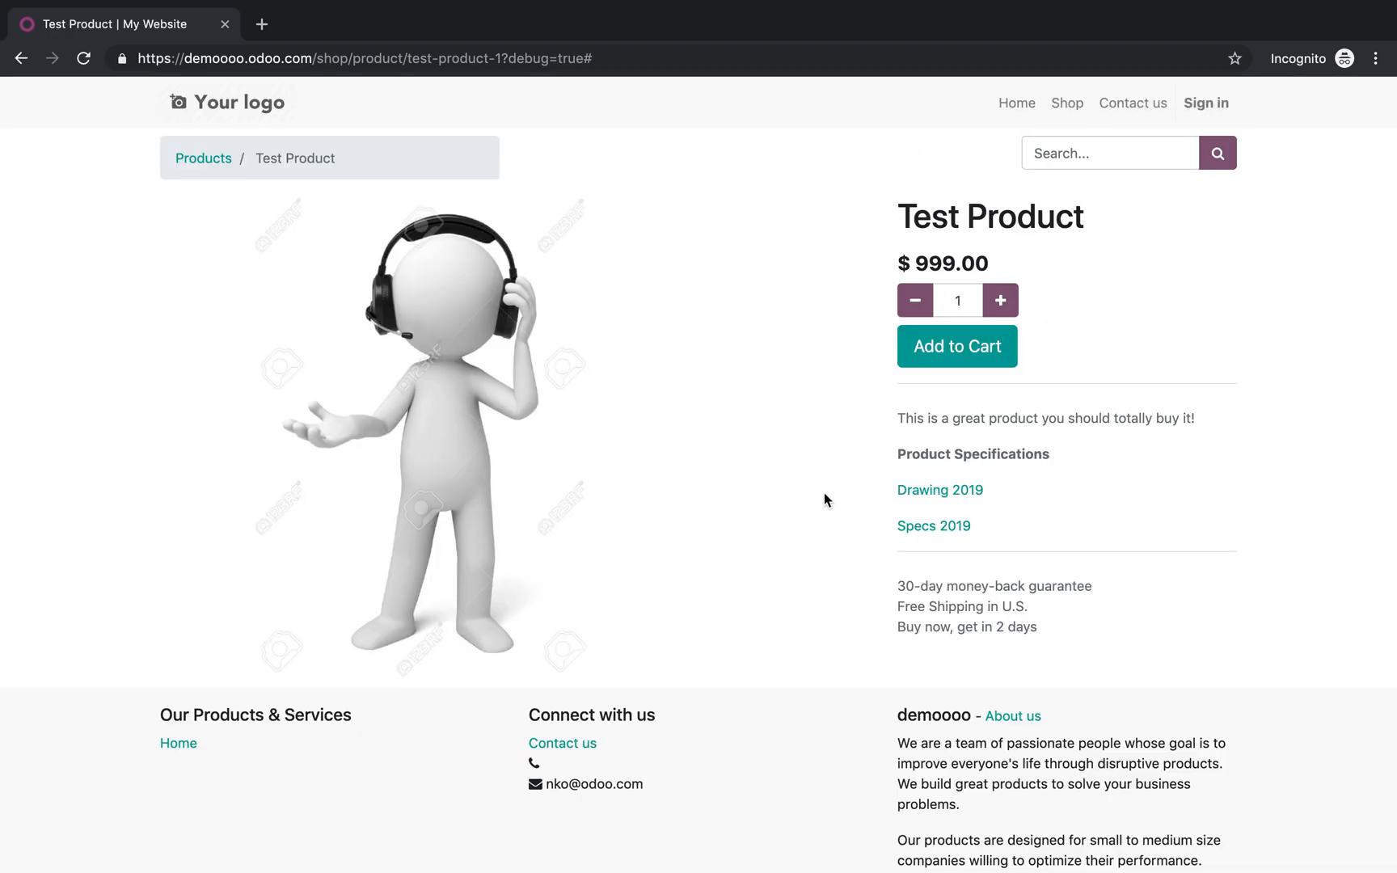
mouse_move(976, 546)
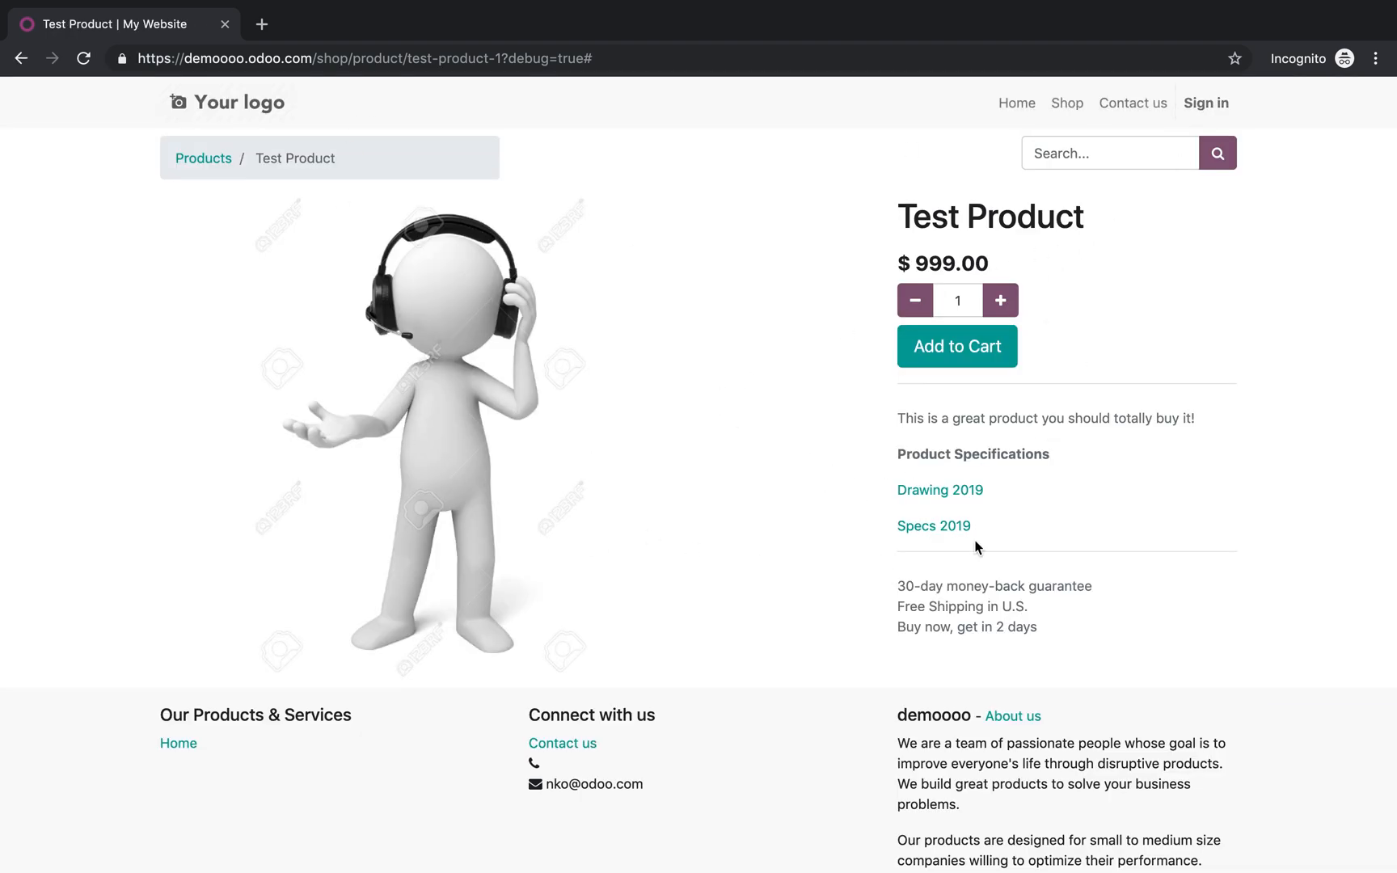
mouse_move(532, 514)
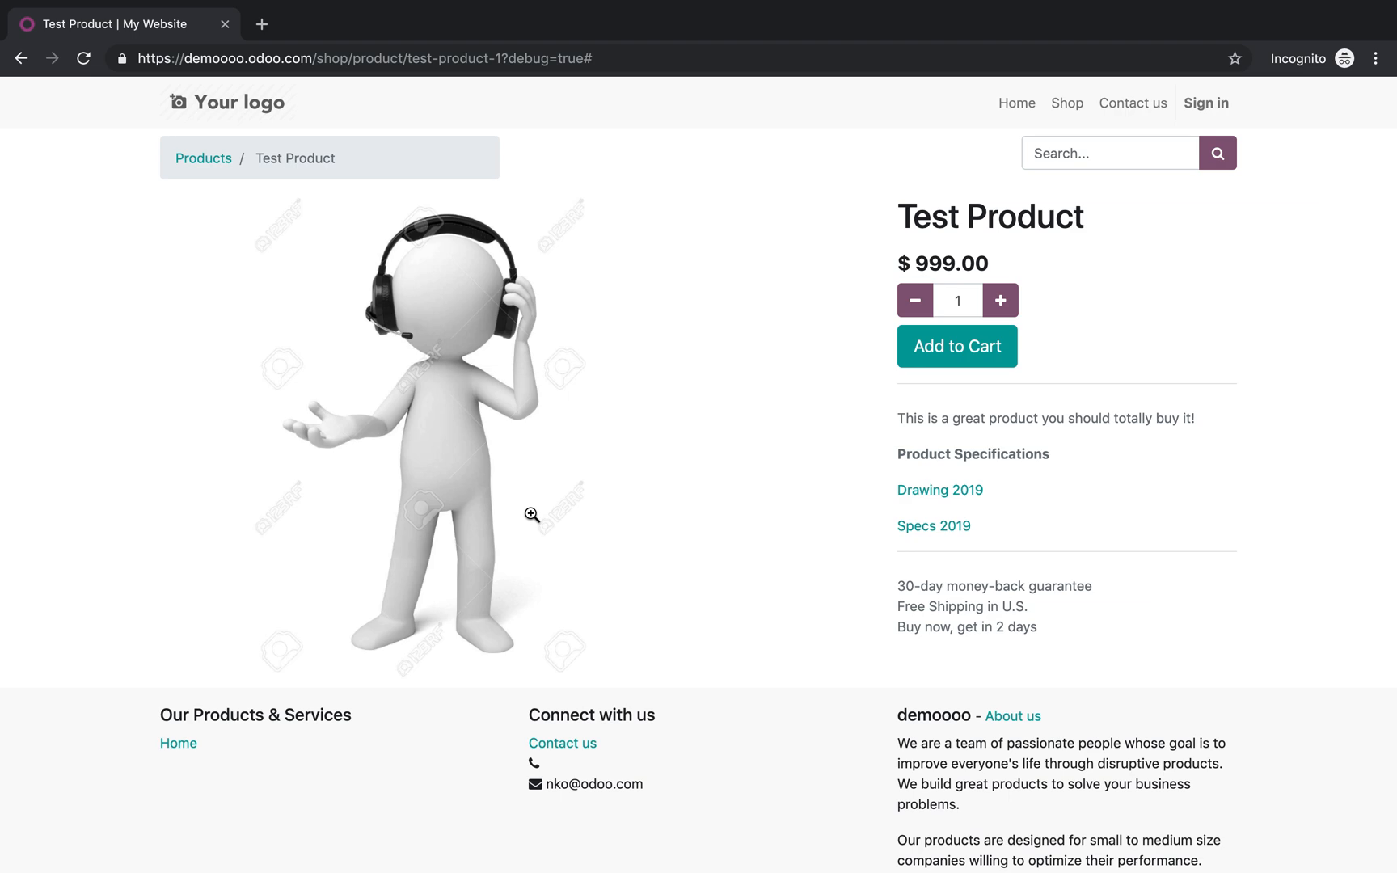